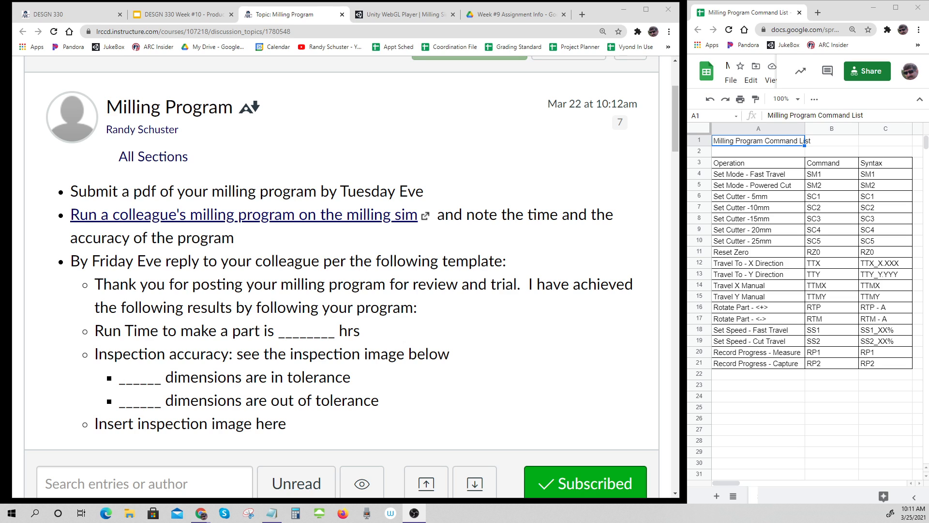
mouse_move(152, 156)
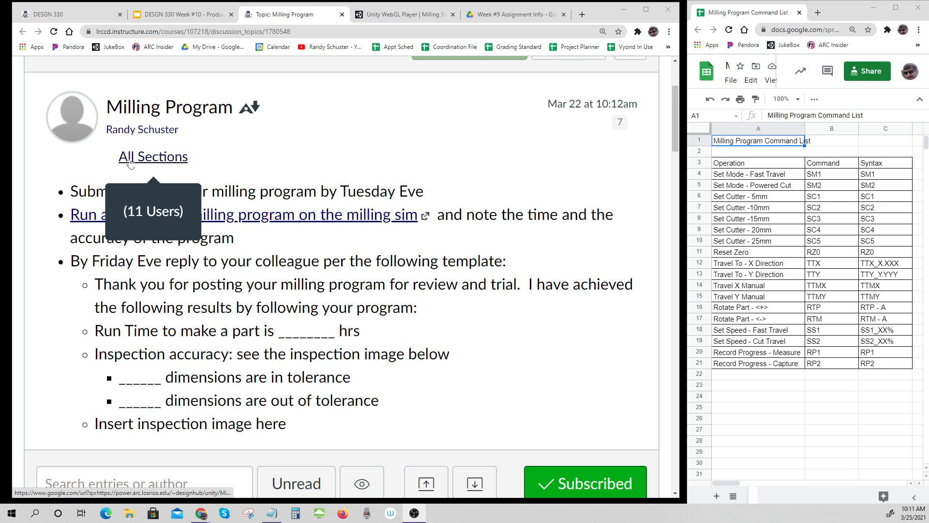
mouse_move(385, 182)
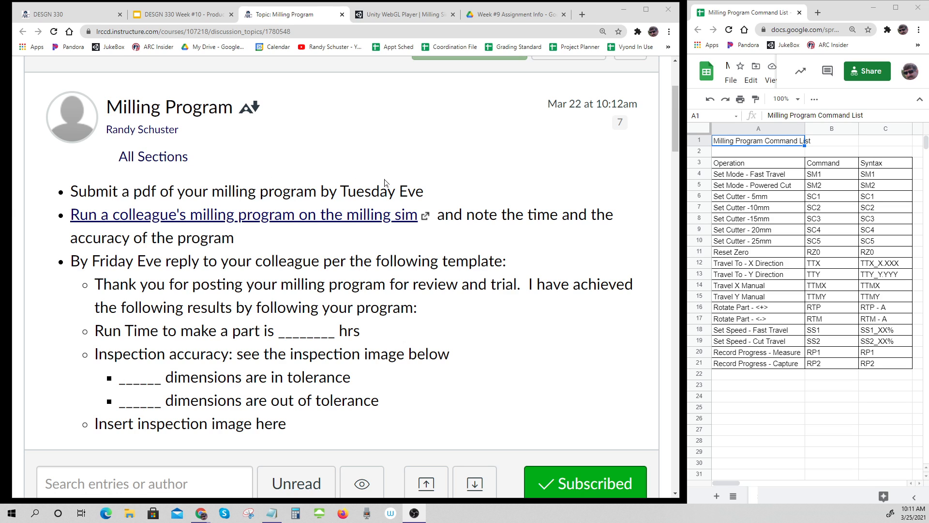
Scroll the replies and download the classmate's 'Milling Program Command List - Sheet1-1.pdf' attachment
left_click_drag(86, 191, 424, 191)
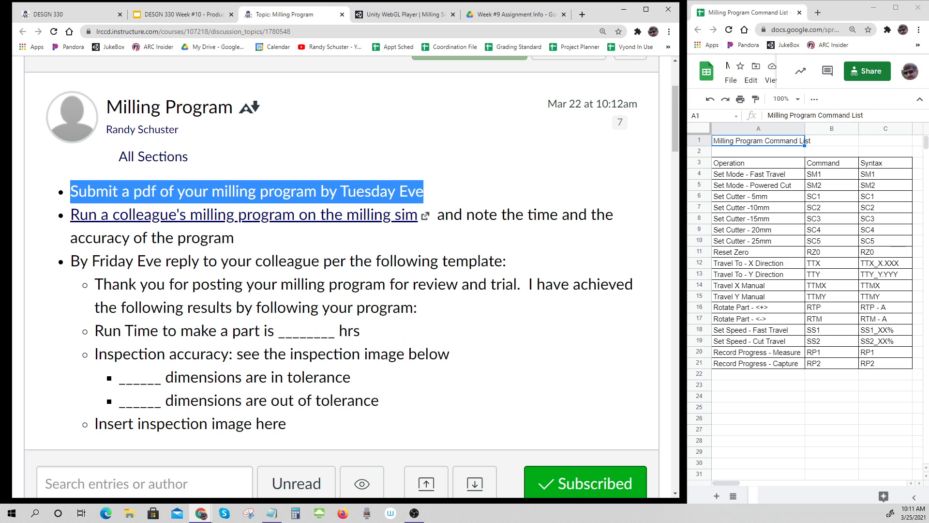
mouse_move(471, 322)
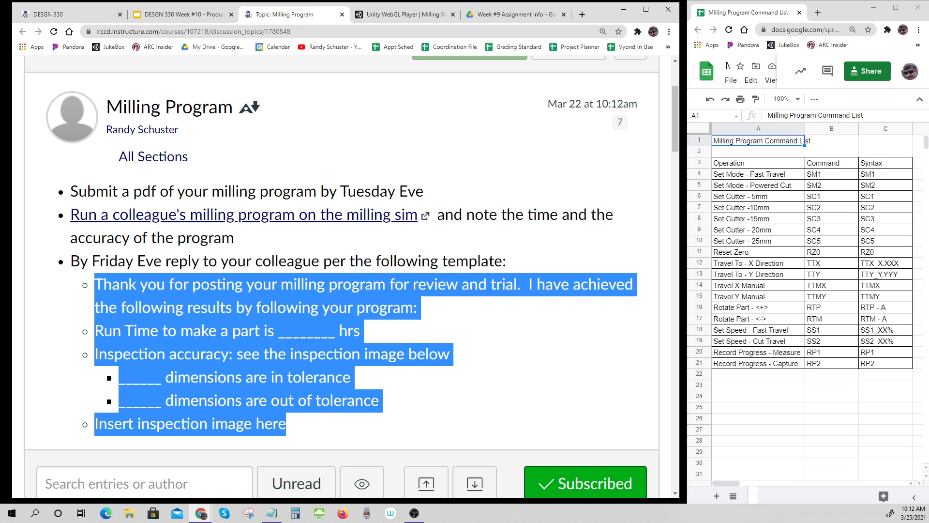
left_click(423, 344)
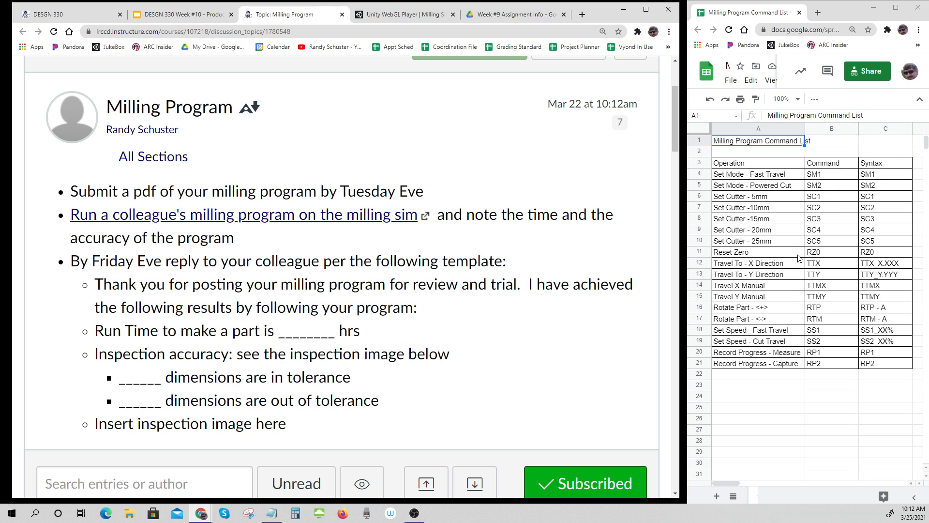
mouse_move(797, 286)
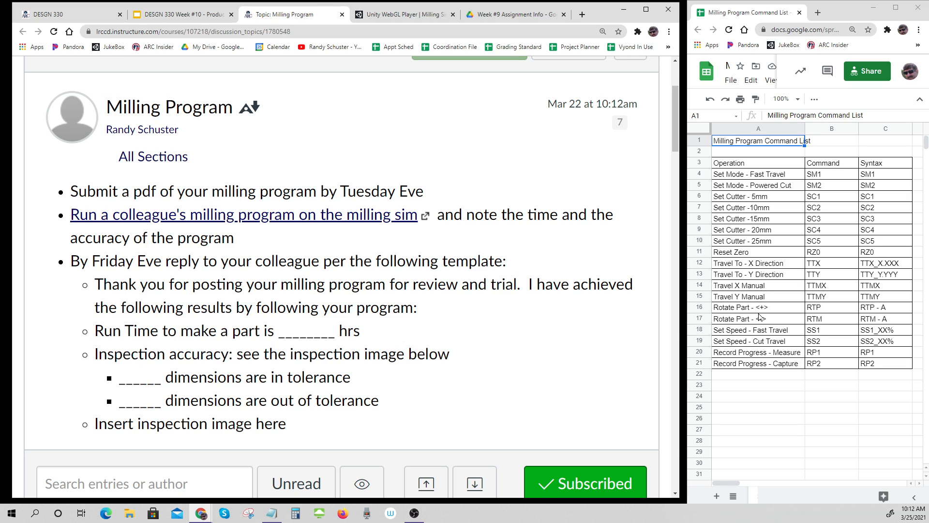
mouse_move(781, 296)
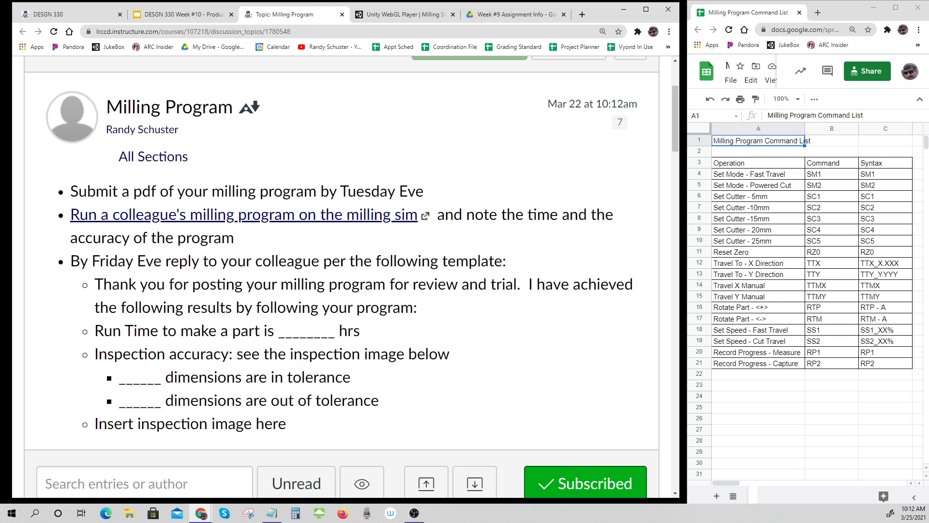
mouse_move(305, 299)
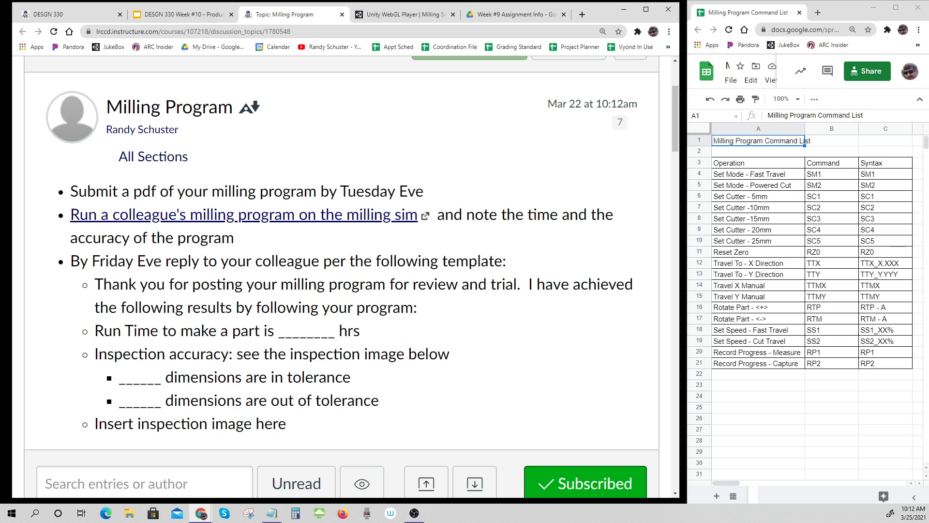
mouse_move(694, 353)
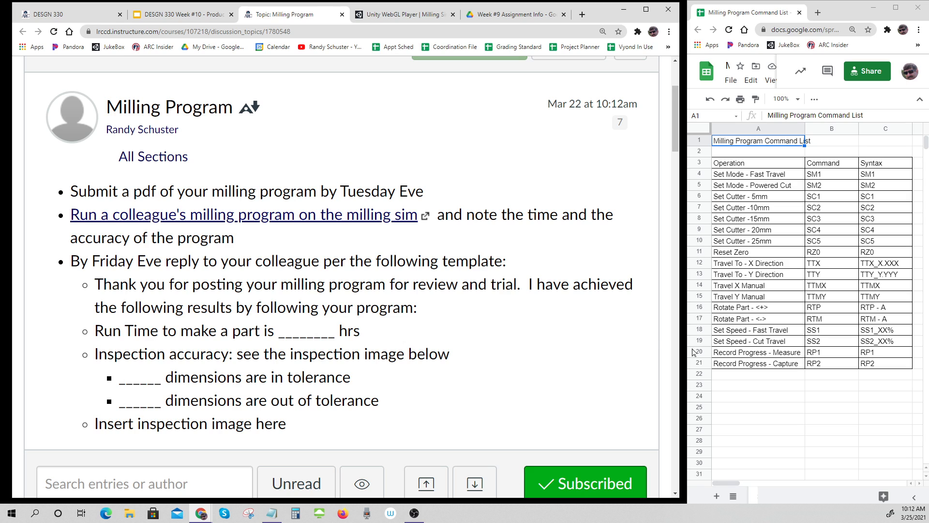
mouse_move(832, 13)
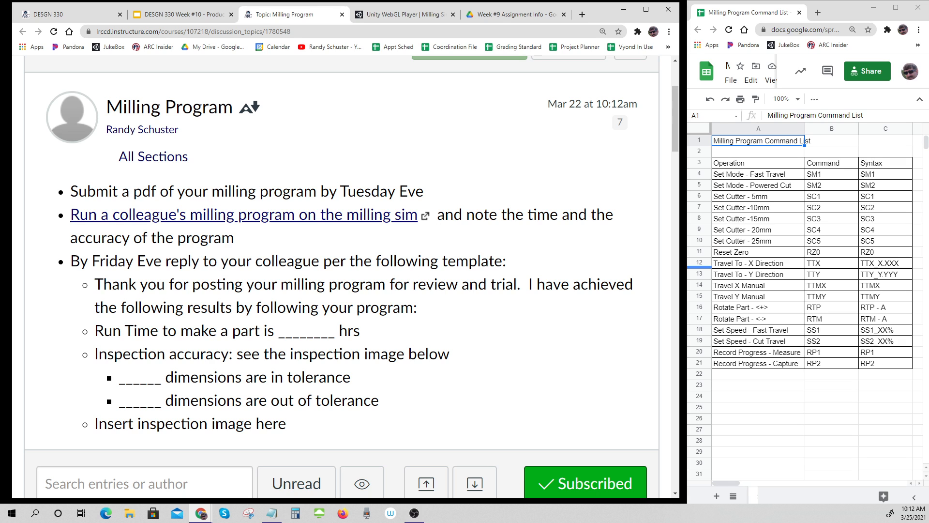
scroll("down", 3)
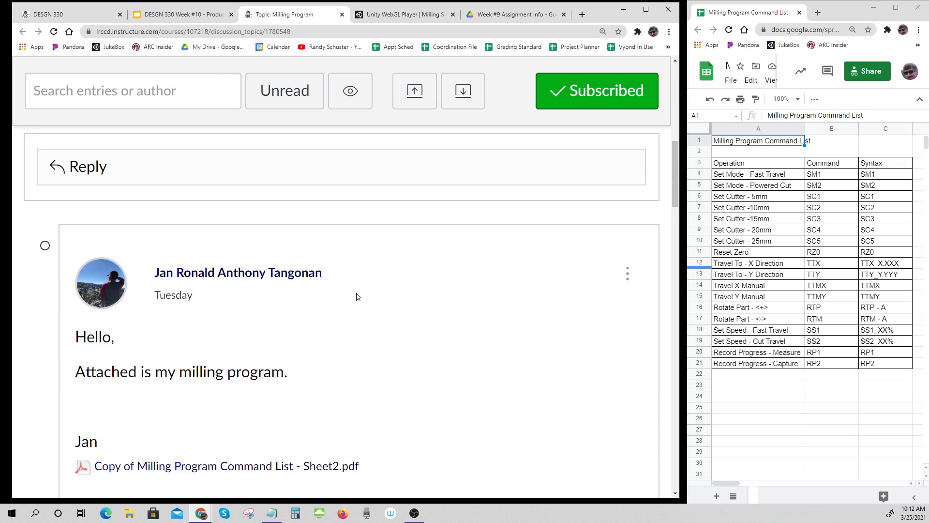
scroll("down", 3)
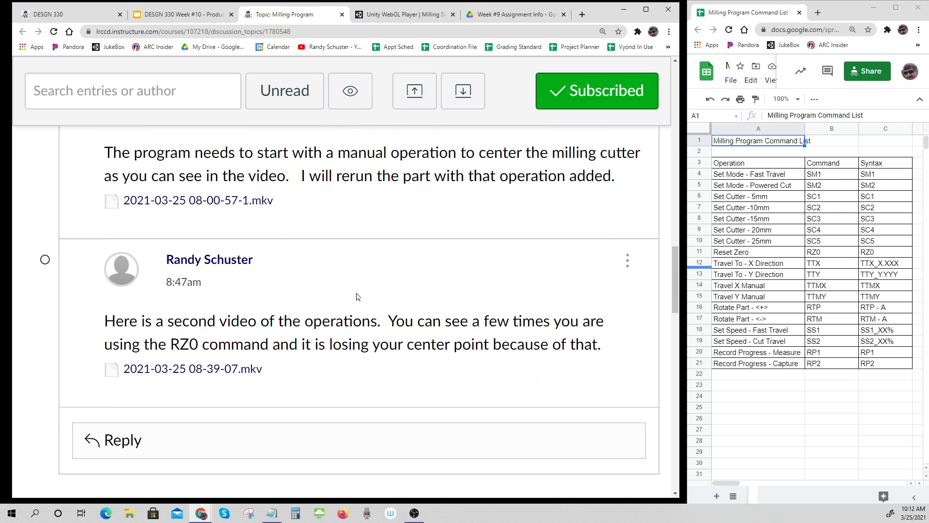
scroll("down", 3)
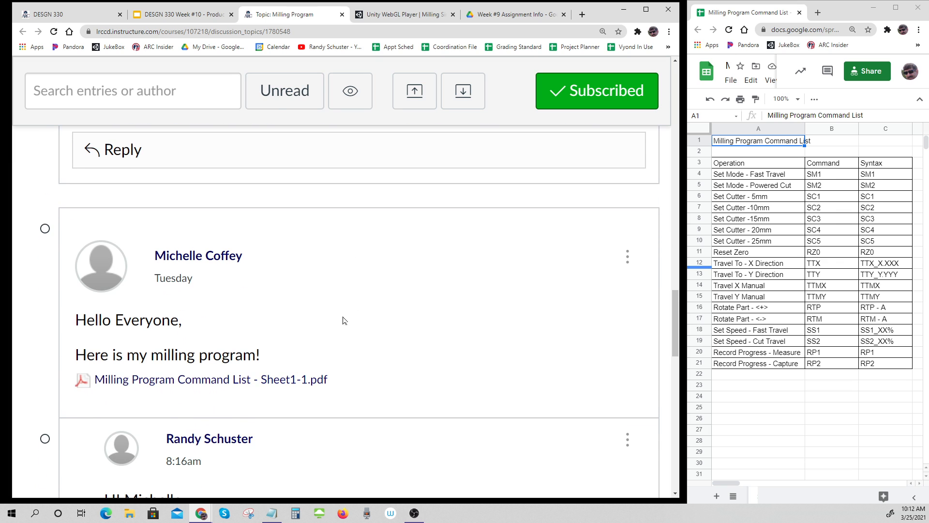
left_click(210, 379)
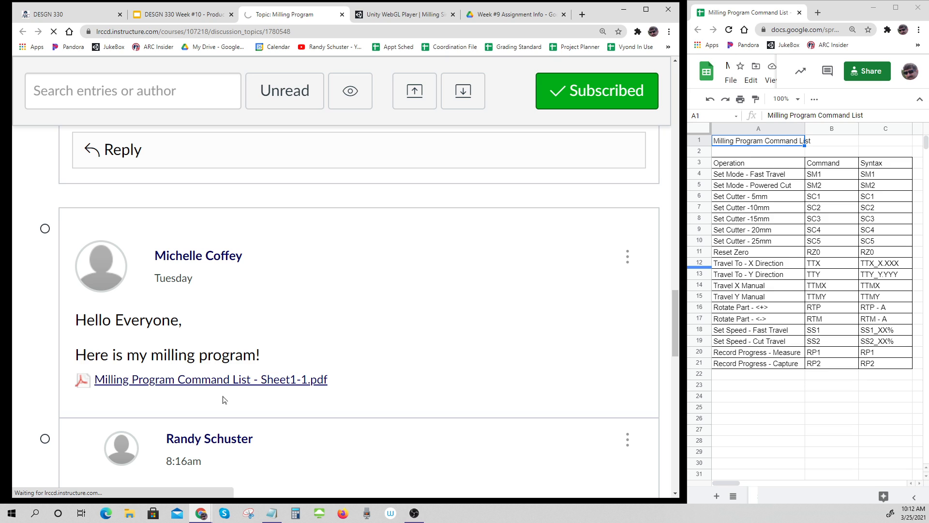
left_click(211, 380)
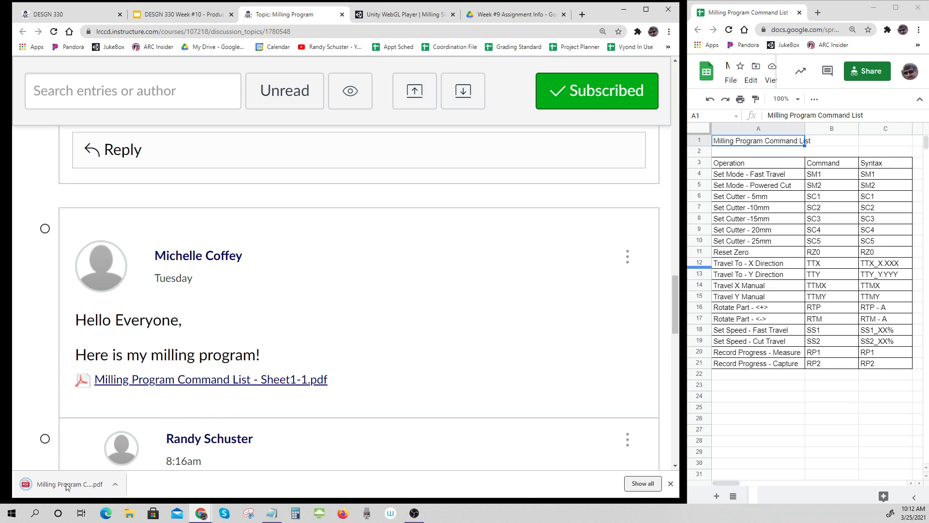
mouse_move(66, 484)
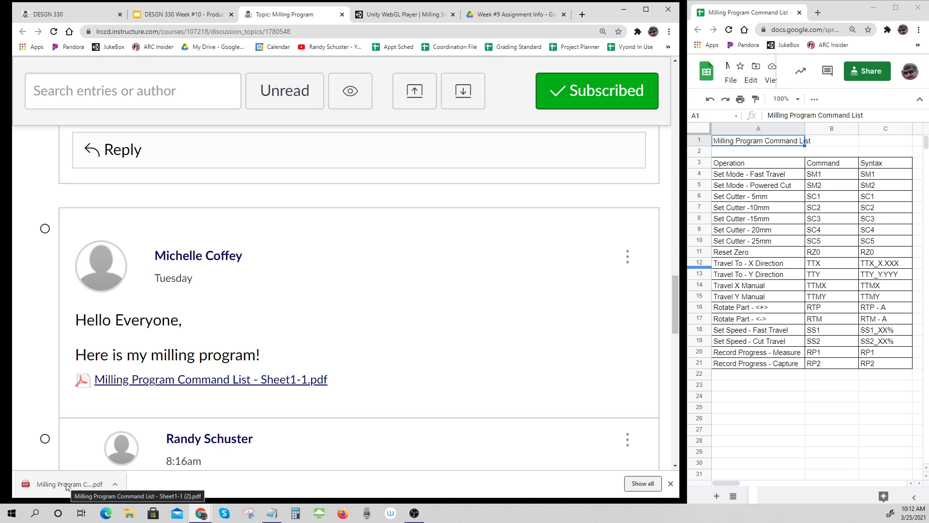
Open the downloaded PDF and scroll to its Assignment 4 step program page
left_click(68, 483)
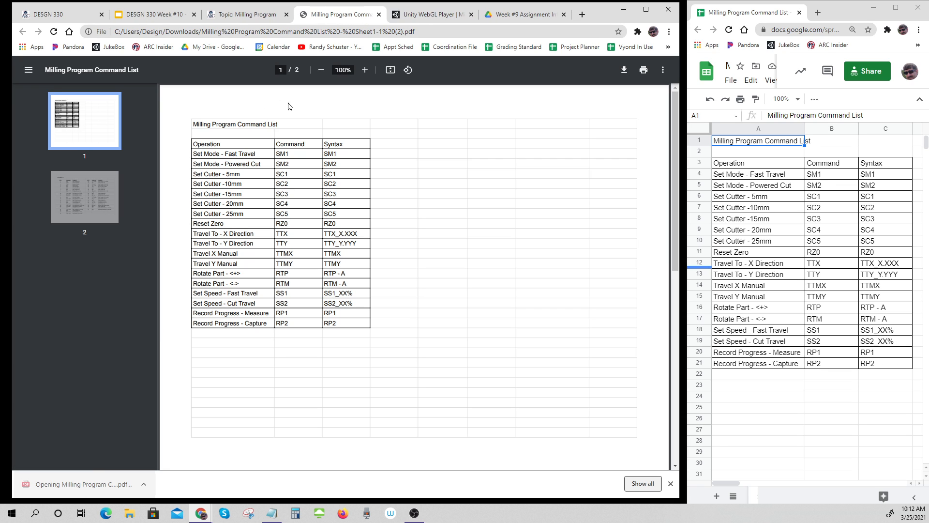
mouse_move(335, 14)
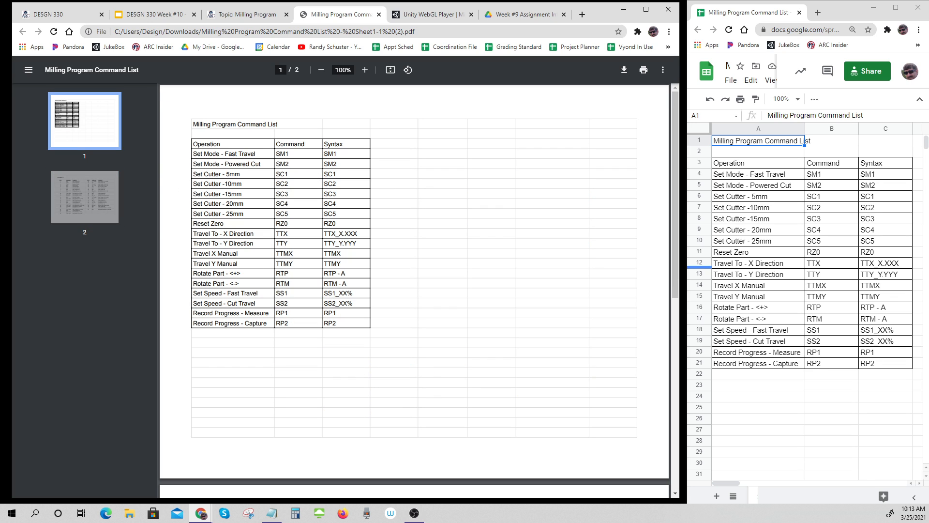
scroll("down", 3)
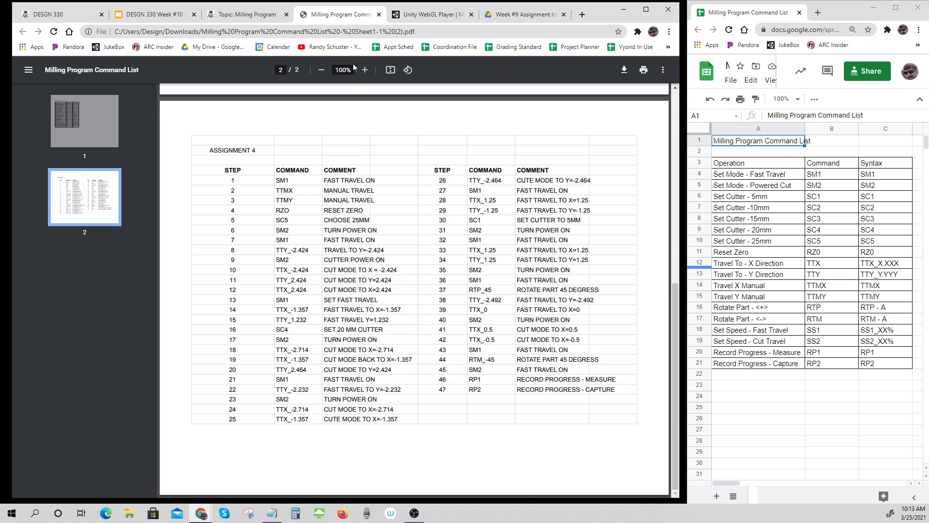
mouse_move(339, 14)
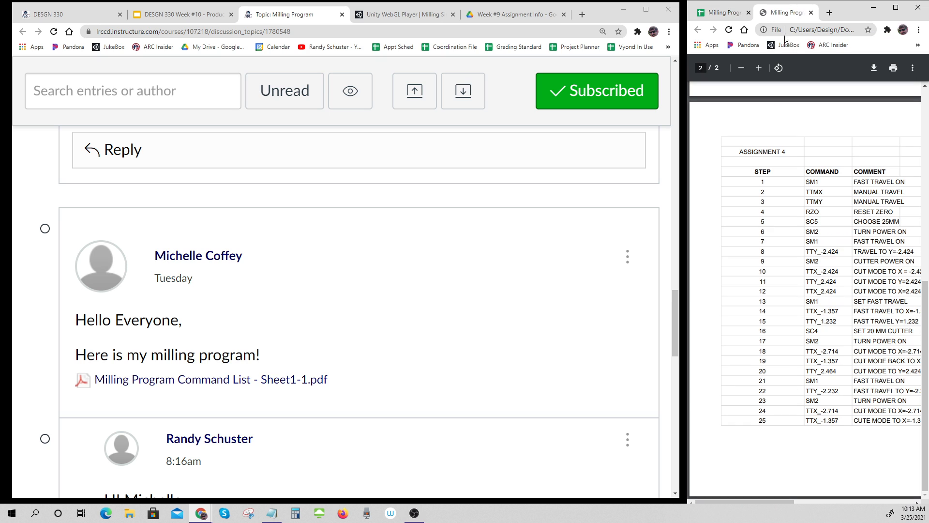
mouse_move(783, 288)
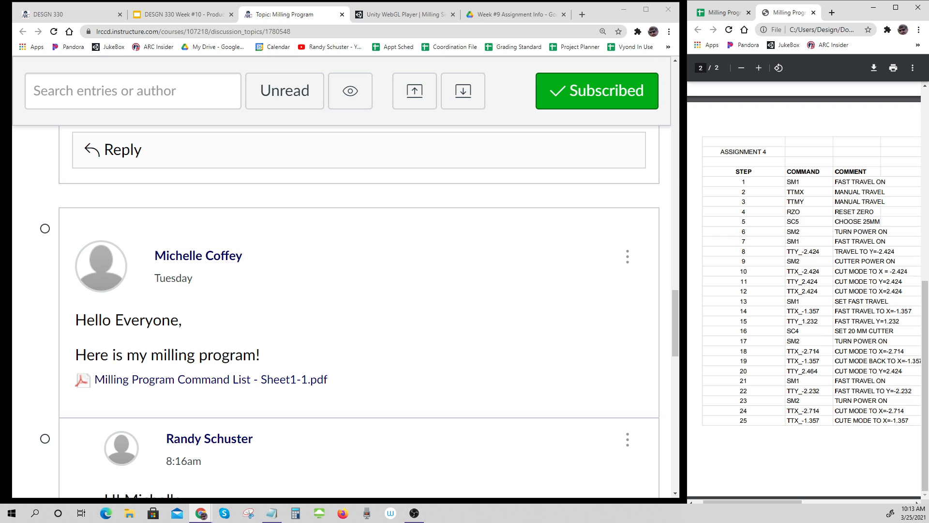
mouse_move(813, 385)
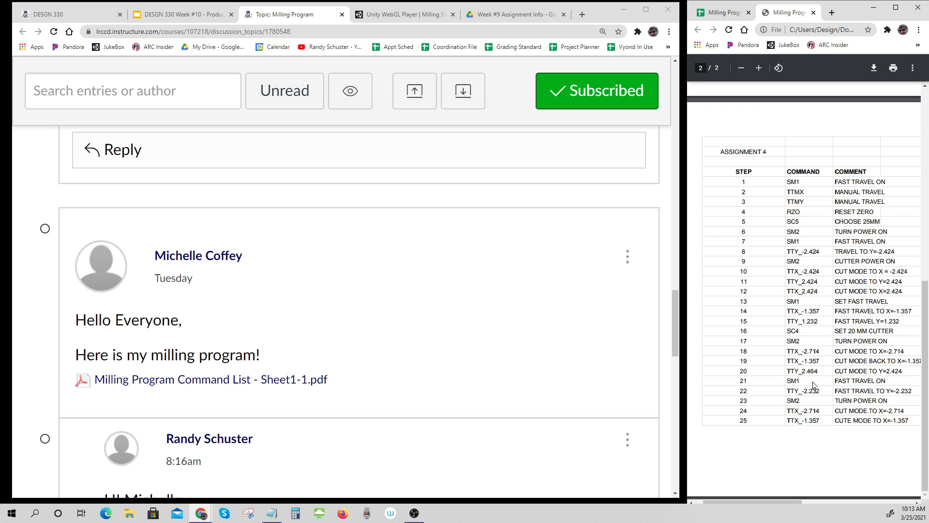
mouse_move(443, 351)
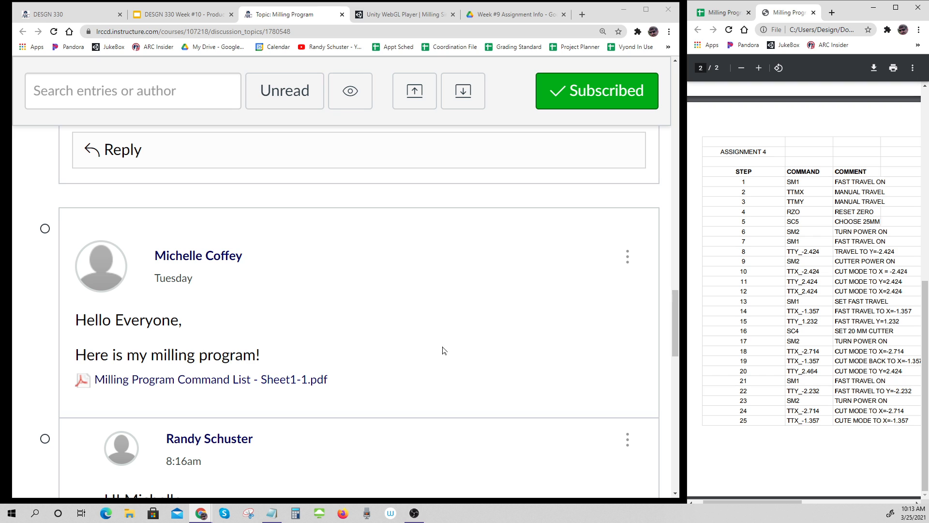
scroll("down", 3)
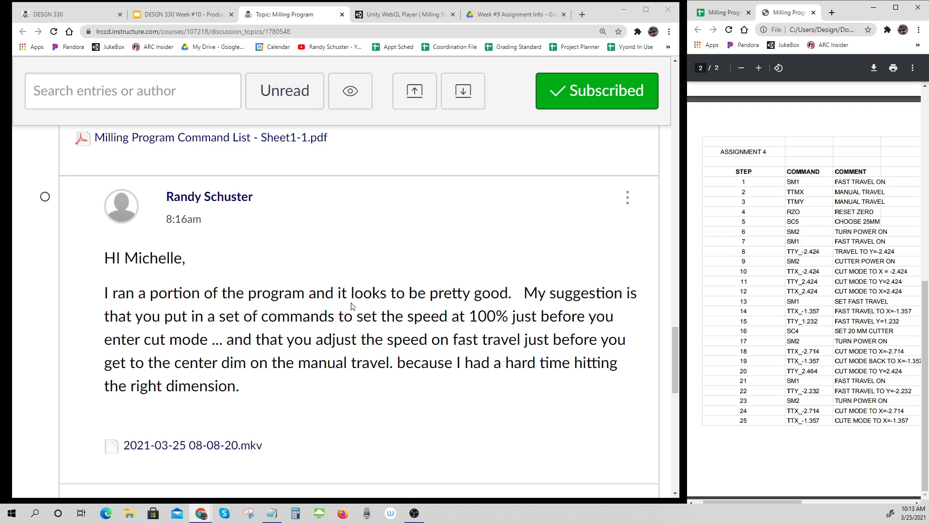
mouse_move(390, 330)
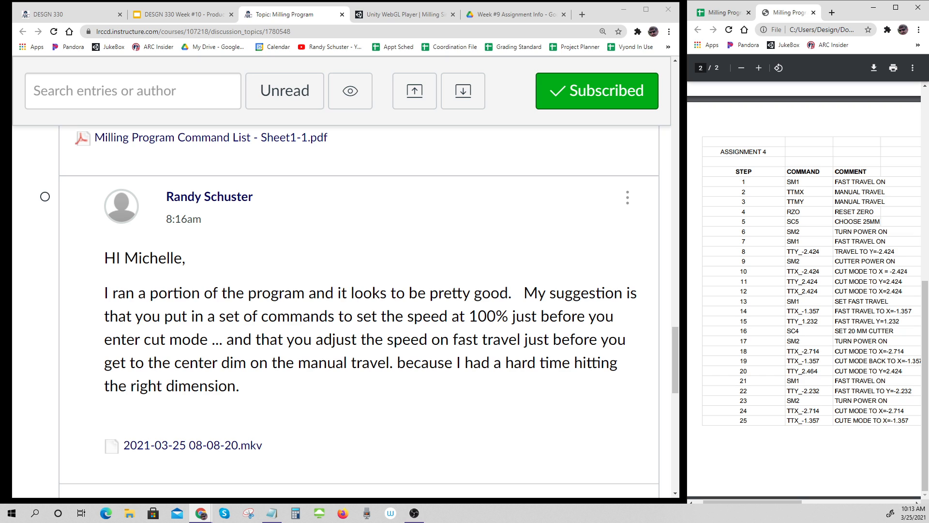
mouse_move(426, 359)
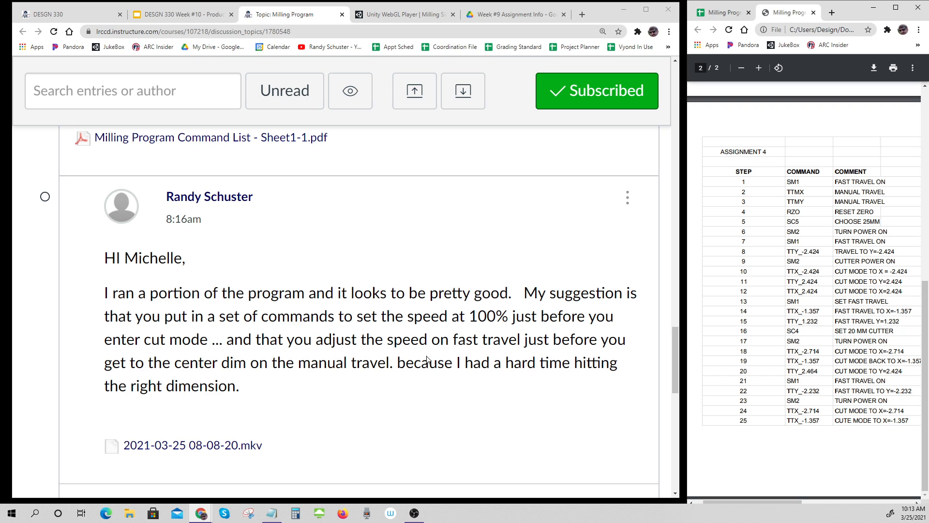
mouse_move(696, 328)
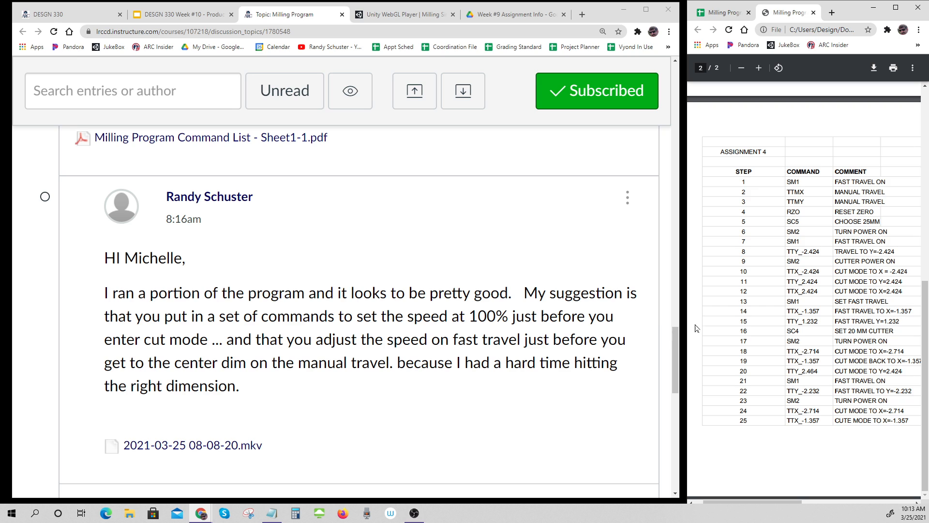
mouse_move(697, 328)
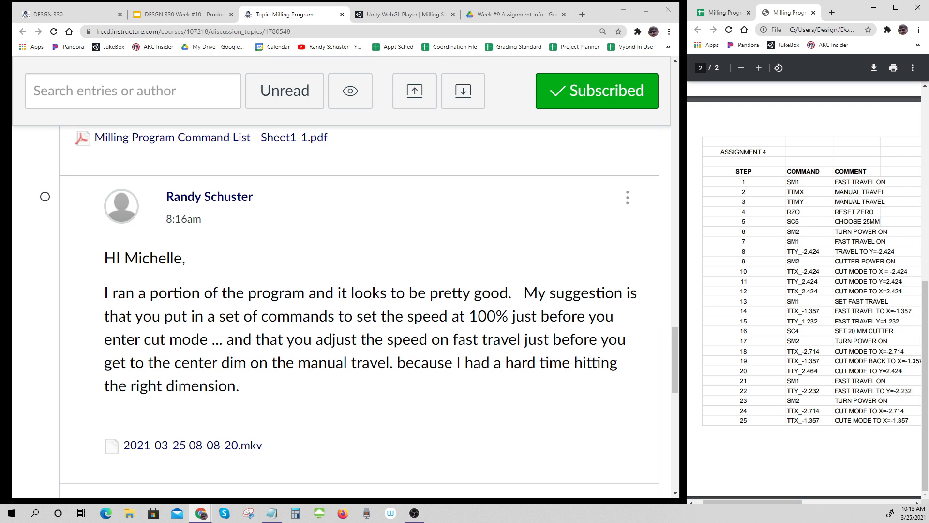
mouse_move(418, 208)
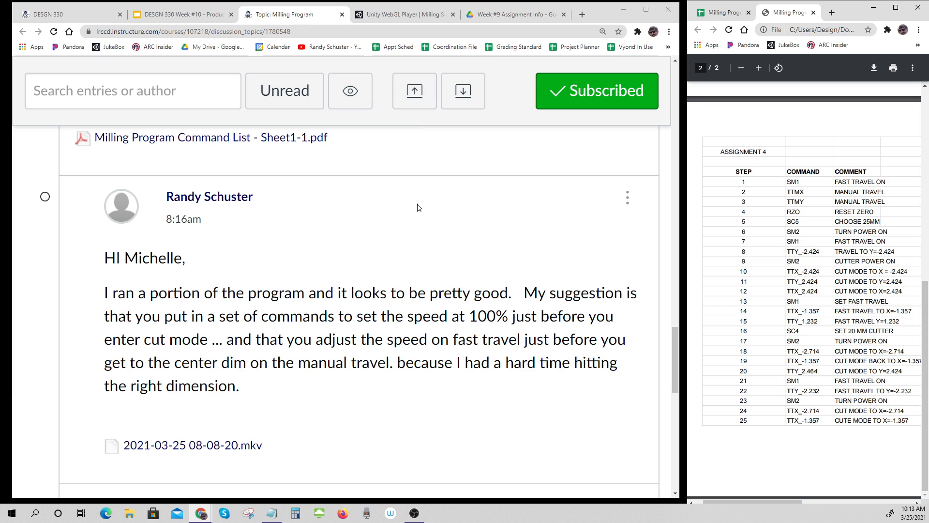
mouse_move(429, 208)
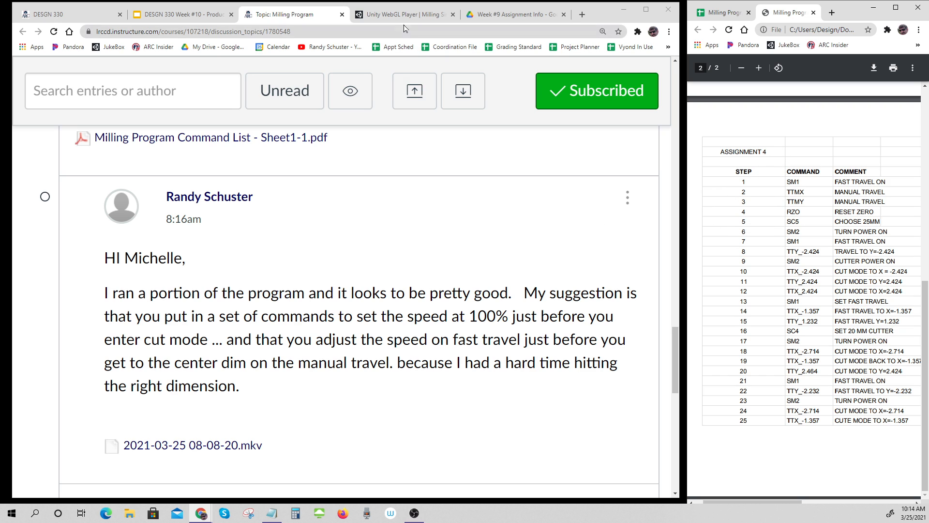
With Fast Travel on, jog the tool in positive X toward the stock centre, slowing to 6%
left_click(404, 14)
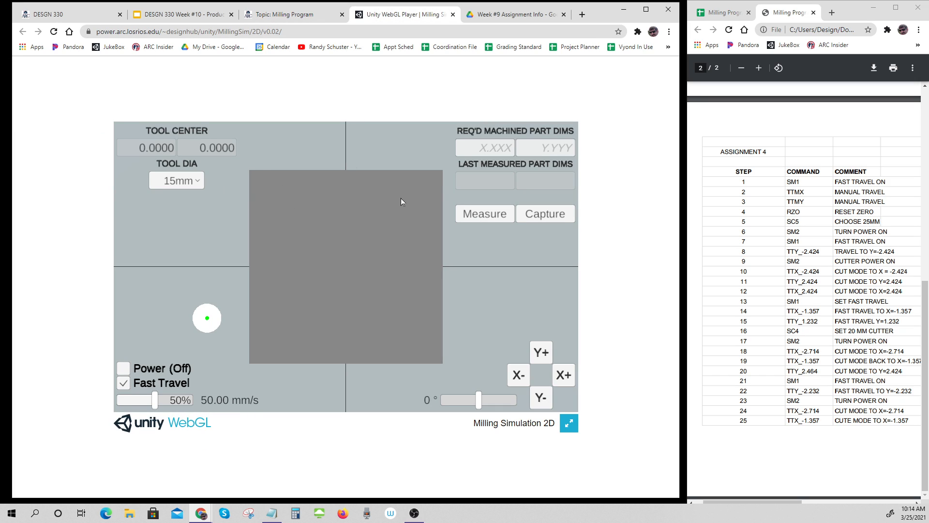
left_click(124, 383)
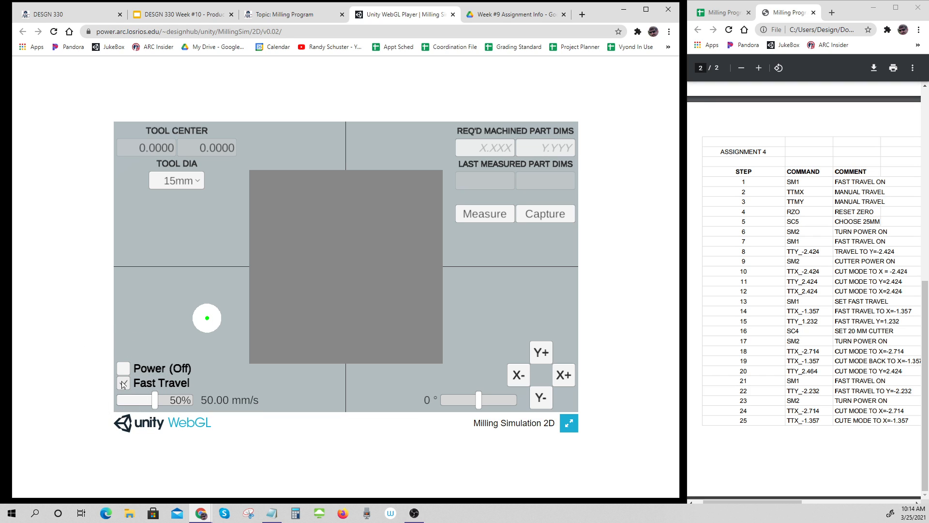
left_click(123, 383)
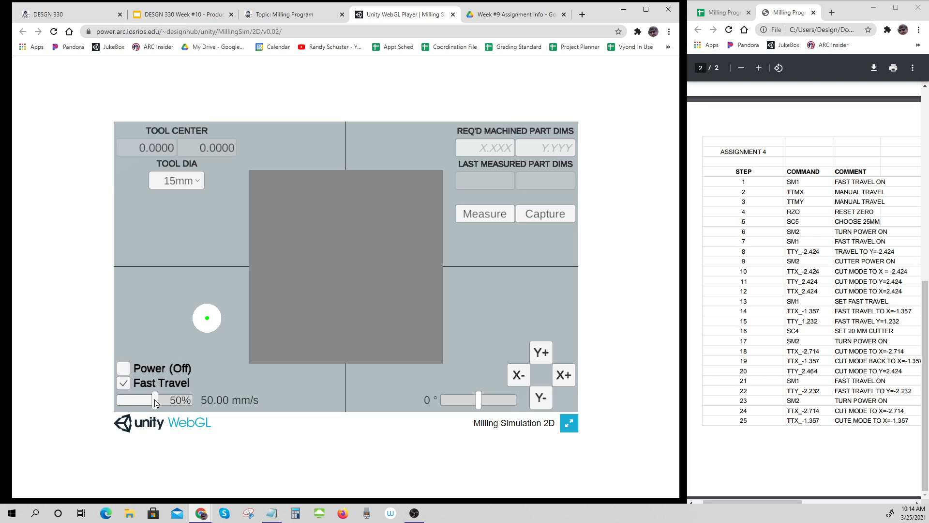
left_click_drag(153, 399, 177, 400)
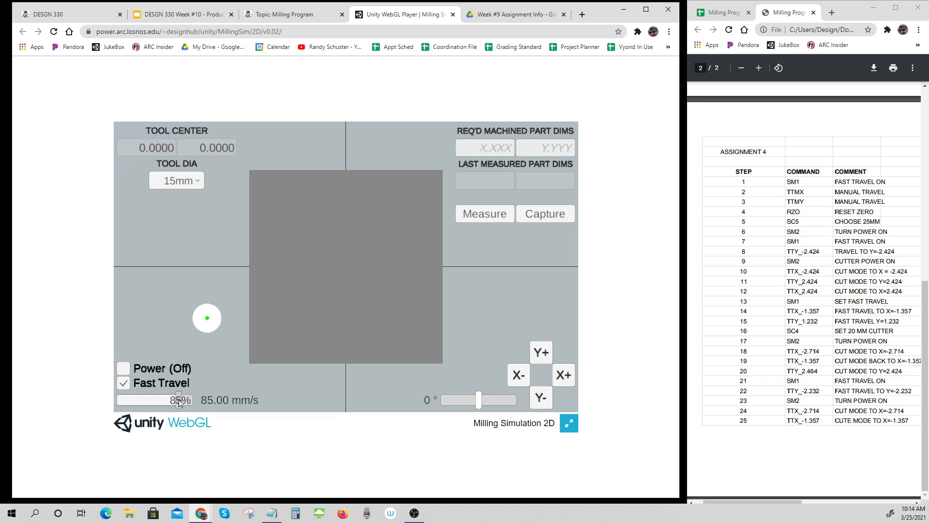
left_click_drag(178, 399, 189, 399)
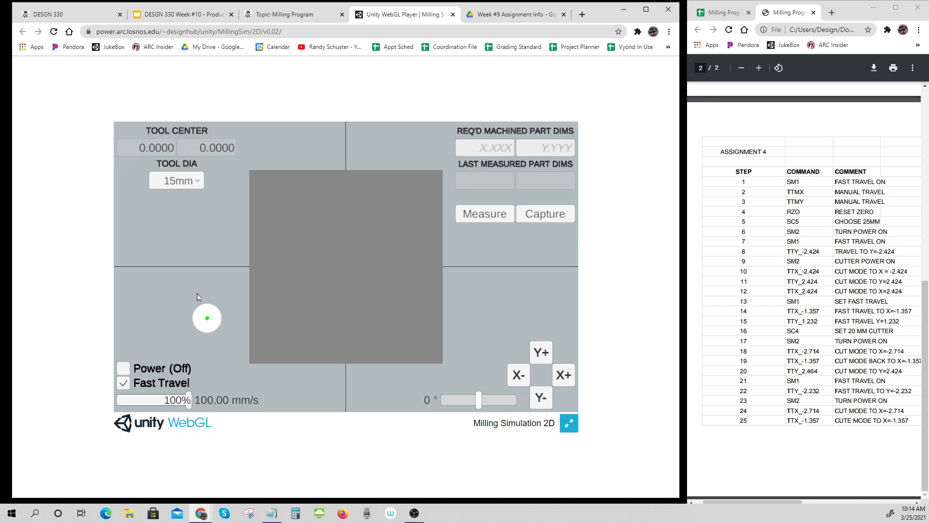
left_click(563, 374)
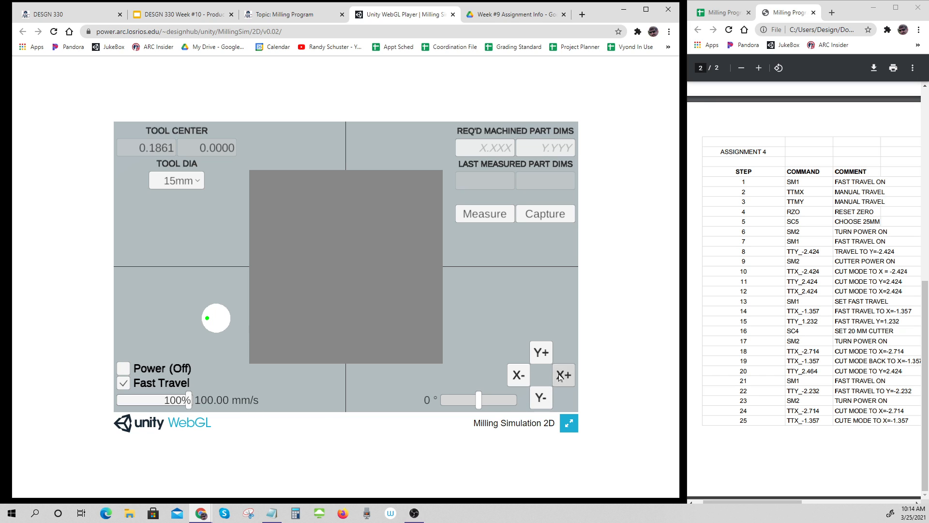
left_click(562, 375)
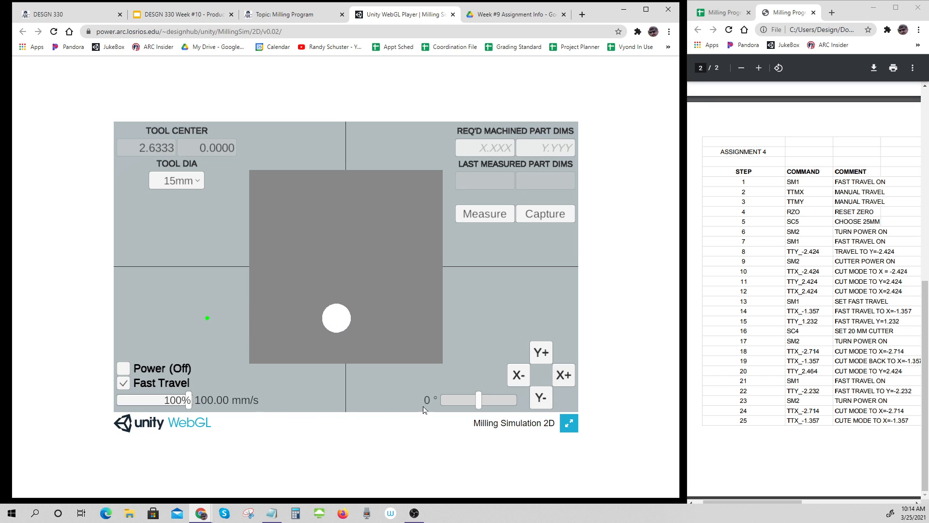
left_click_drag(181, 399, 128, 400)
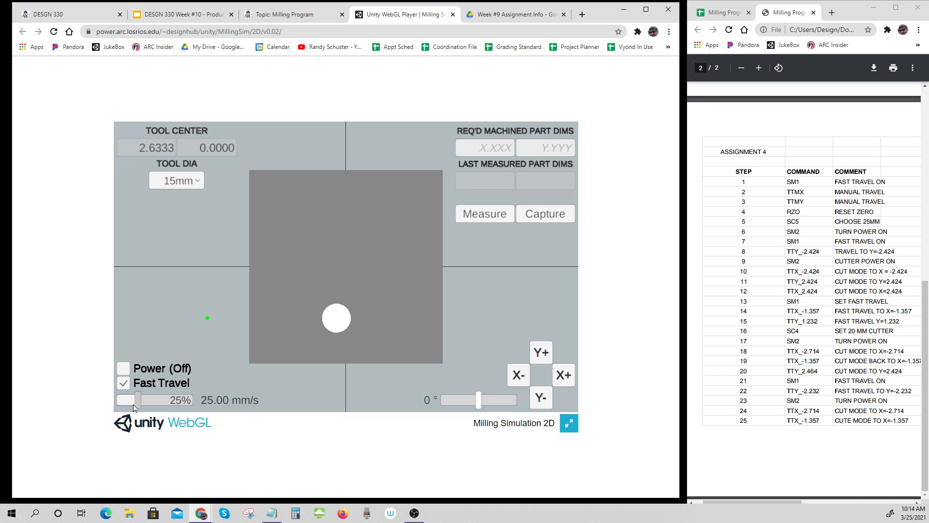
left_click_drag(139, 399, 122, 399)
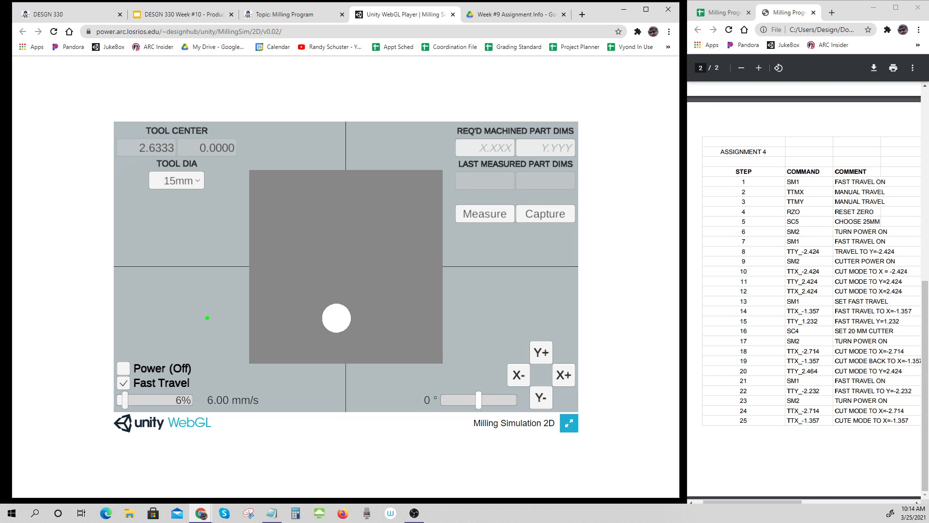
mouse_move(513, 337)
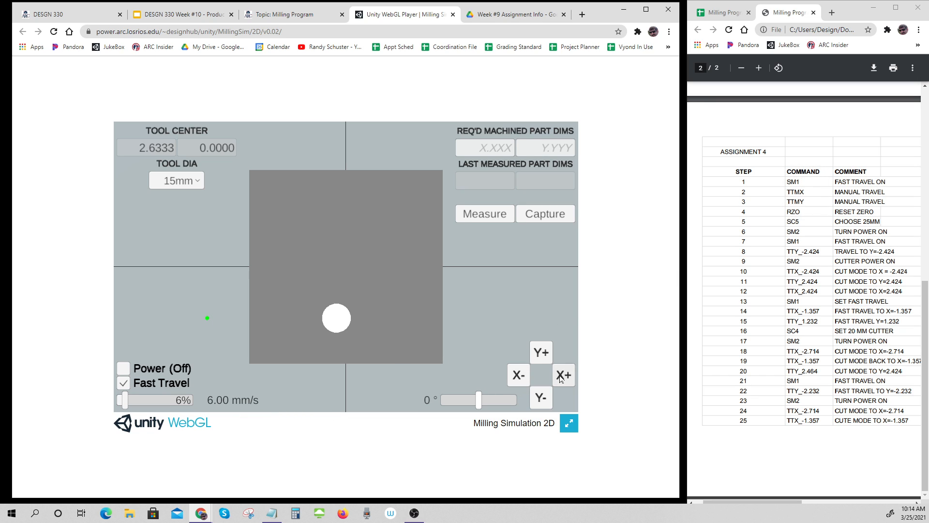
mouse_move(562, 377)
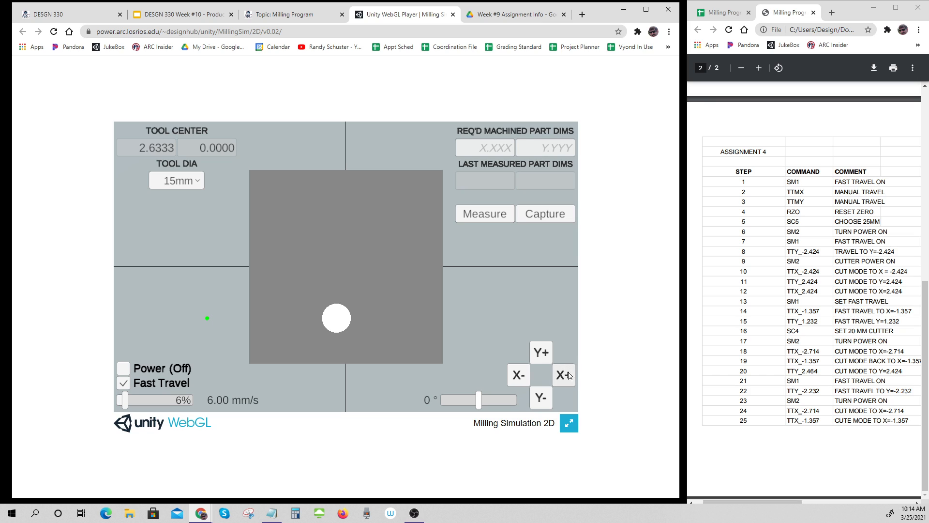
left_click(561, 374)
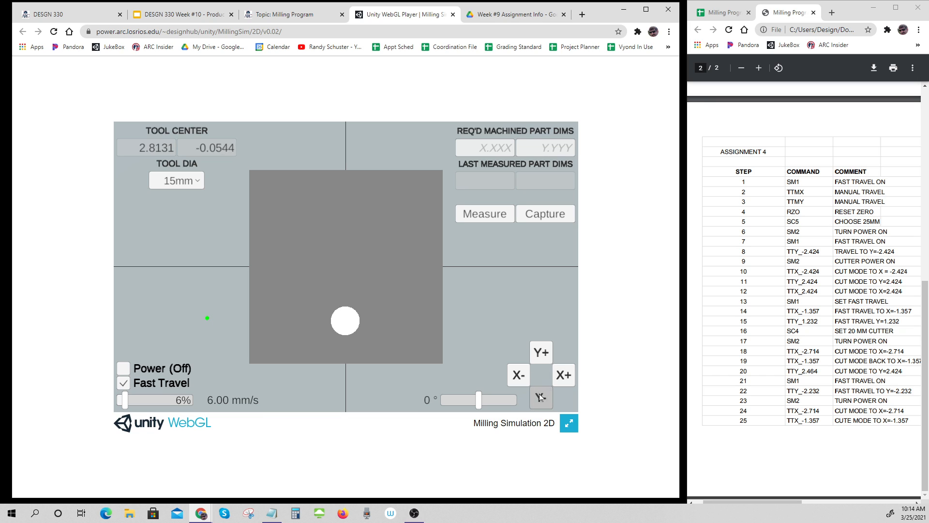
Jog the tool in Y onto the stock centre, adjusting travel speed between 58% and 8%
left_click(540, 397)
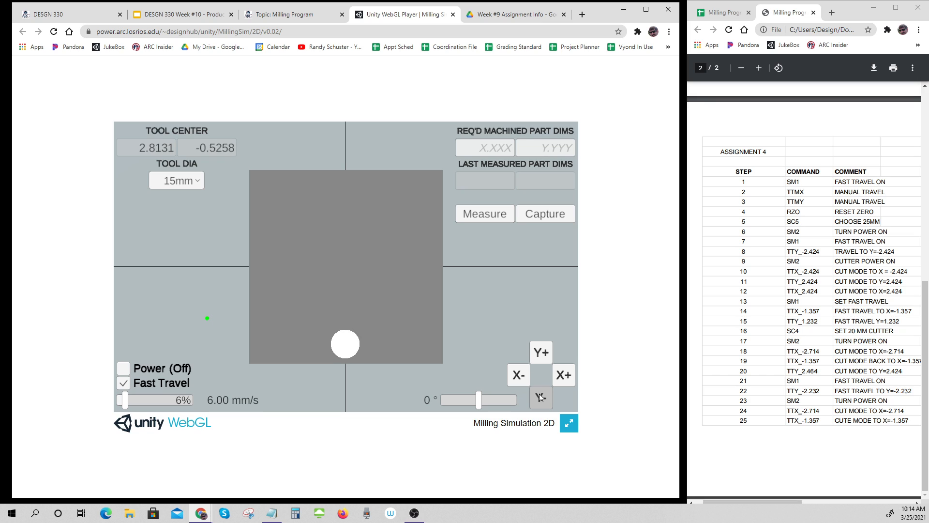
left_click(540, 398)
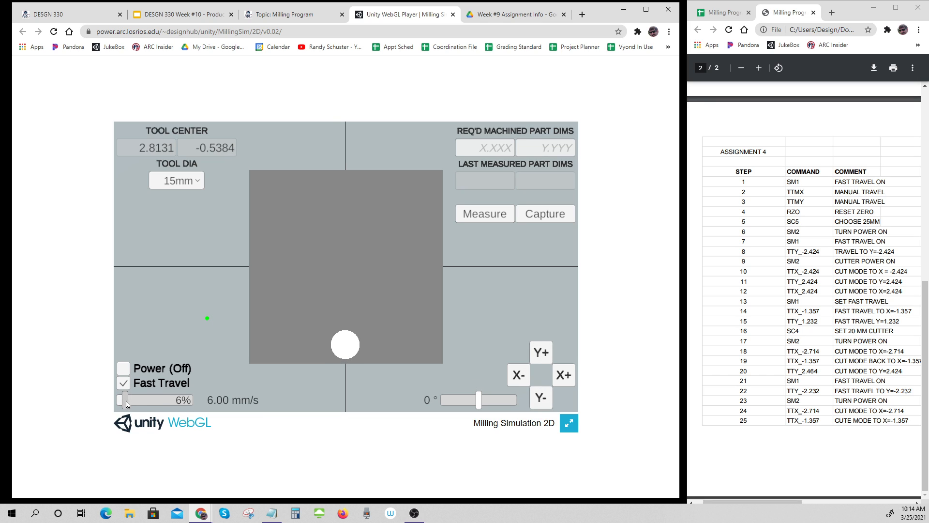
left_click_drag(124, 400, 156, 400)
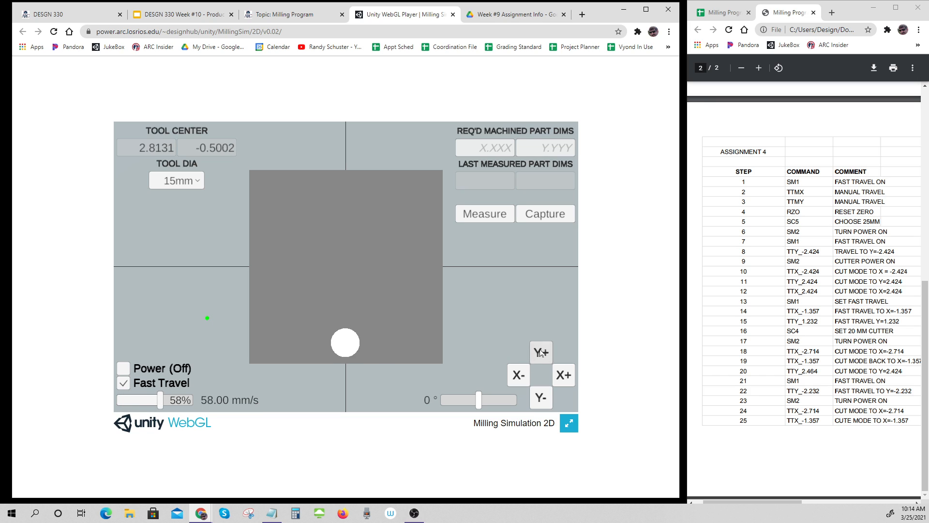
left_click(540, 352)
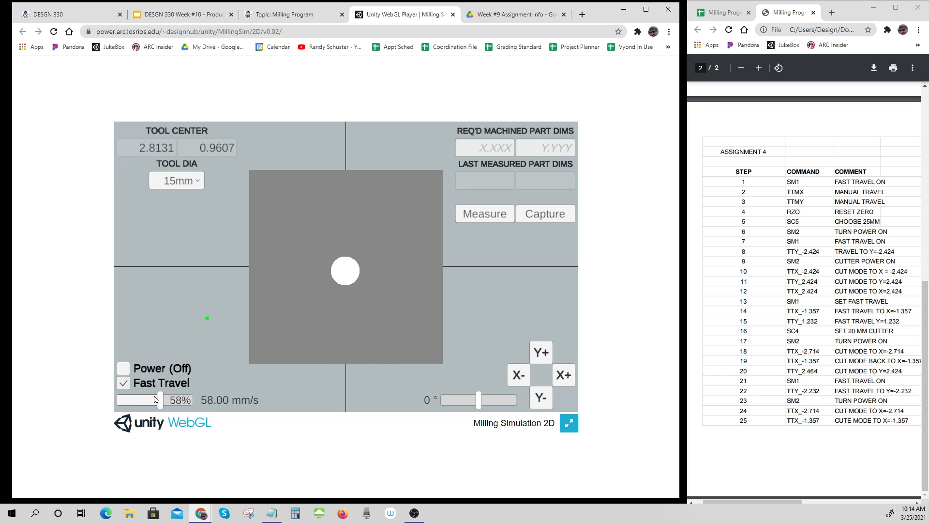
left_click_drag(159, 399, 122, 399)
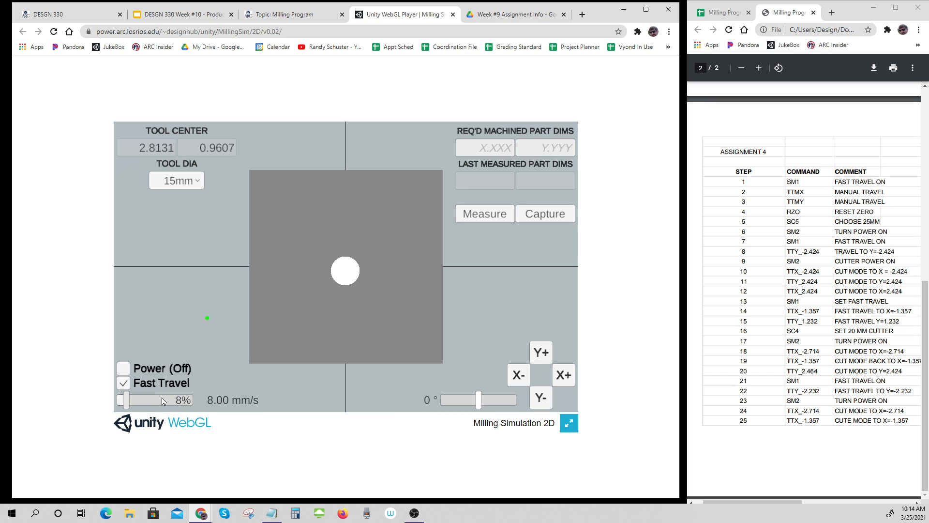
mouse_move(690, 325)
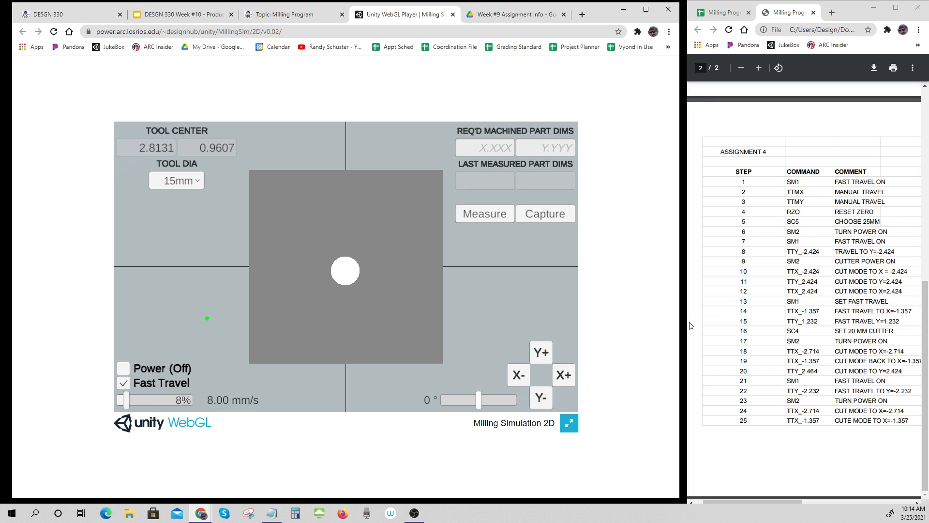
left_click(540, 353)
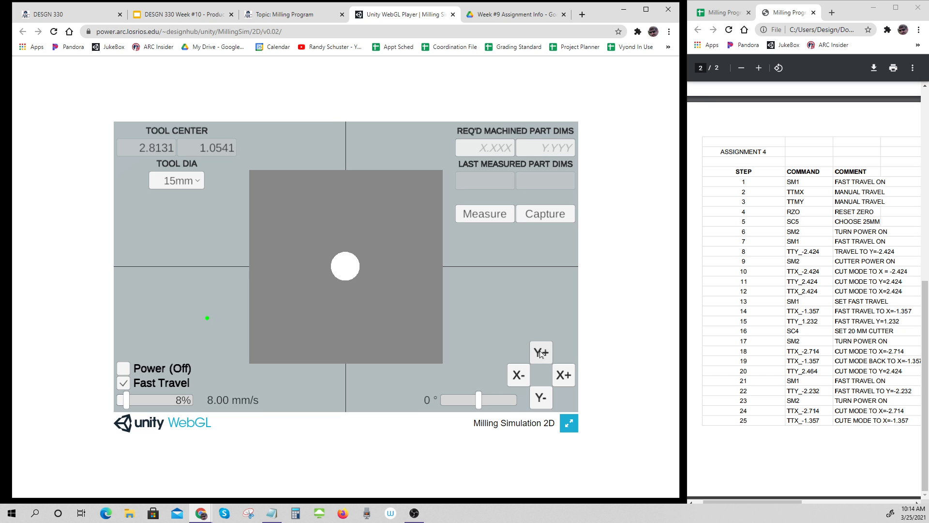
left_click(540, 352)
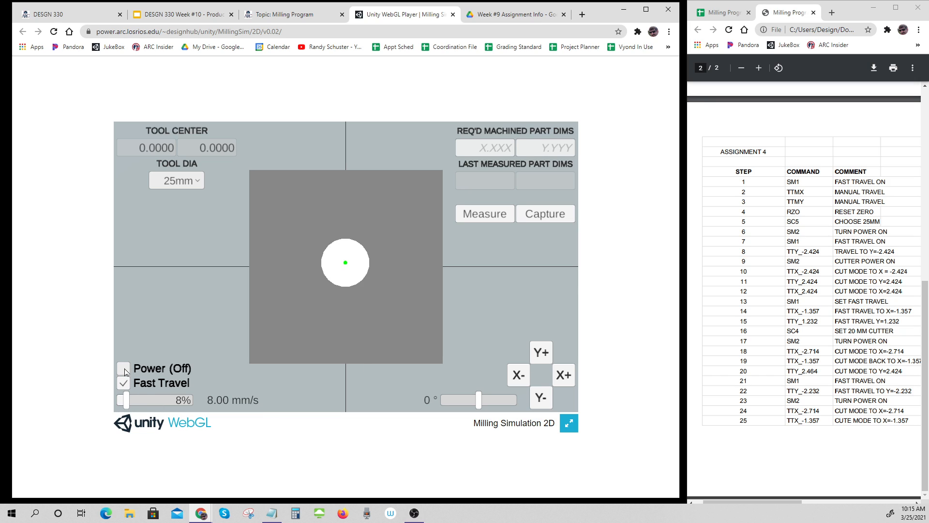
Set Power to Running and raise the feed speed to 100% (1.50 mm/s)
left_click(124, 368)
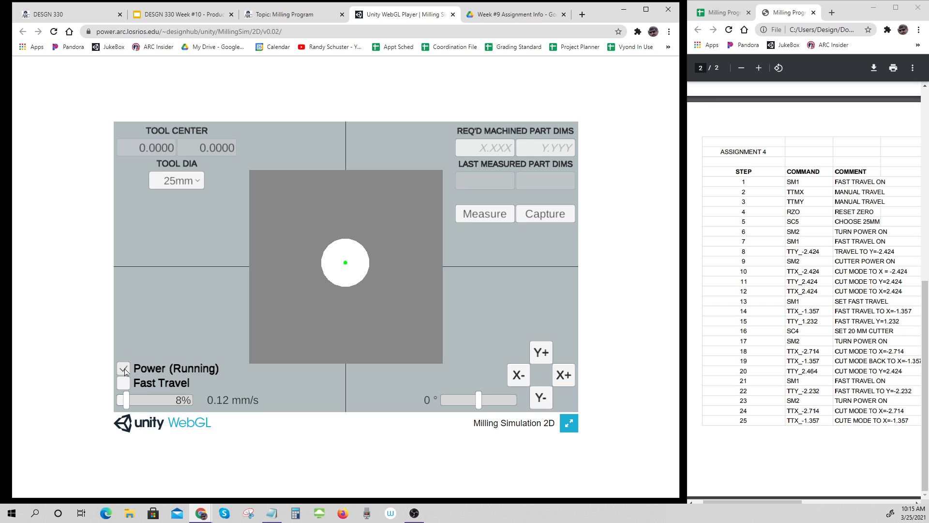
left_click(124, 368)
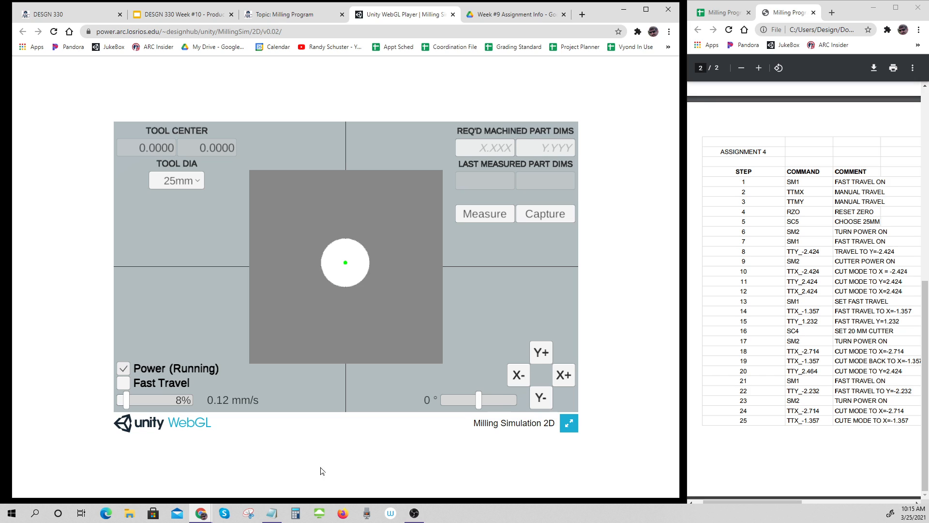
left_click_drag(128, 400, 189, 401)
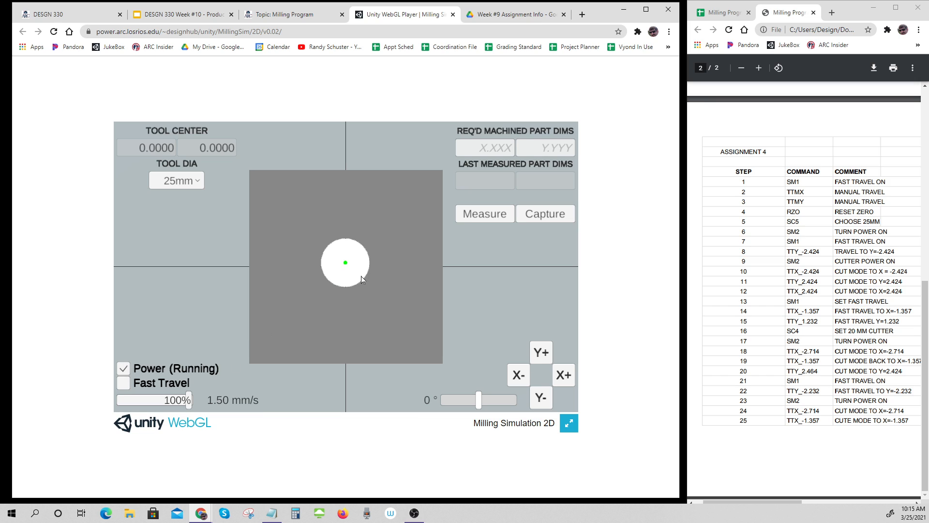
mouse_move(756, 268)
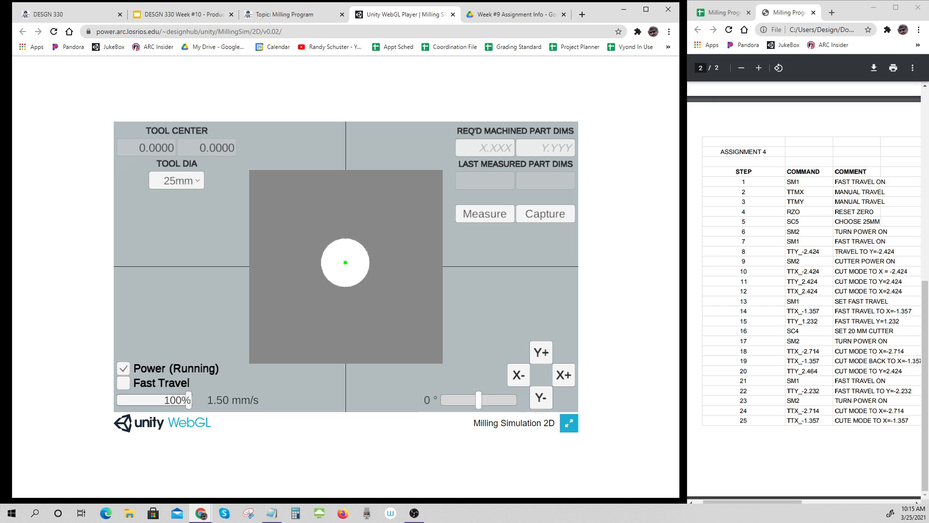
mouse_move(813, 238)
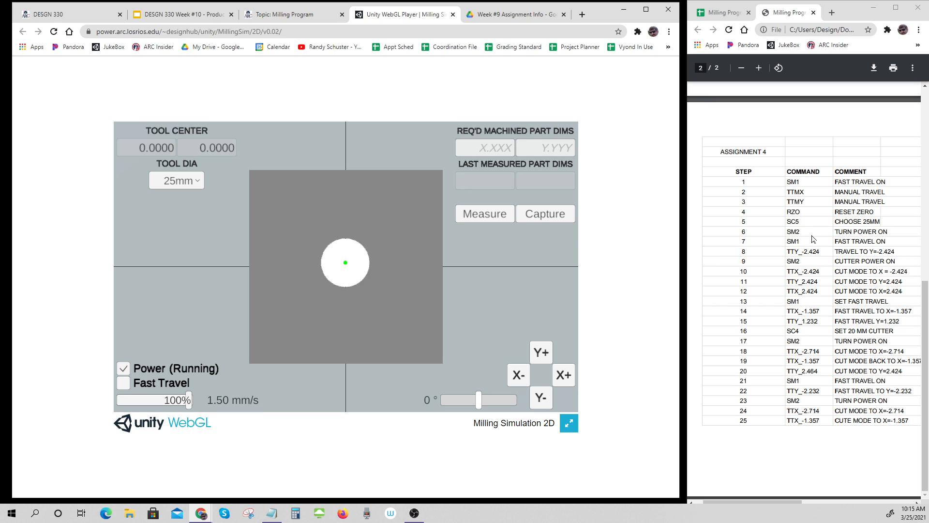
mouse_move(457, 338)
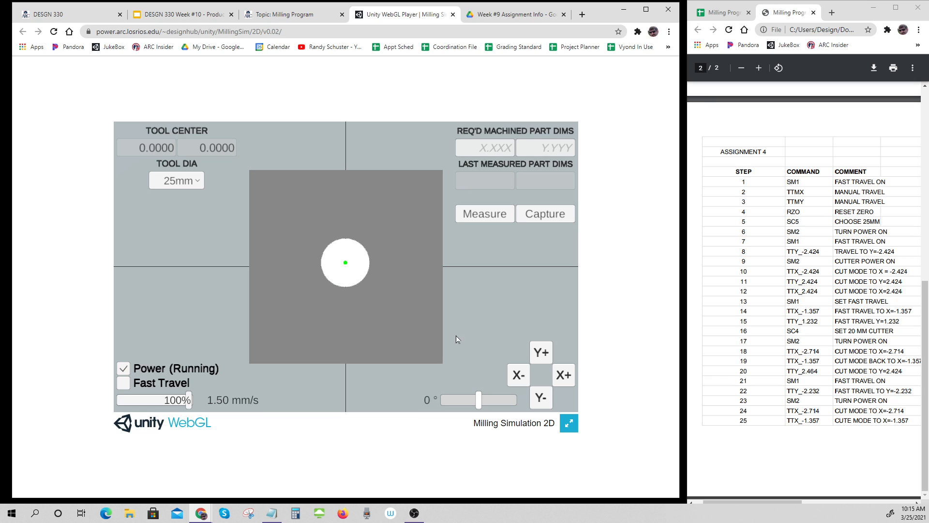
With power off, nudge the tool at 2% speed to Y -2.4259, then restore 100% speed
left_click(124, 383)
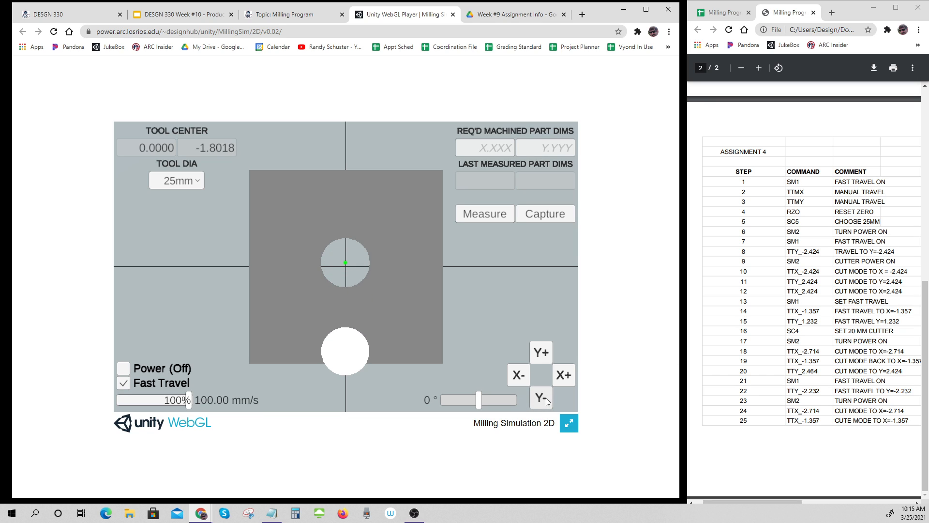
left_click(540, 397)
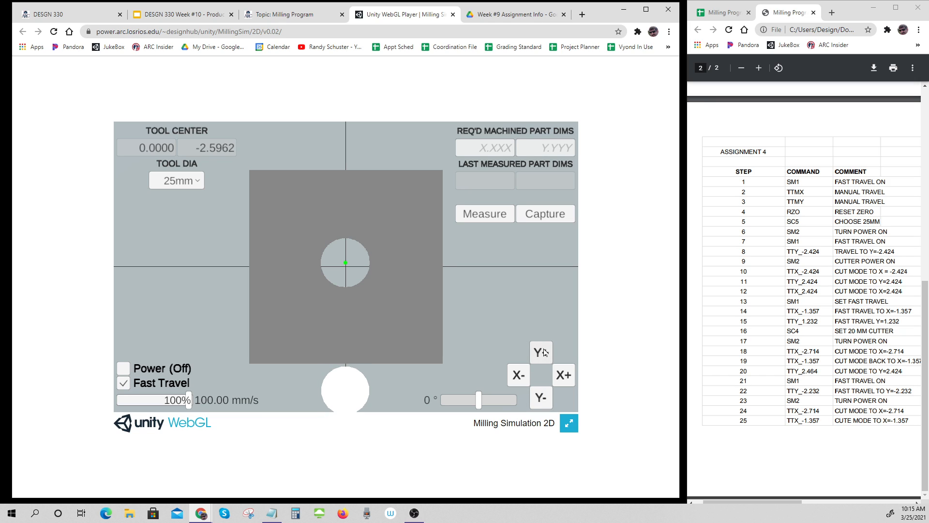
left_click_drag(190, 399, 121, 399)
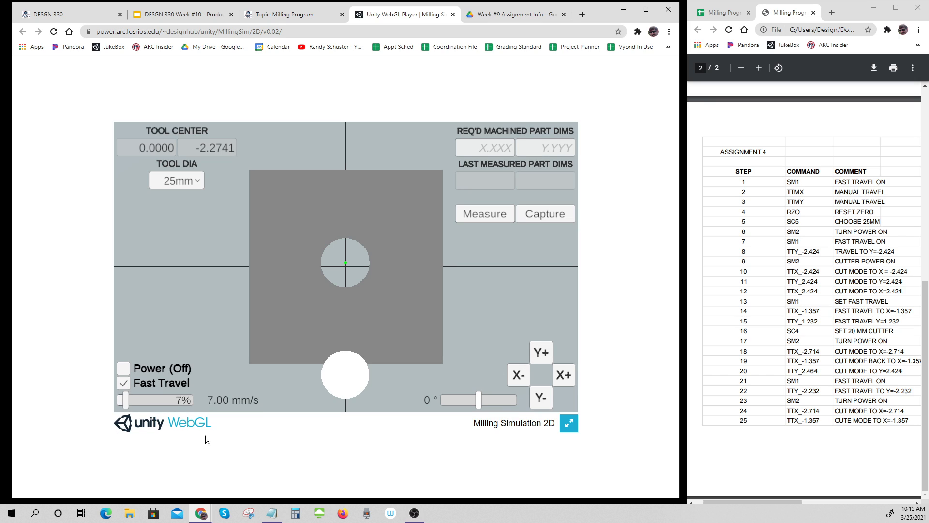
left_click_drag(127, 400, 121, 399)
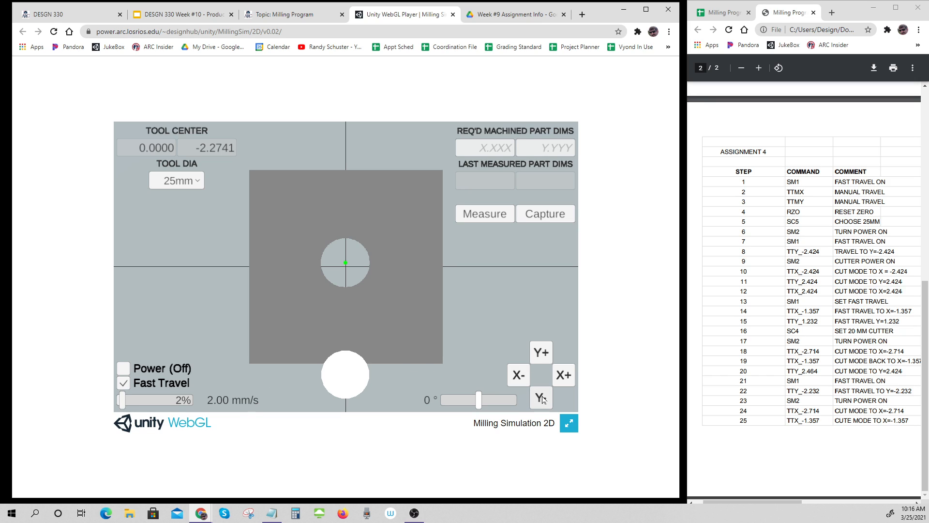
left_click(540, 398)
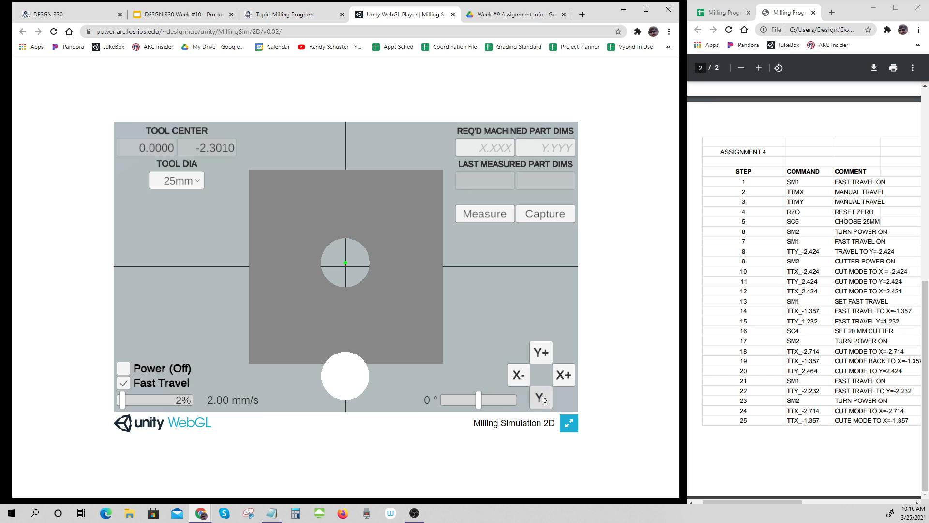
left_click(540, 398)
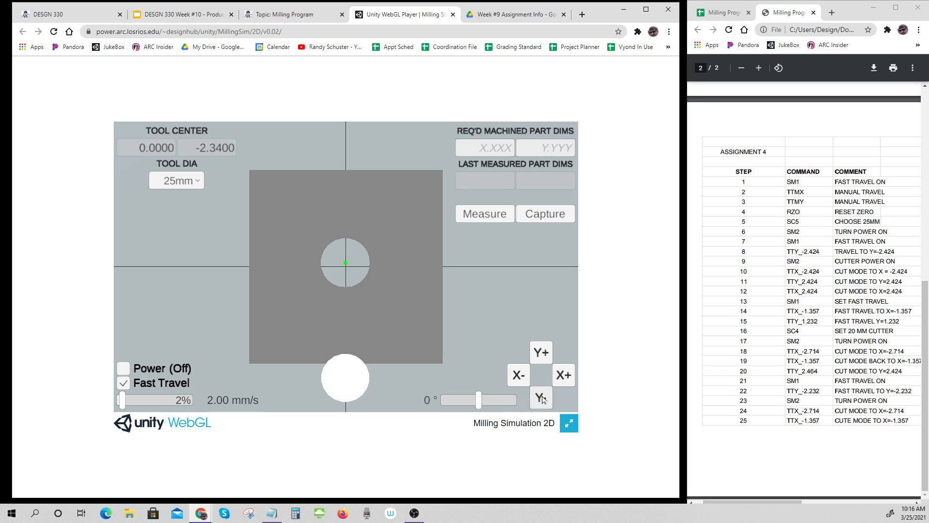
left_click(540, 397)
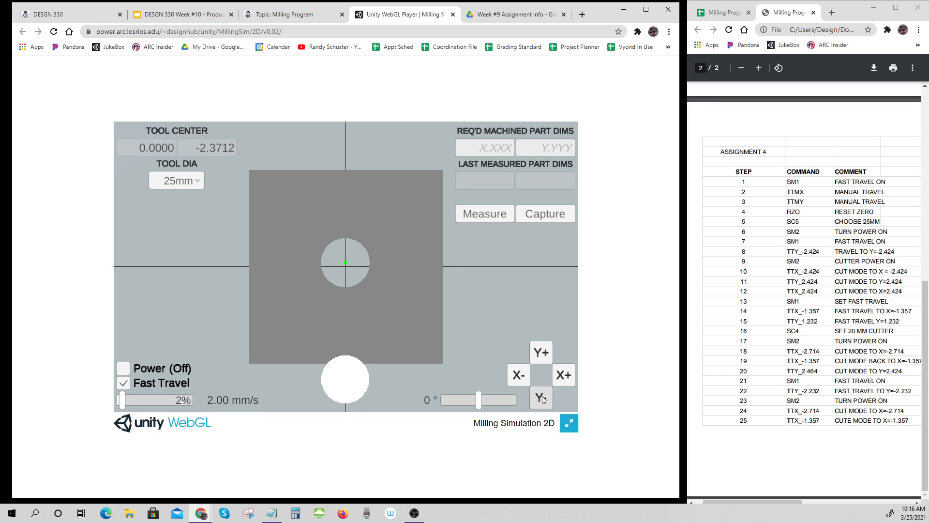
left_click(540, 396)
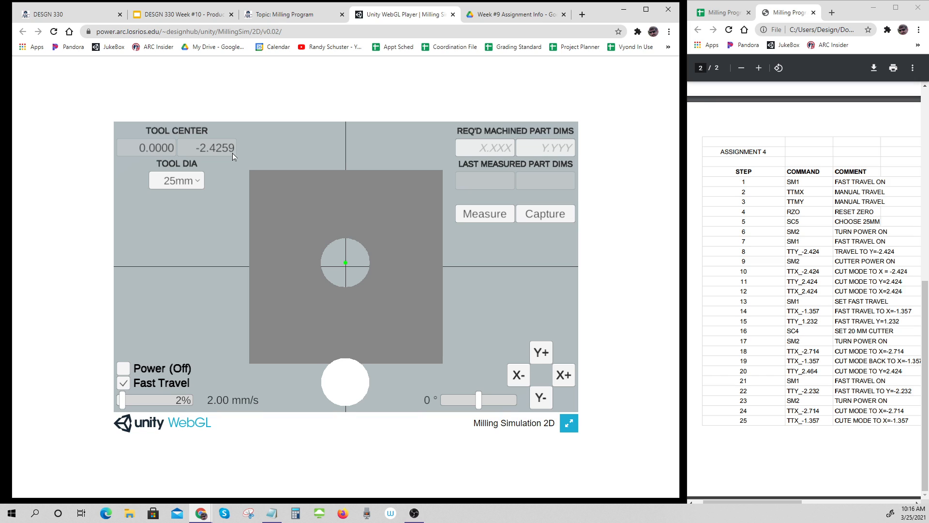
mouse_move(319, 368)
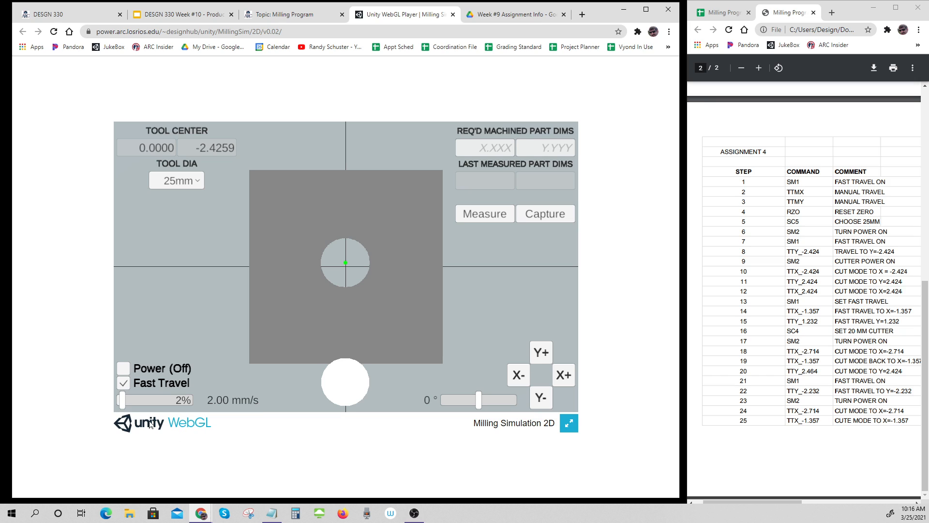
left_click_drag(122, 401, 190, 401)
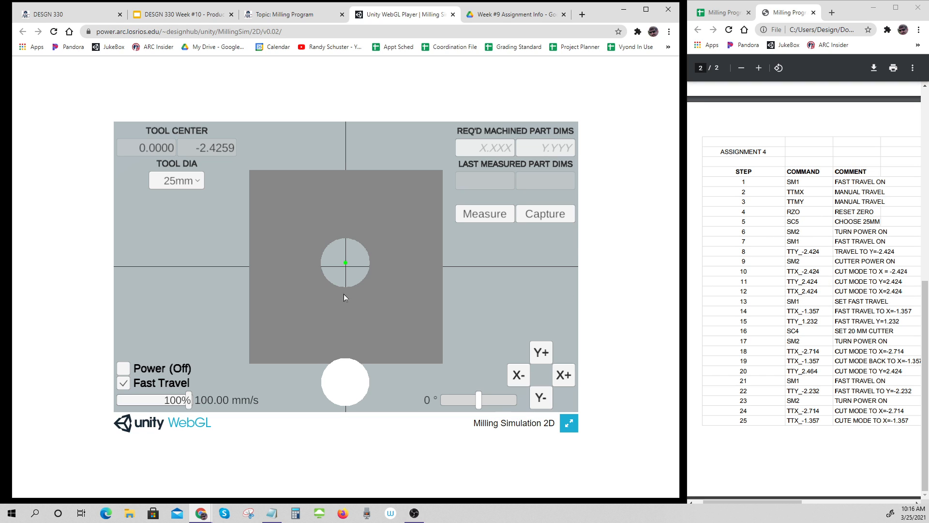
Turn cutter power on and cut in negative X until the tool centre reads X -2.4237
left_click(123, 368)
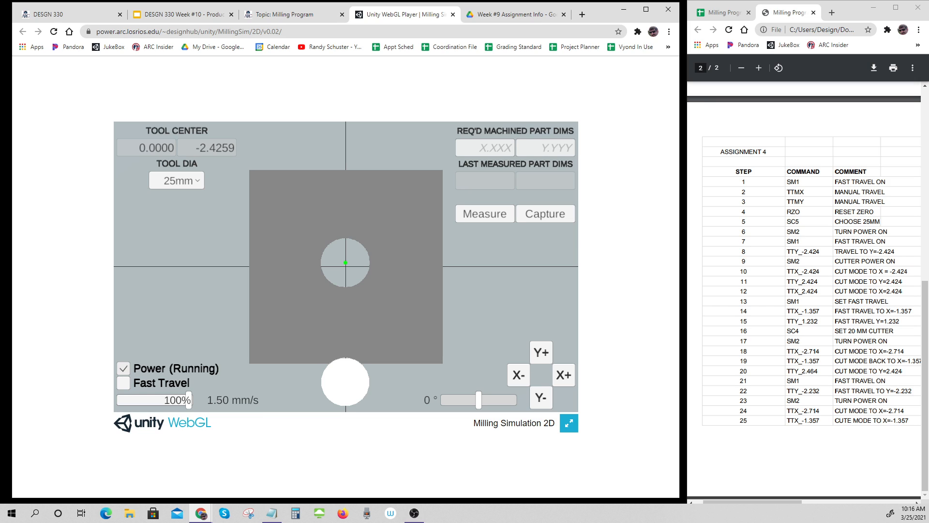
mouse_move(354, 325)
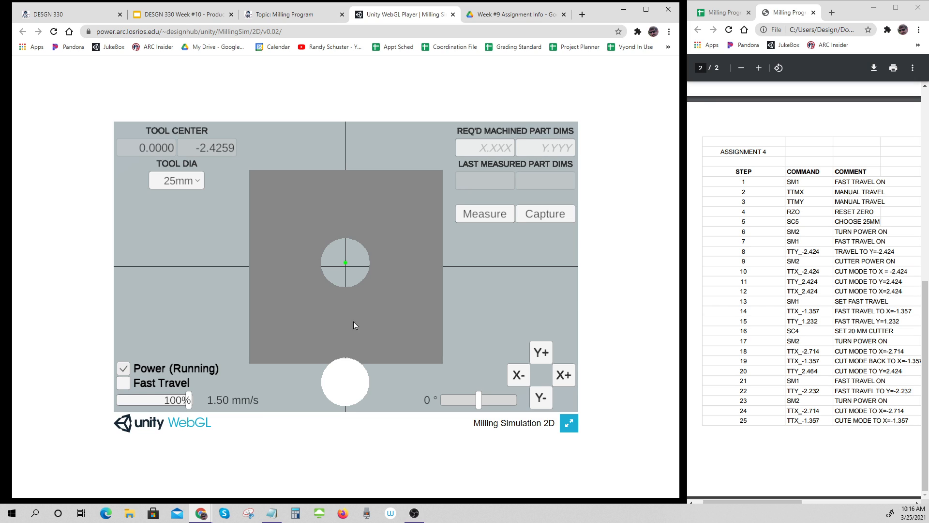
left_click(517, 375)
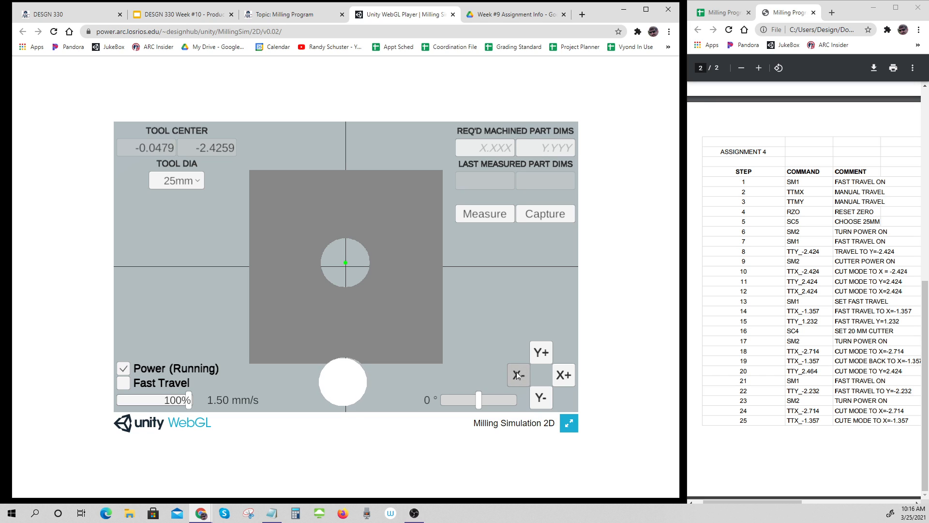
left_click(517, 375)
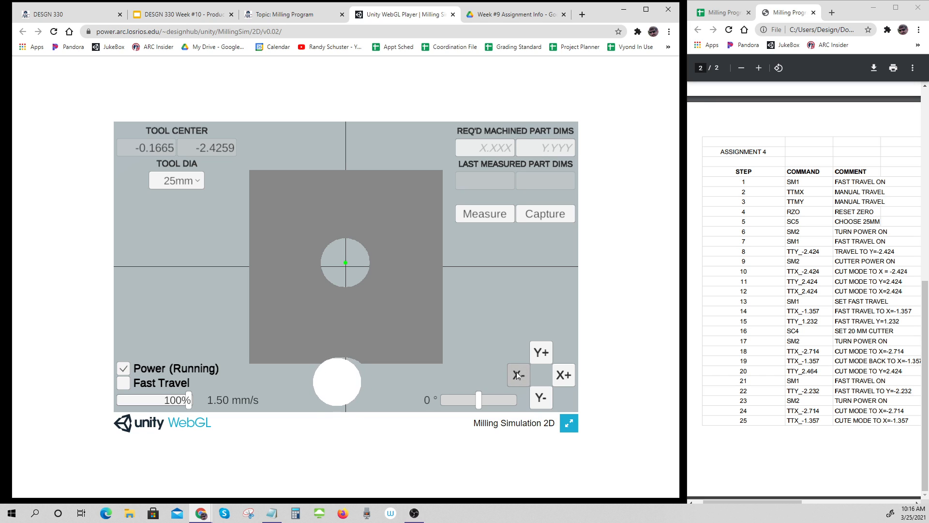
left_click(517, 375)
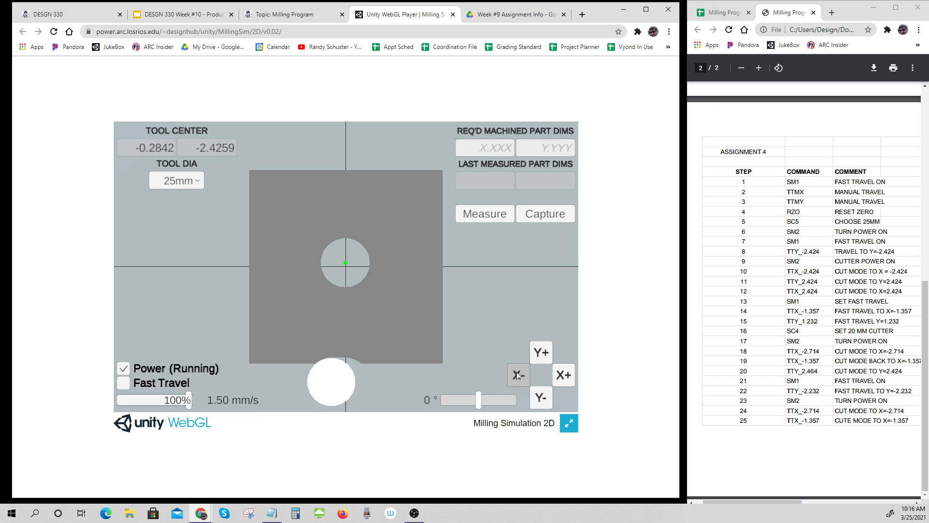
left_click(516, 374)
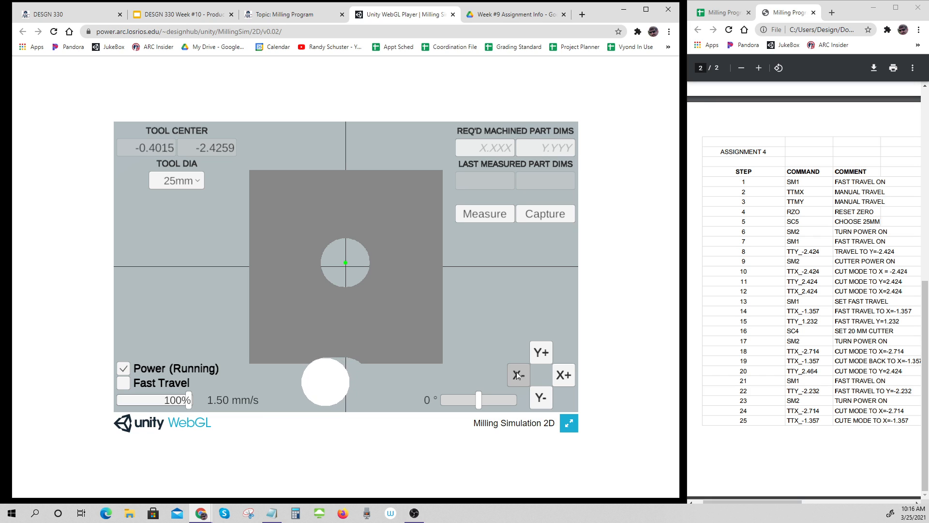
left_click(517, 374)
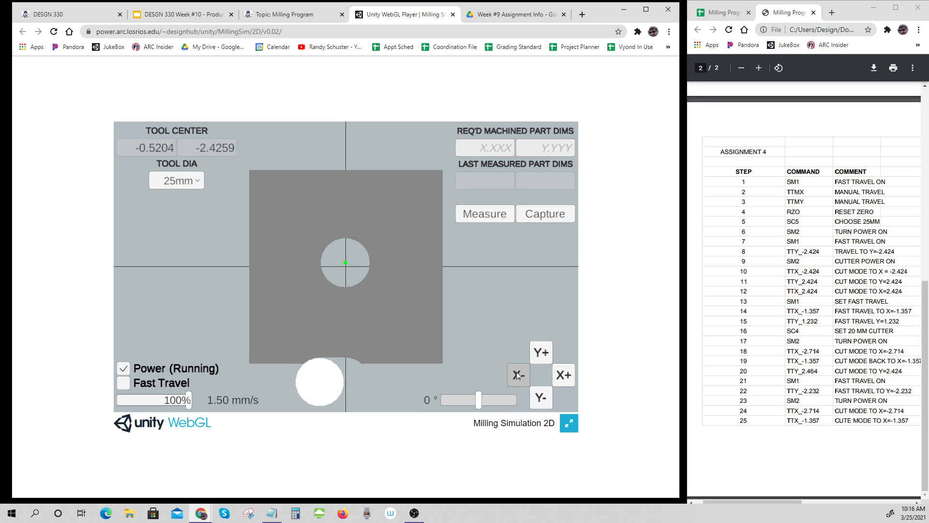
left_click(517, 374)
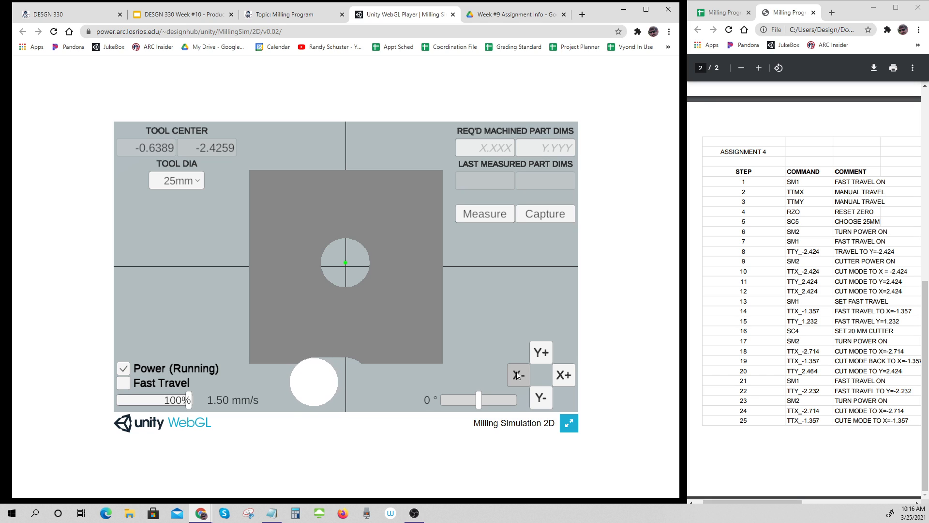
left_click(517, 375)
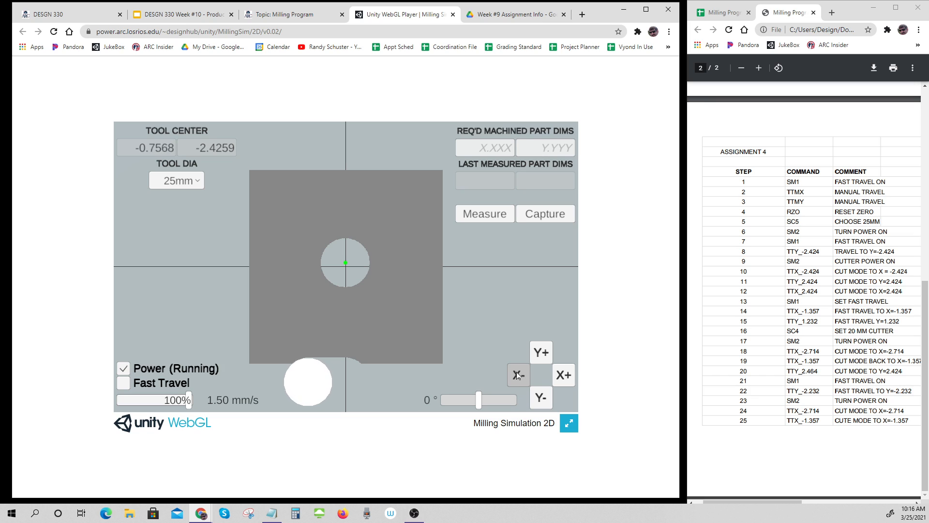
left_click(517, 374)
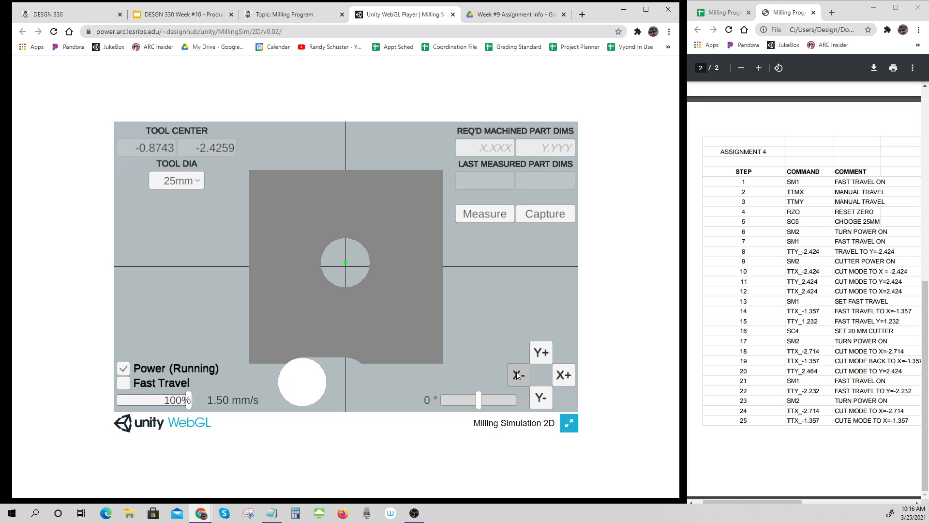
left_click(517, 374)
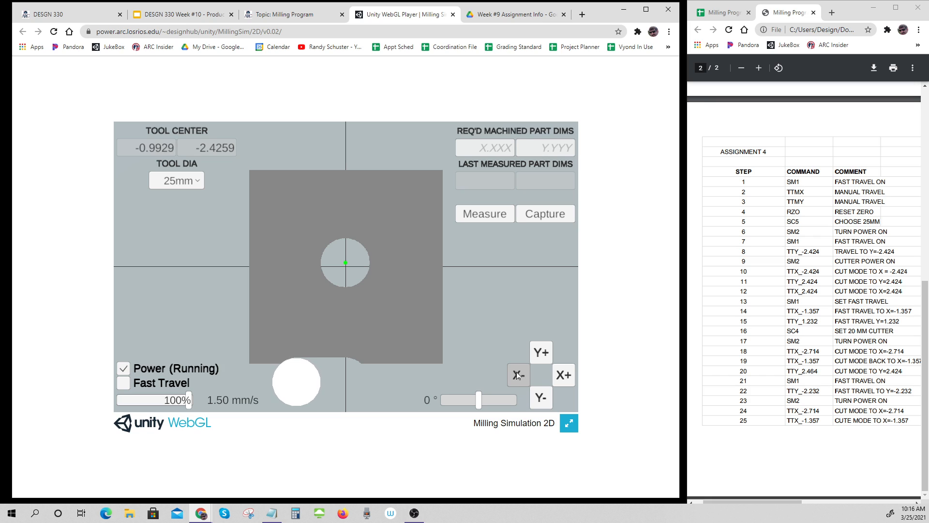
left_click(518, 375)
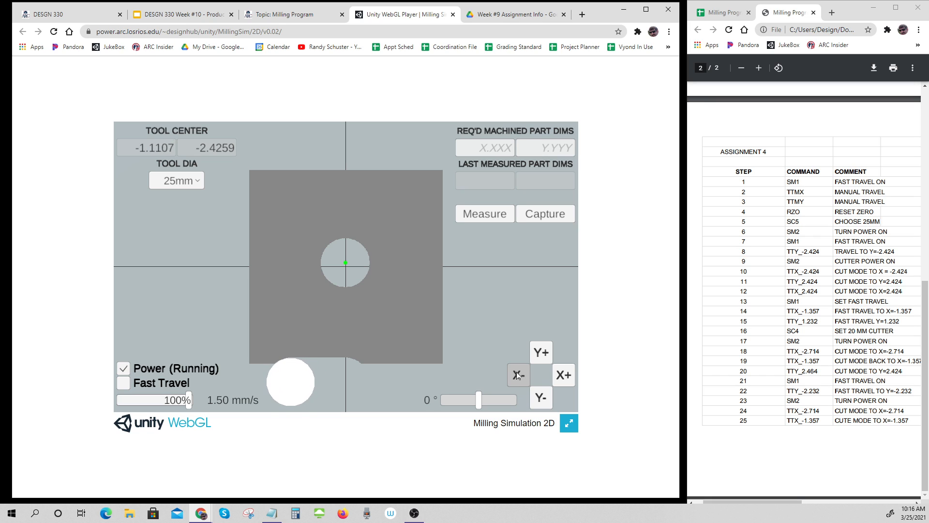
left_click(517, 375)
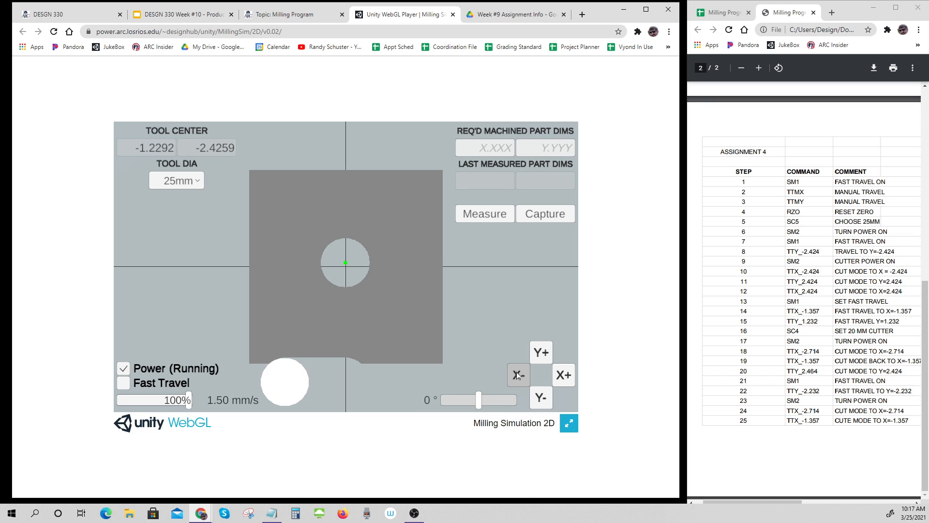
left_click(517, 375)
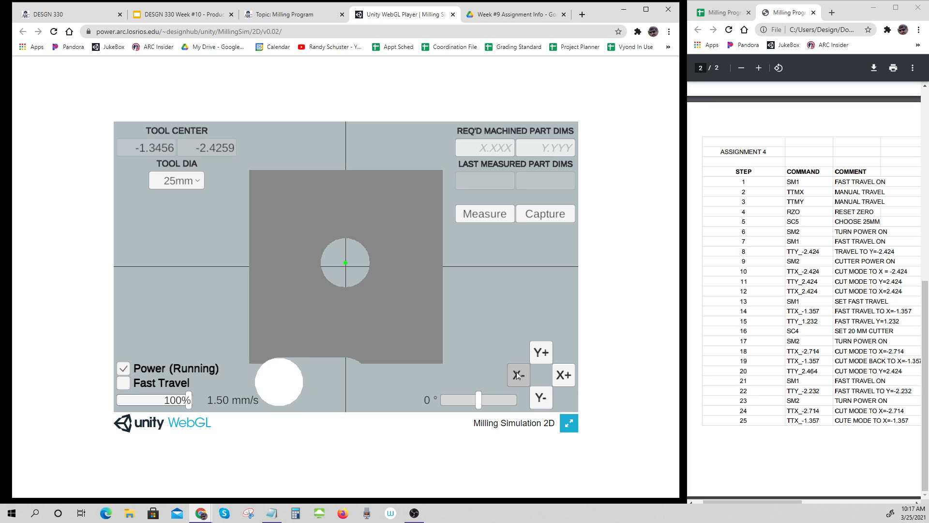
left_click(517, 374)
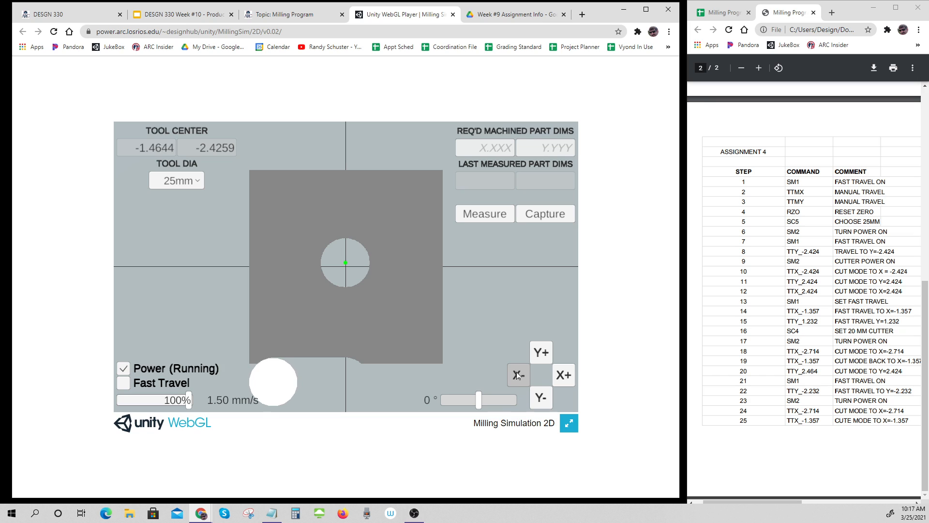
left_click(517, 374)
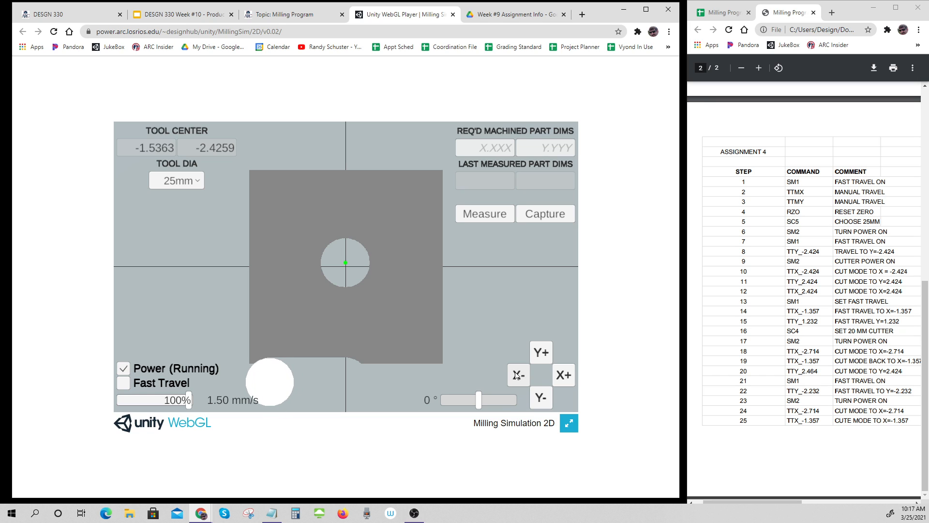
left_click(516, 374)
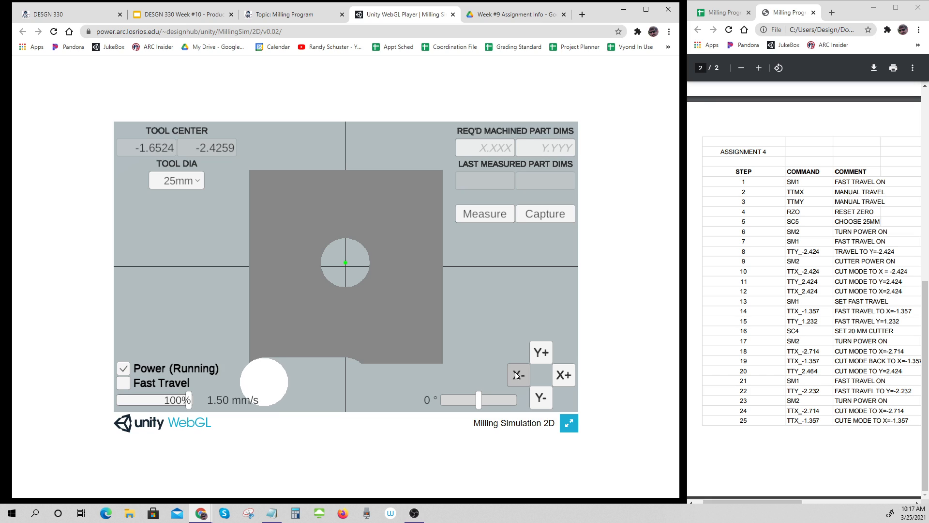
left_click(518, 375)
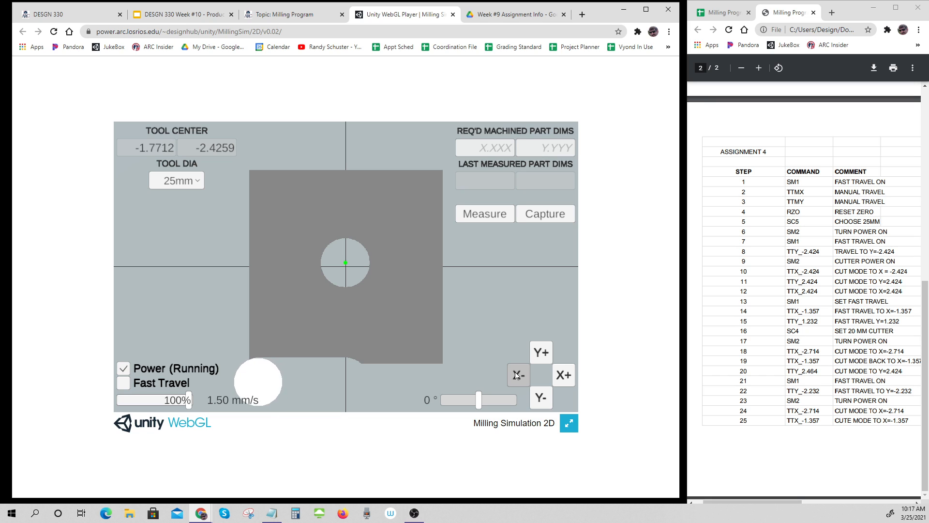
left_click(518, 374)
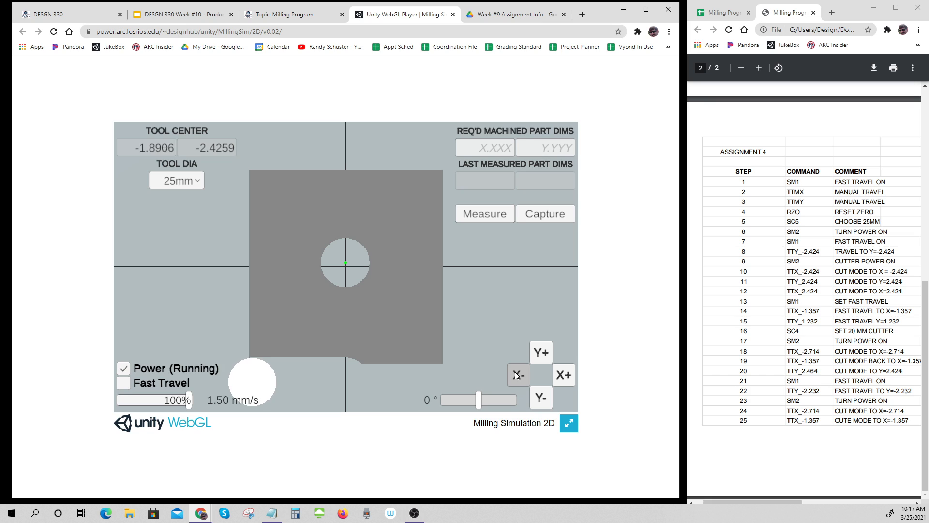
left_click(517, 374)
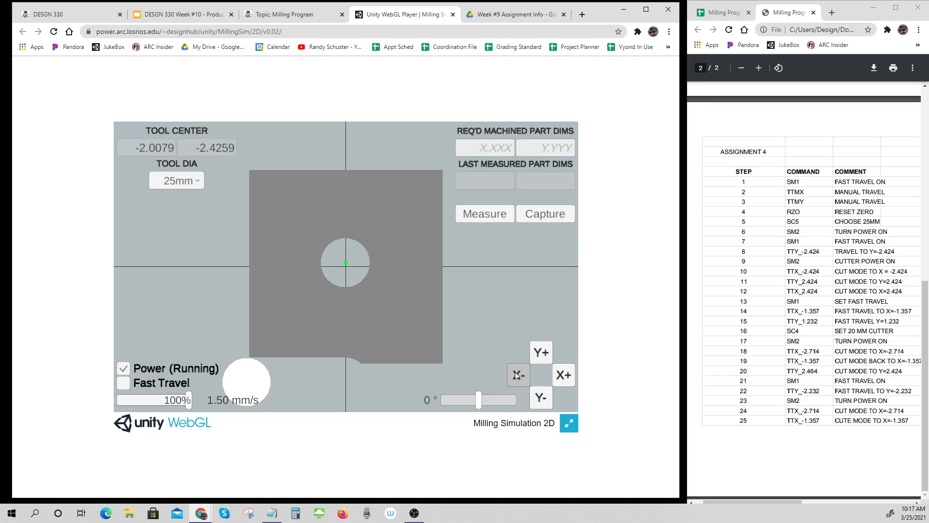
left_click(518, 374)
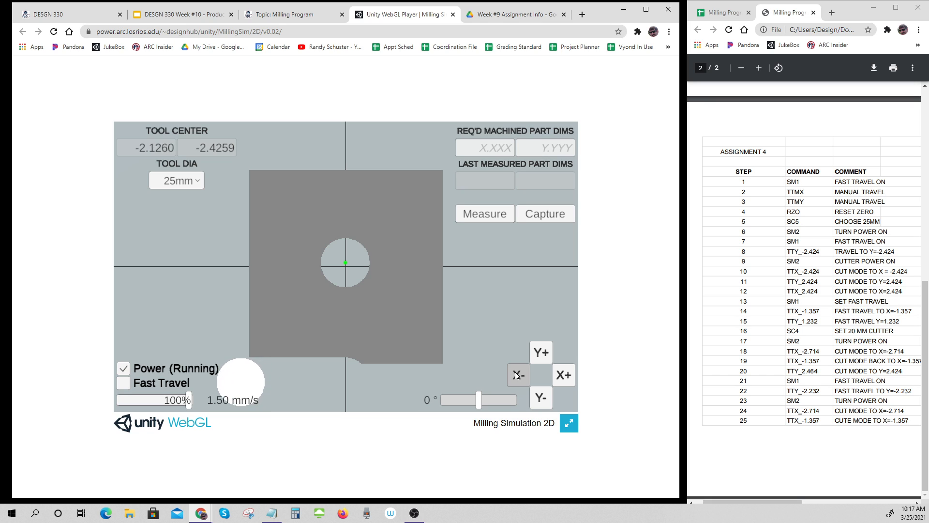
left_click(518, 375)
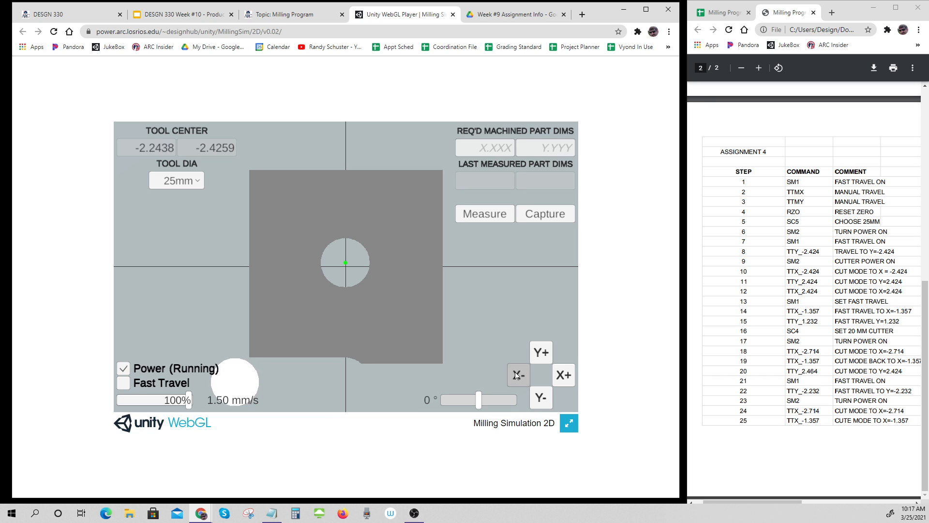
left_click(517, 374)
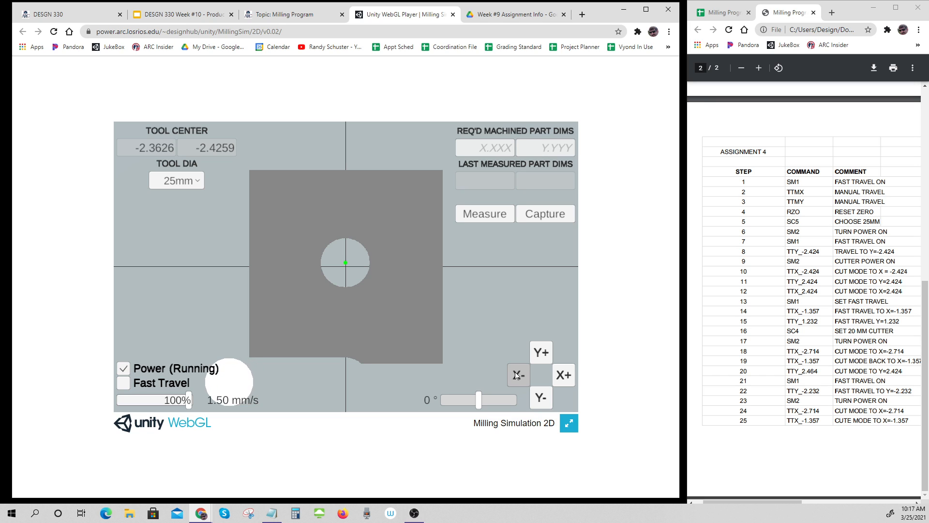
left_click(517, 374)
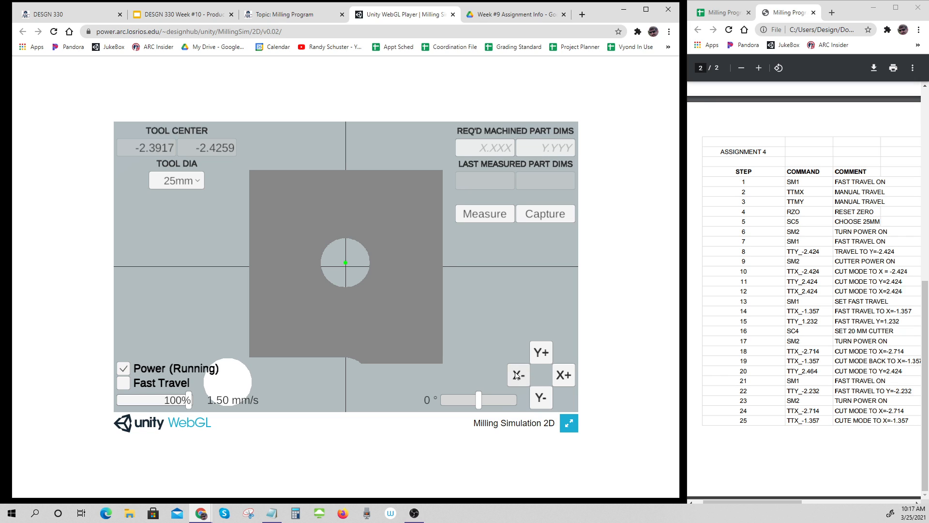
left_click(517, 374)
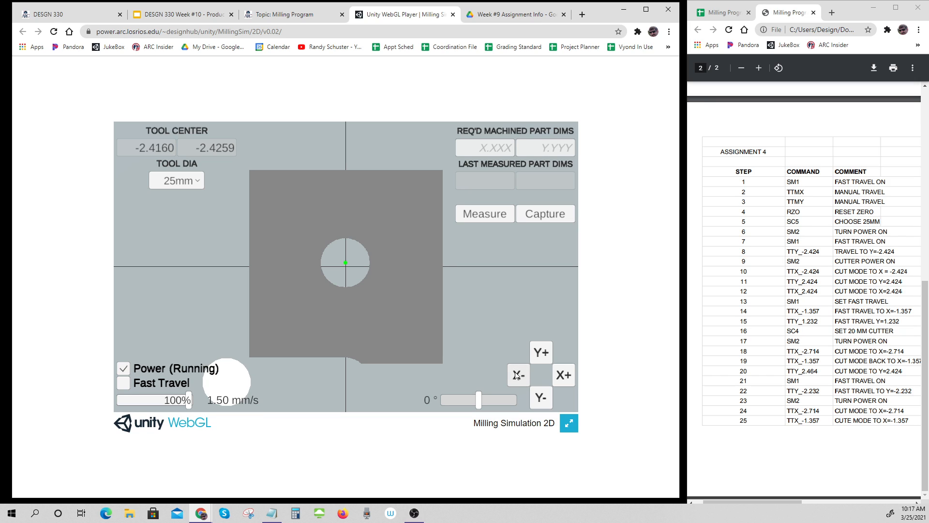
left_click(517, 374)
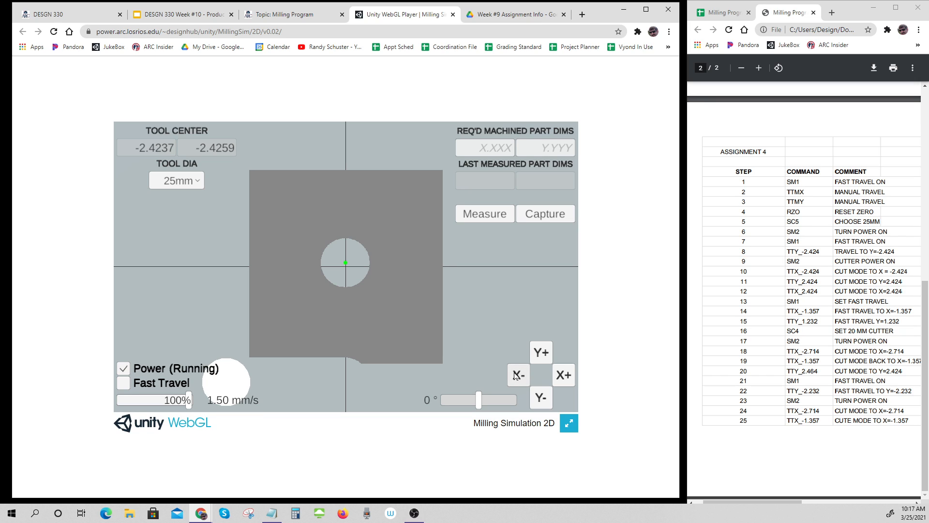
mouse_move(272, 386)
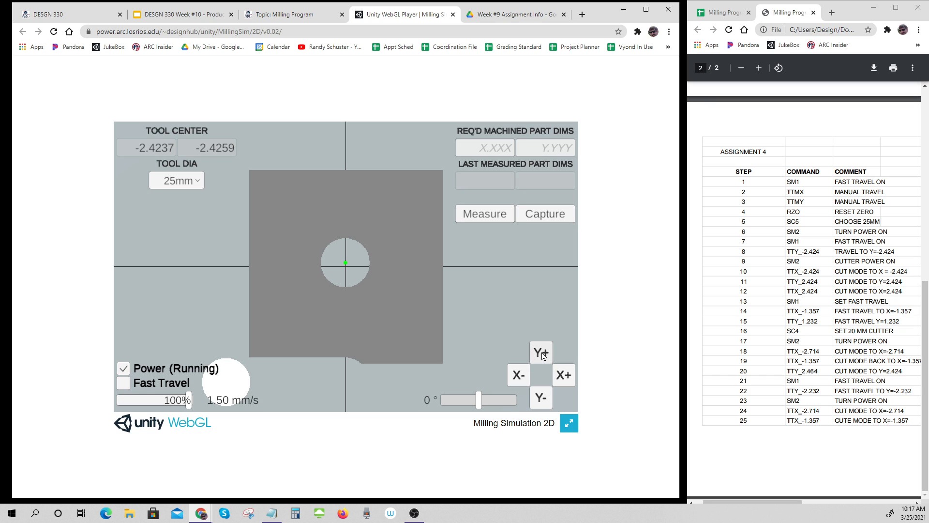
Cut up the part's left edge at X -2.4237 until Y reaches about 2.24
left_click(540, 352)
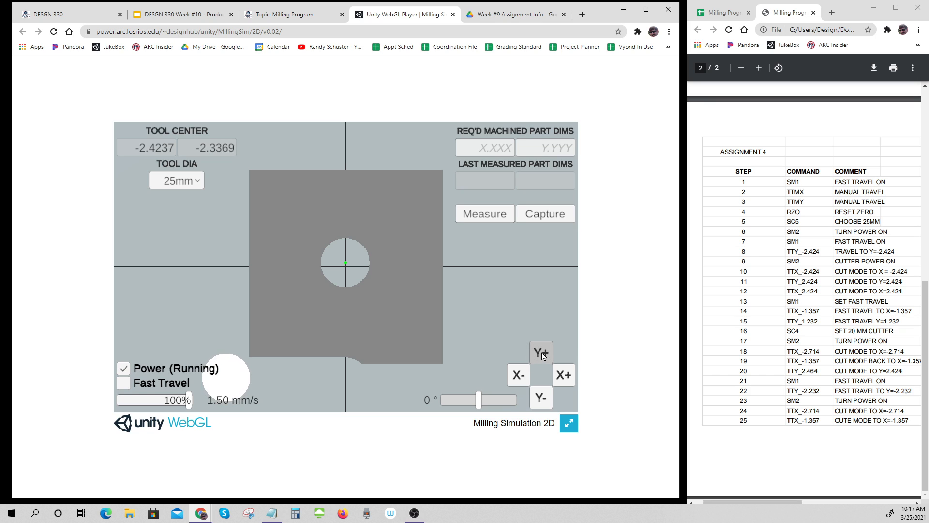
left_click(540, 352)
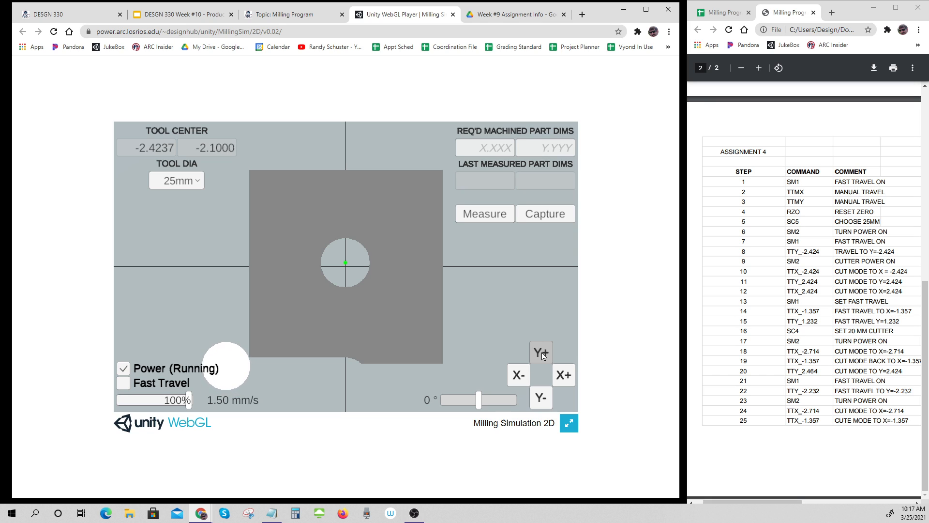
left_click(540, 352)
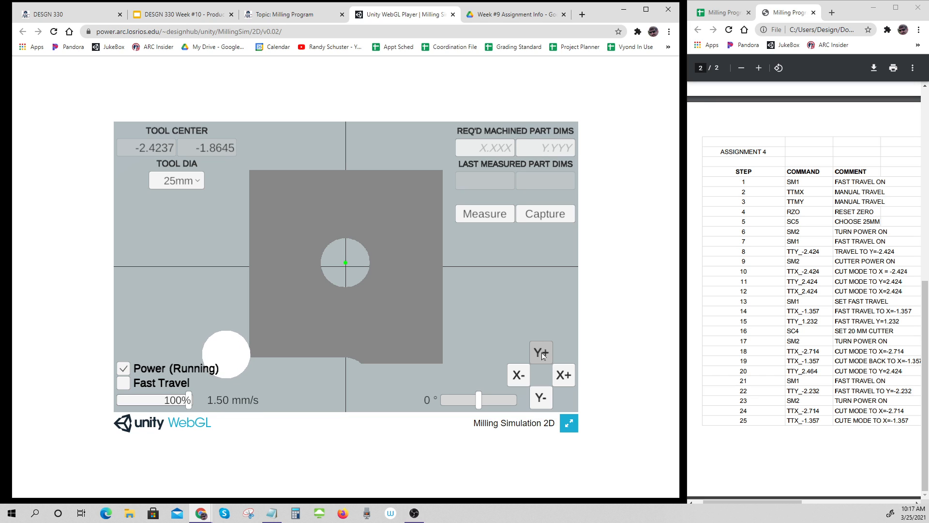
left_click(540, 352)
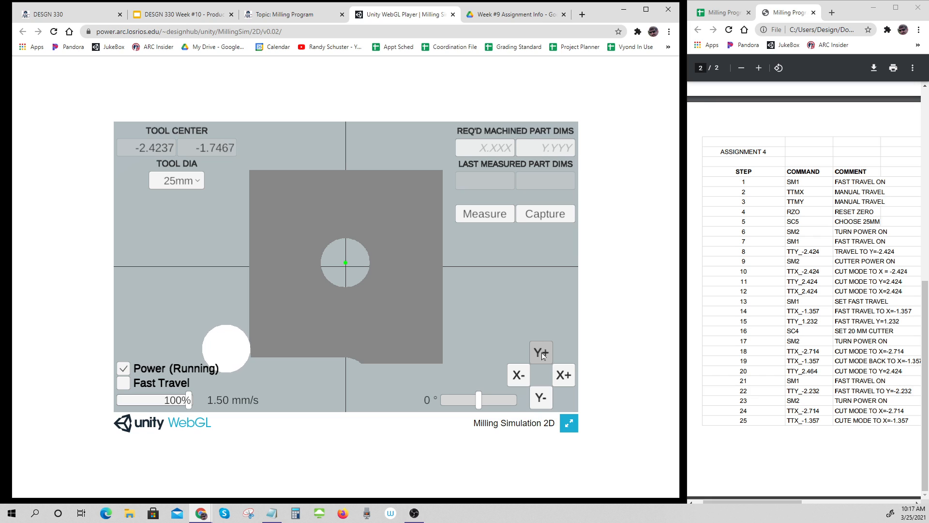
left_click(540, 352)
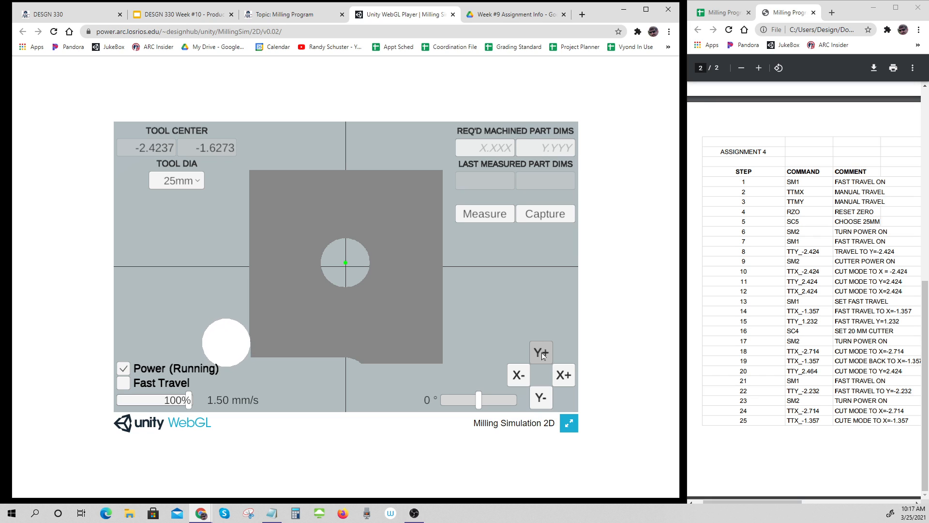
left_click(540, 352)
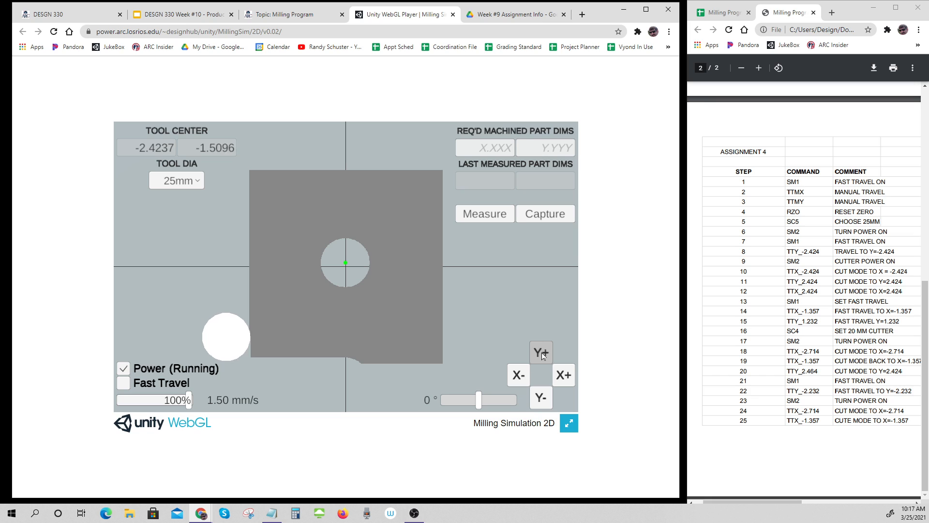
left_click(540, 351)
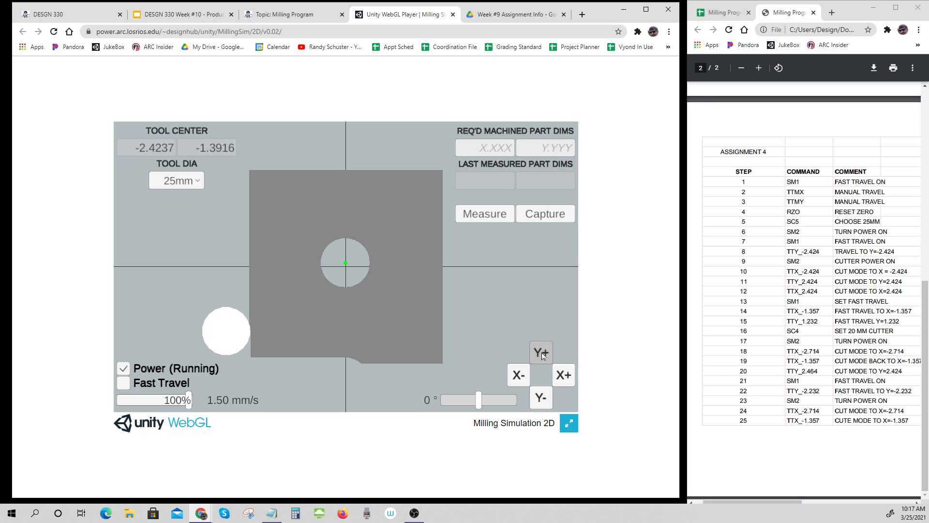
left_click(540, 352)
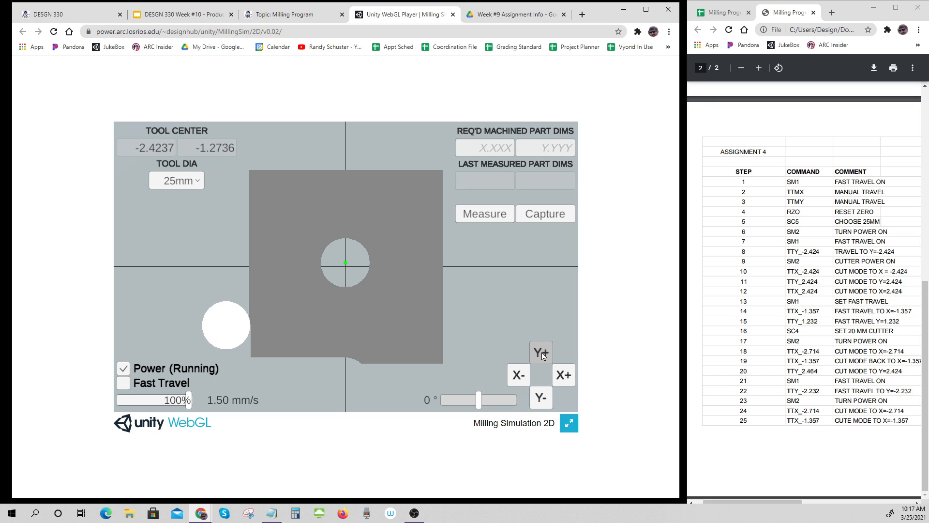
left_click(540, 352)
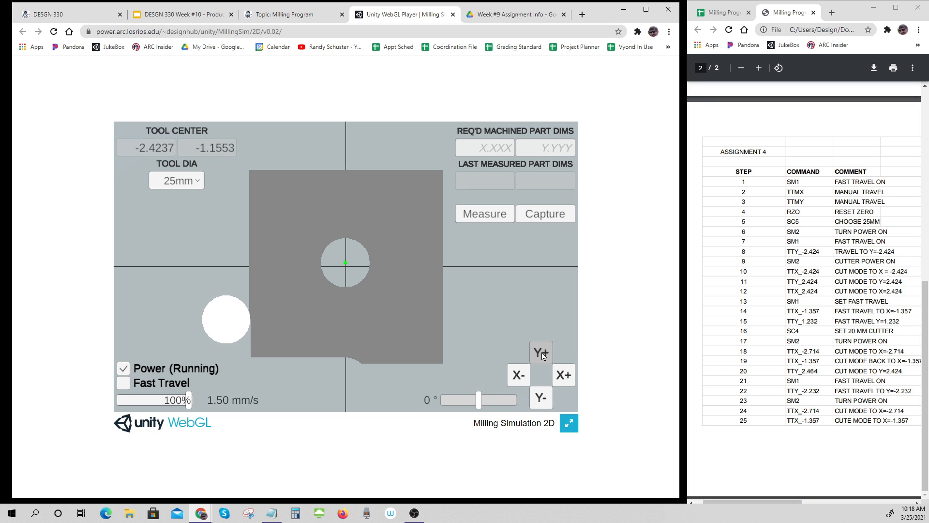
left_click(540, 352)
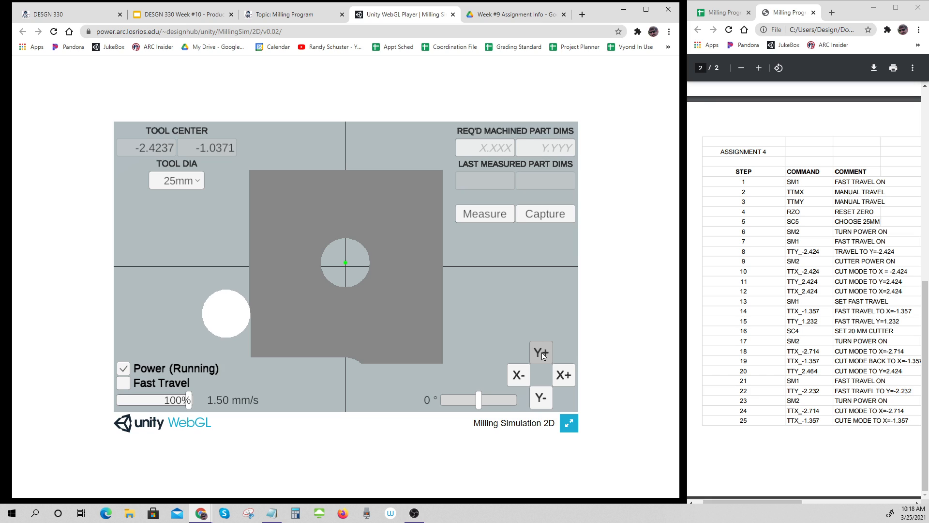
left_click(540, 352)
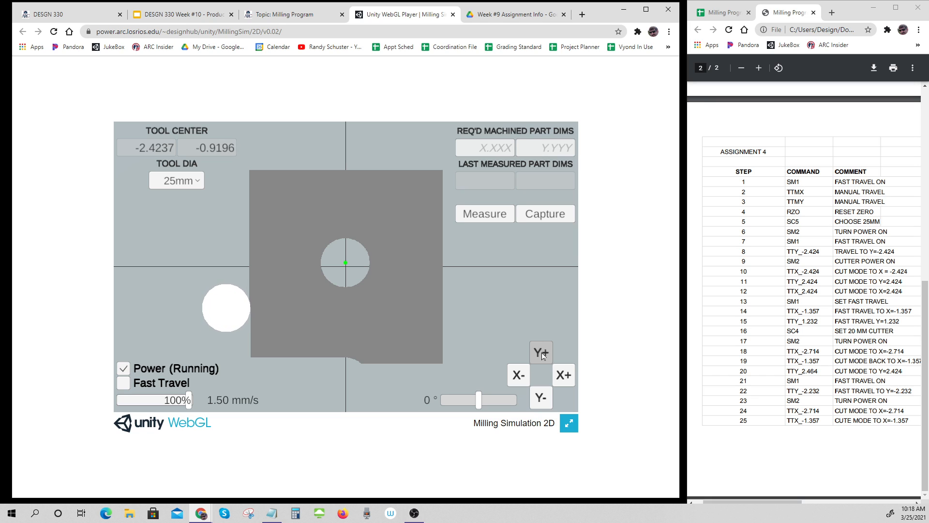
left_click(540, 353)
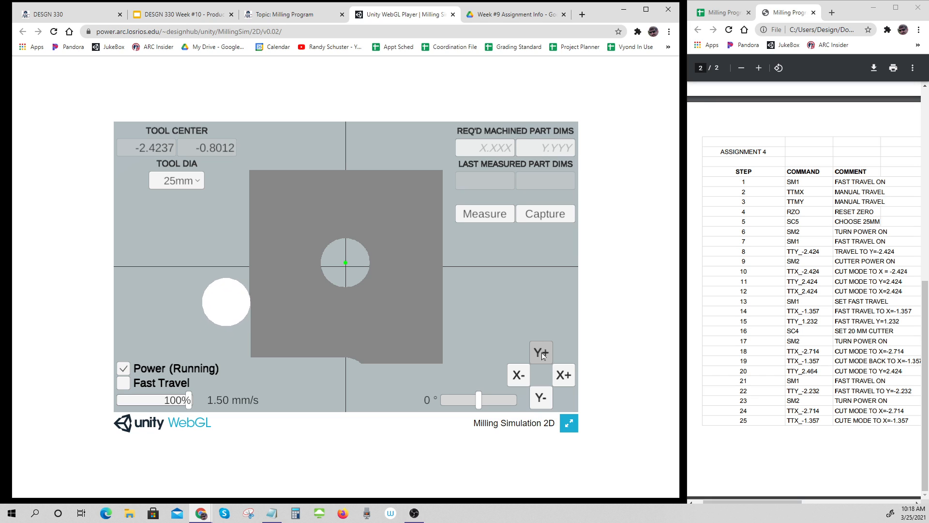
left_click(540, 352)
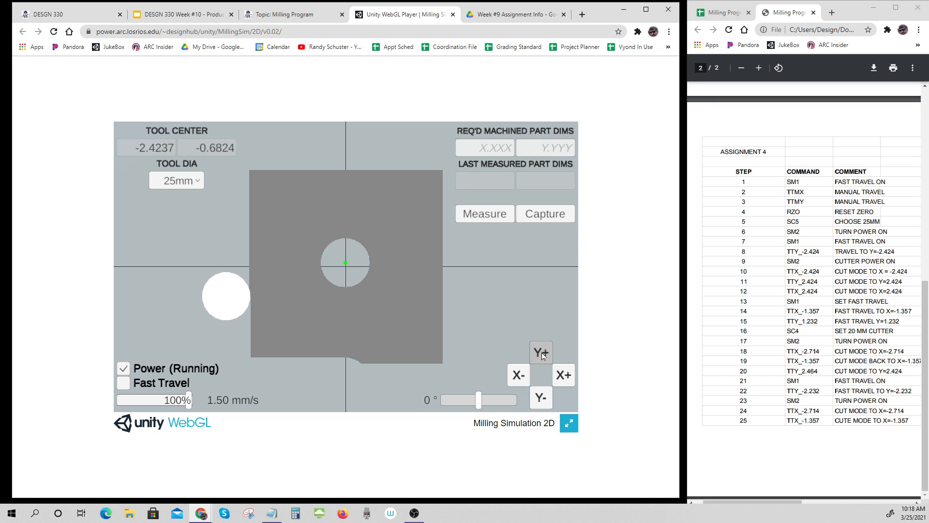
left_click(540, 352)
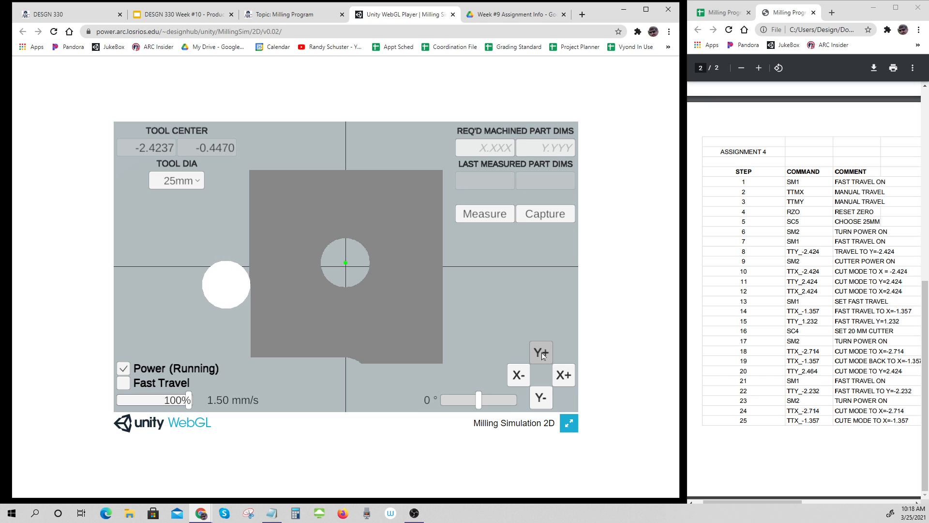
left_click(540, 352)
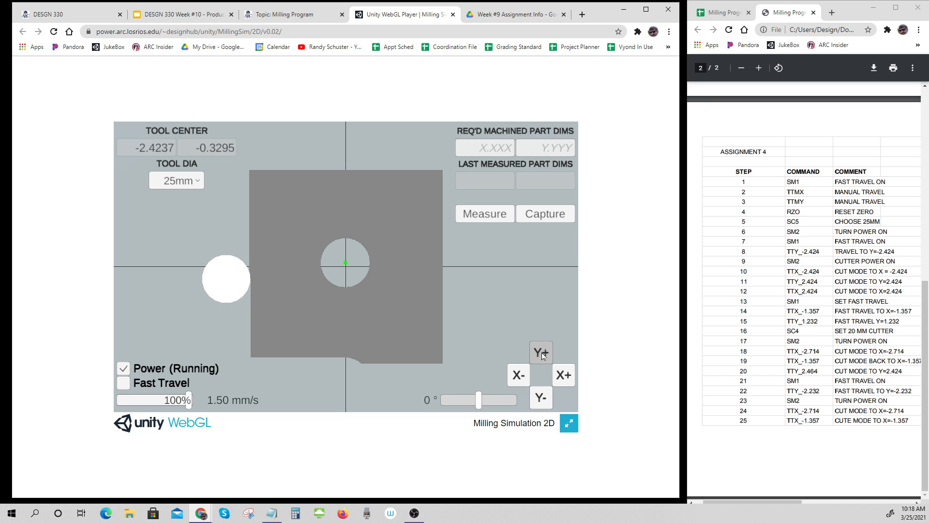
left_click(540, 352)
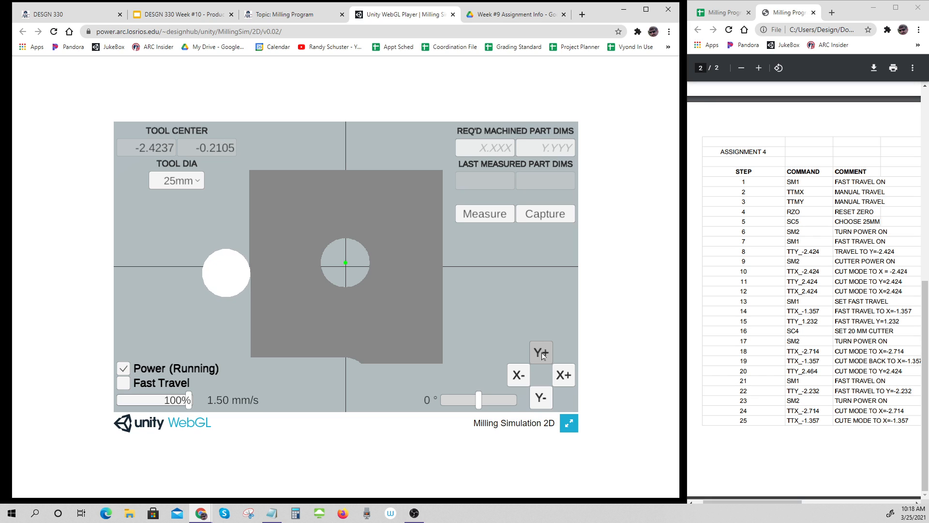
left_click(540, 351)
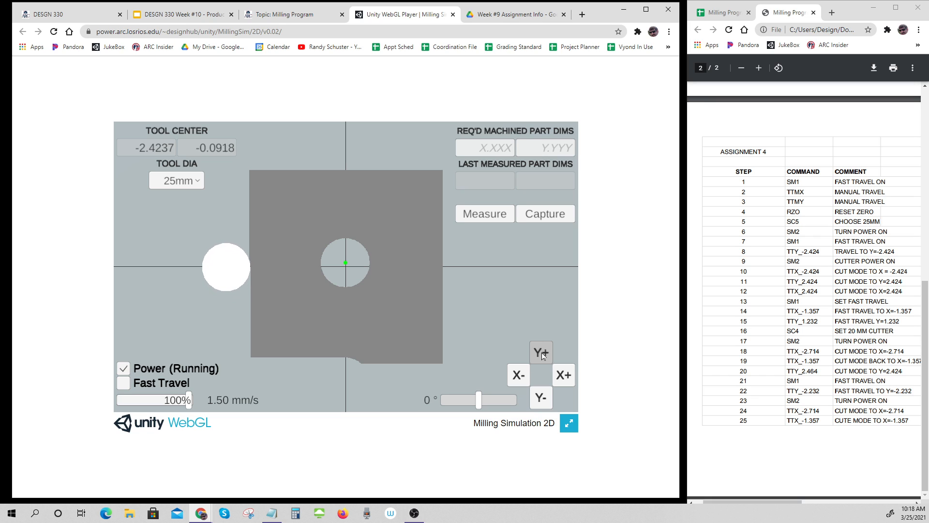
left_click(540, 351)
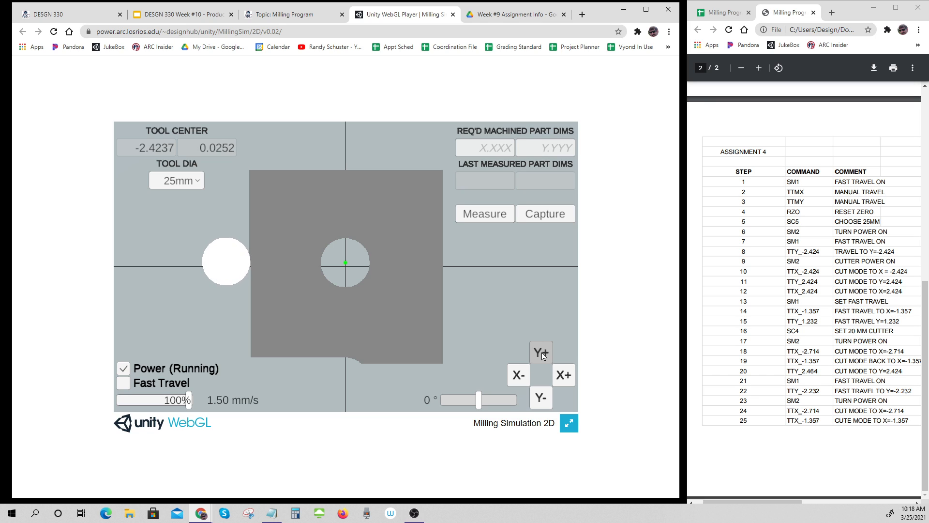
left_click(539, 351)
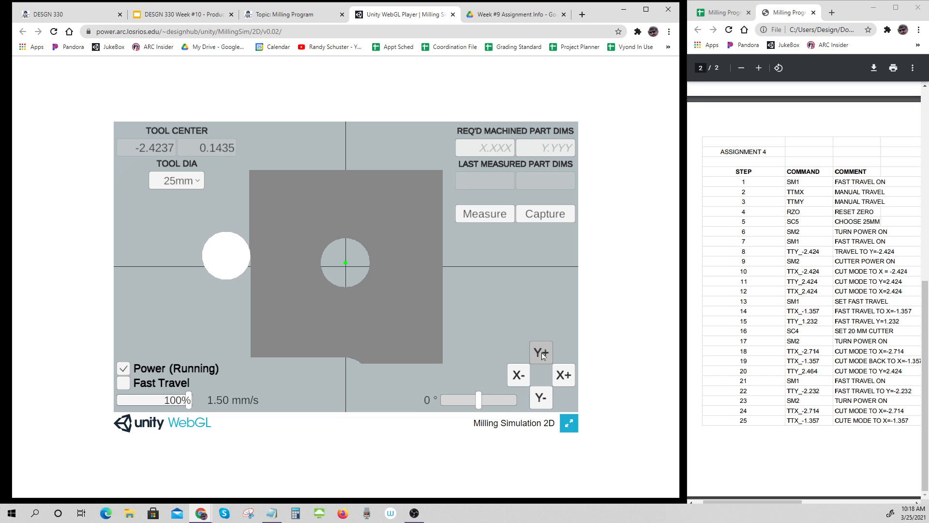
left_click(540, 352)
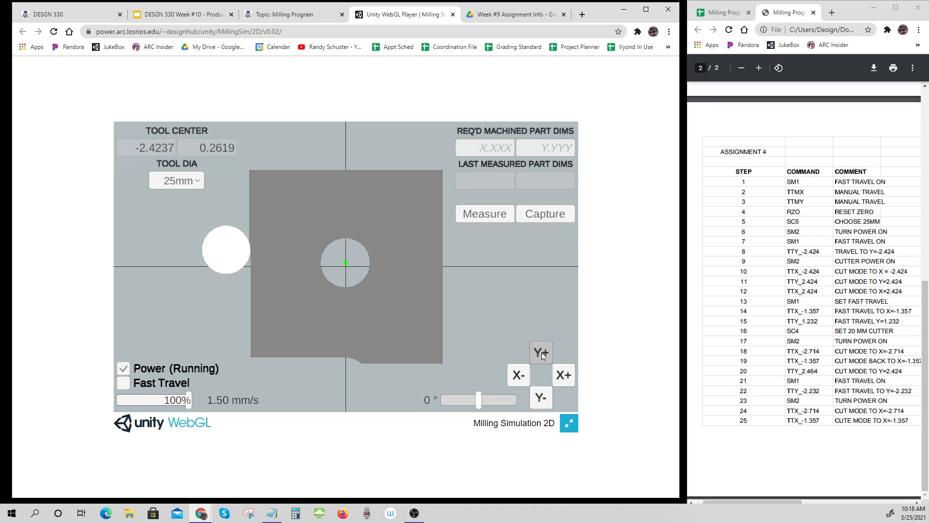
left_click(540, 352)
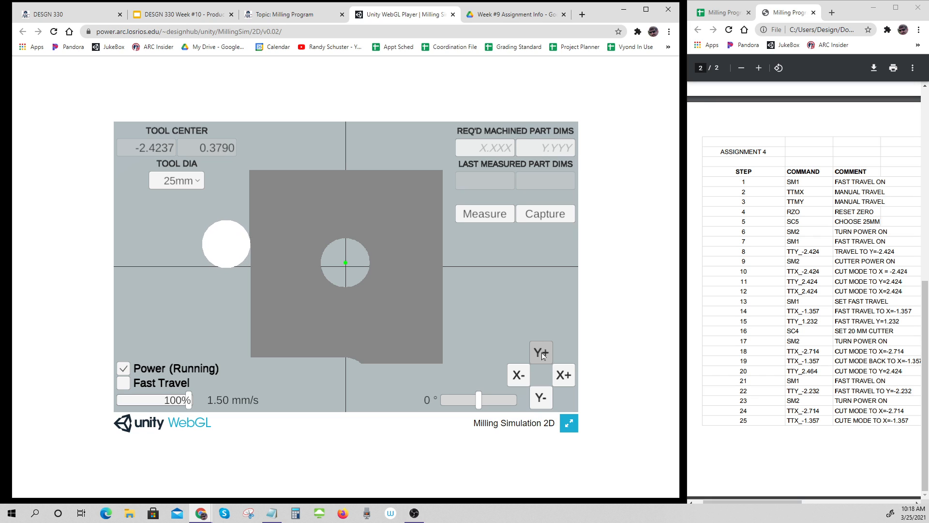
left_click(540, 352)
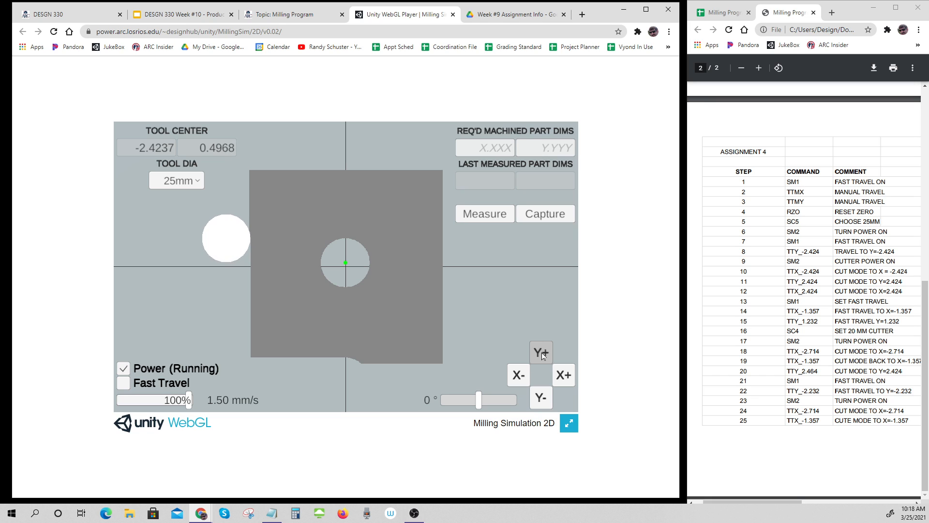
left_click(540, 352)
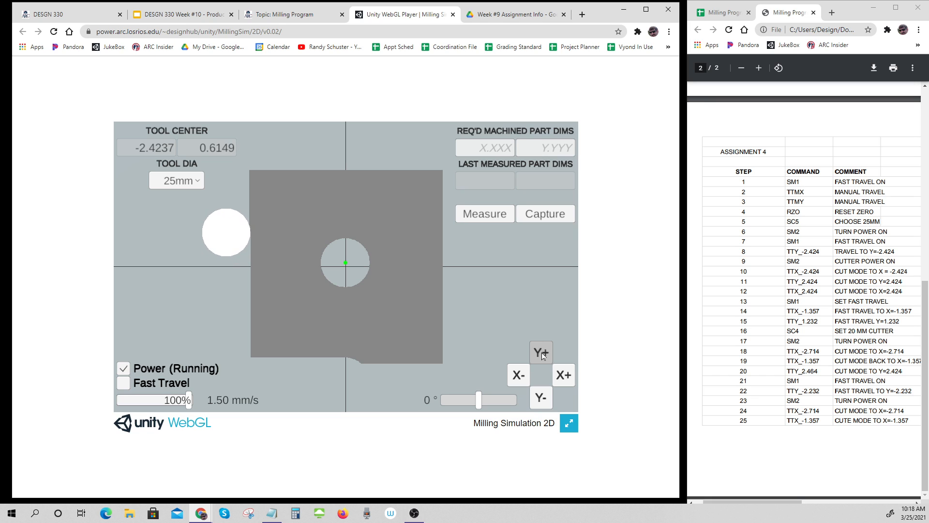
left_click(540, 352)
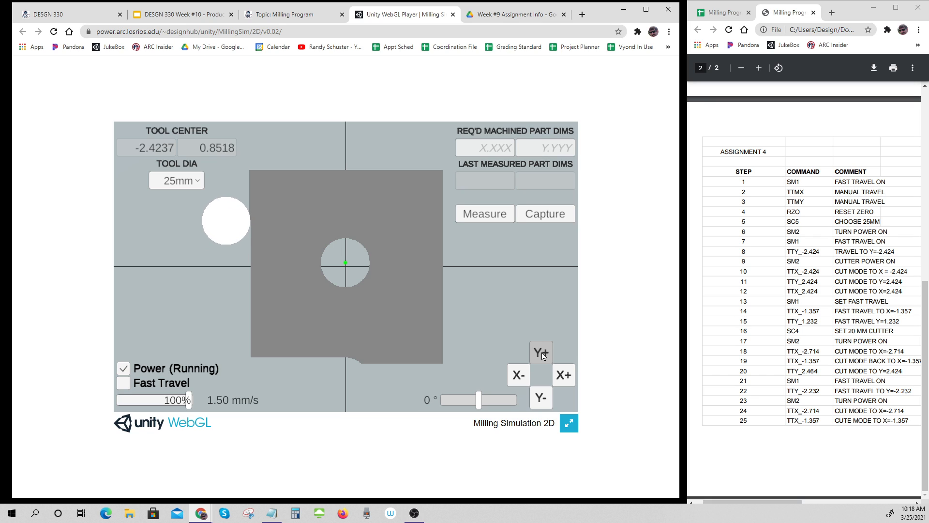
left_click(540, 352)
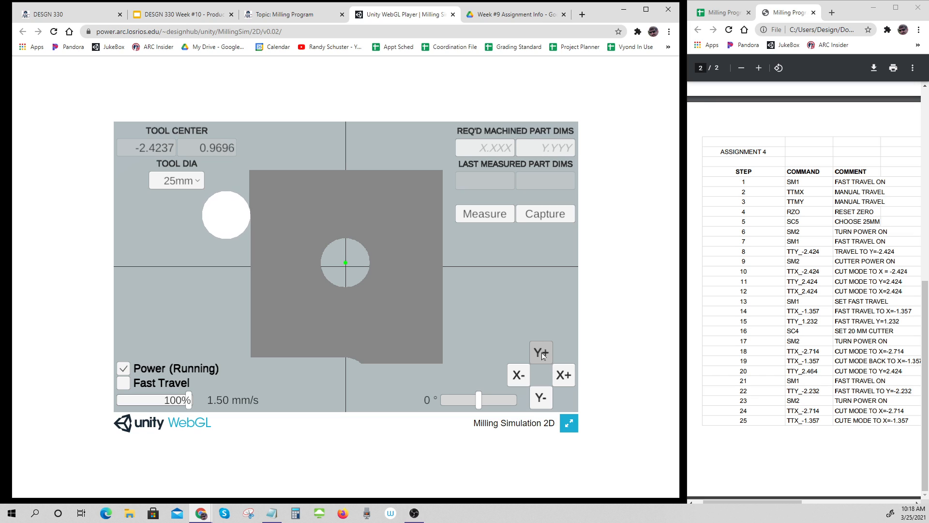
left_click(540, 352)
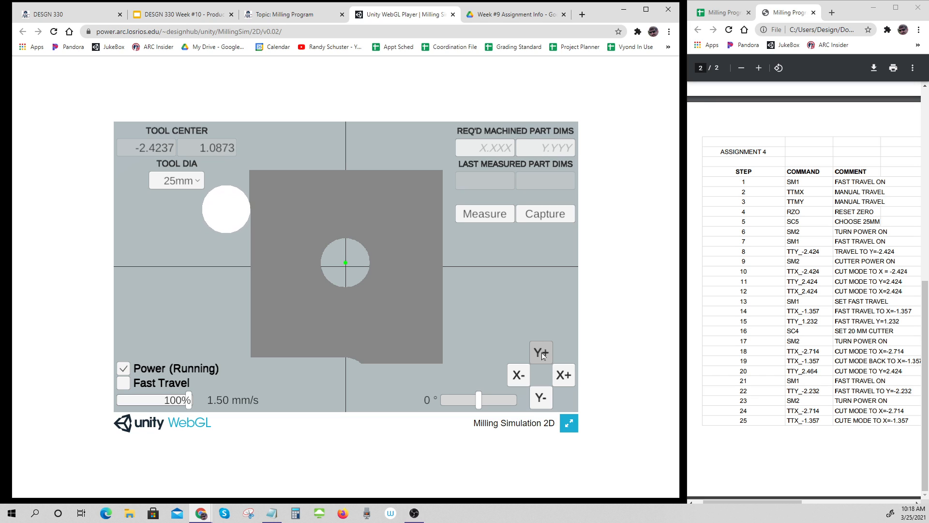
left_click(540, 351)
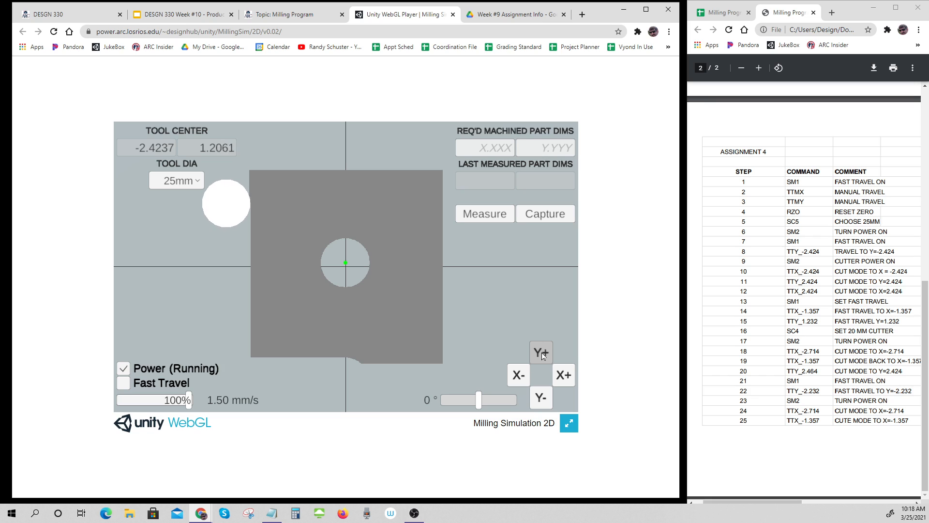
left_click(540, 352)
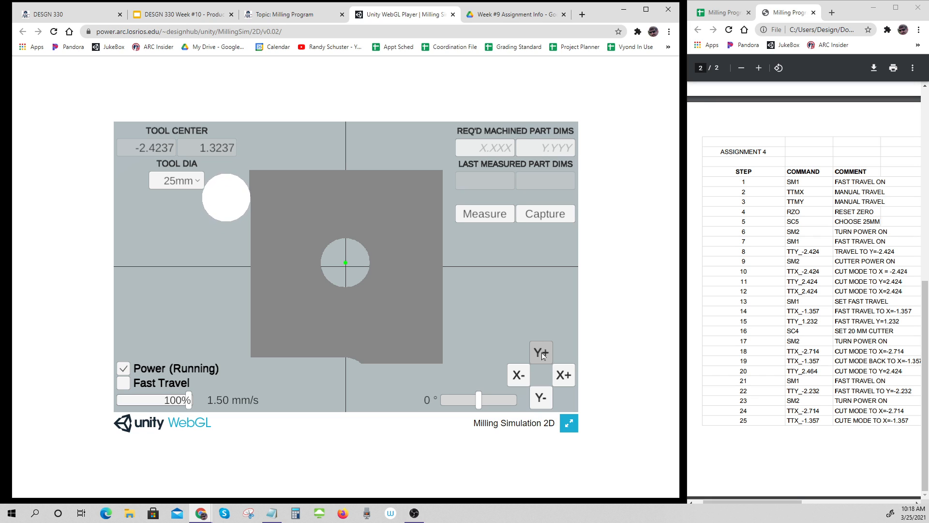
left_click(539, 352)
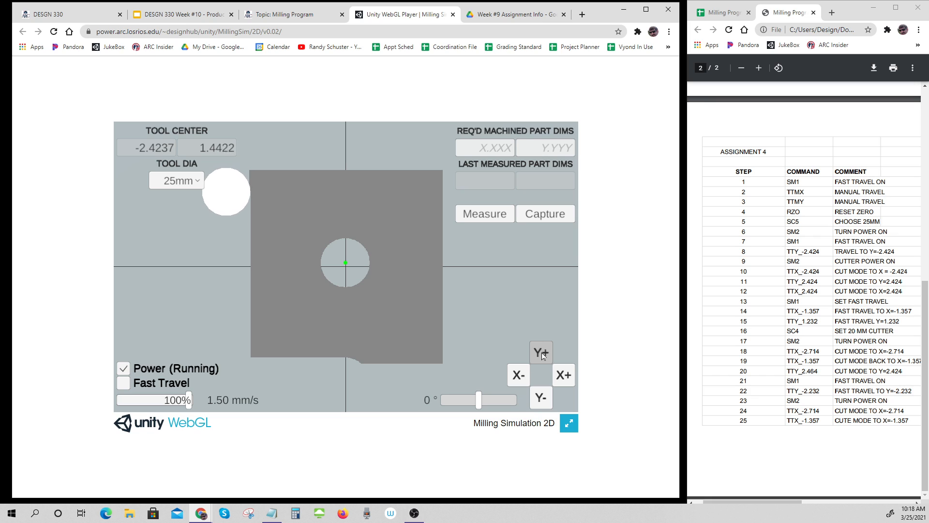
left_click(540, 352)
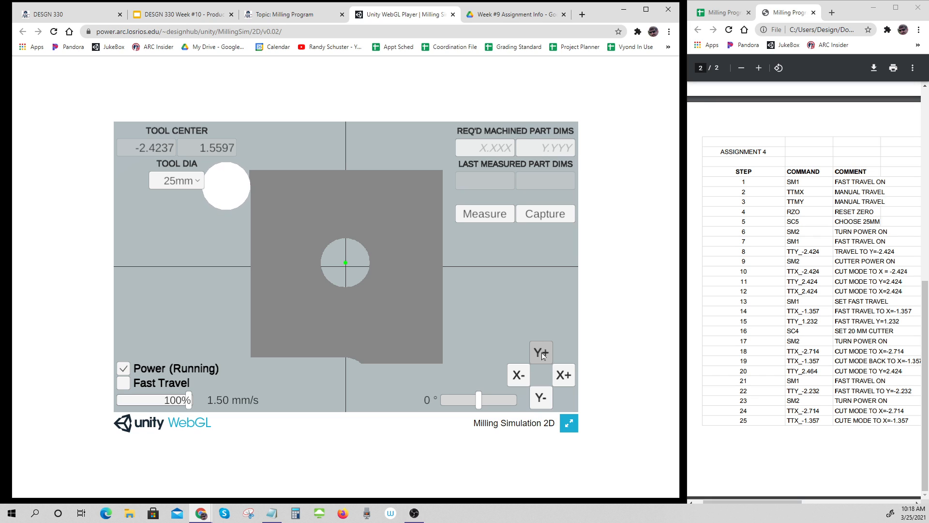
left_click(540, 351)
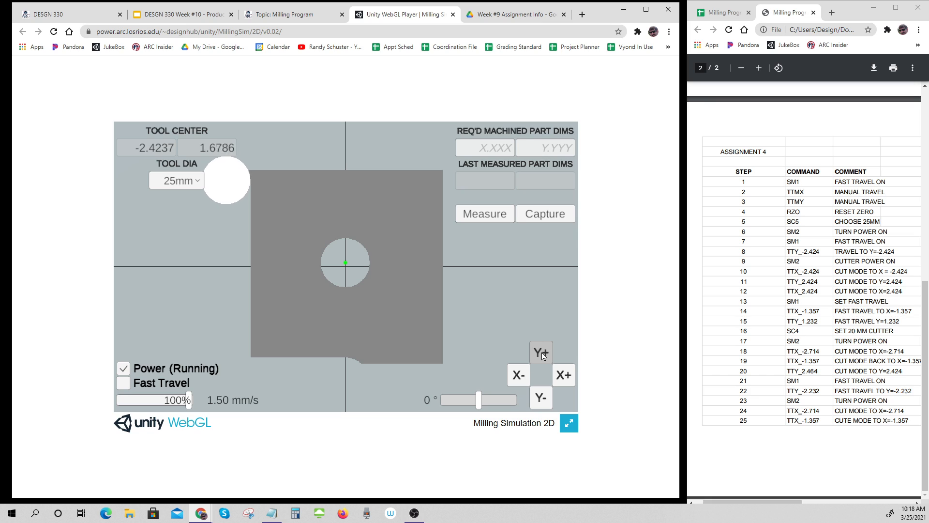
left_click(540, 352)
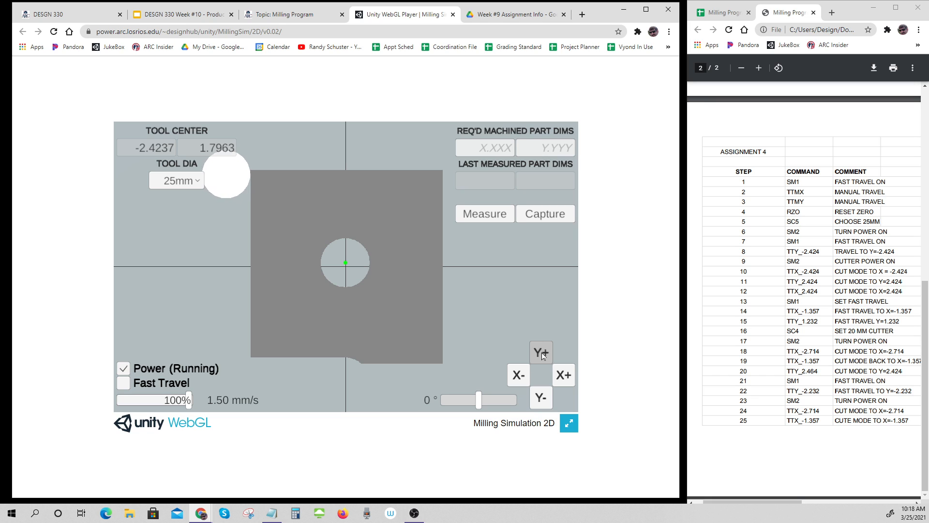
left_click(540, 353)
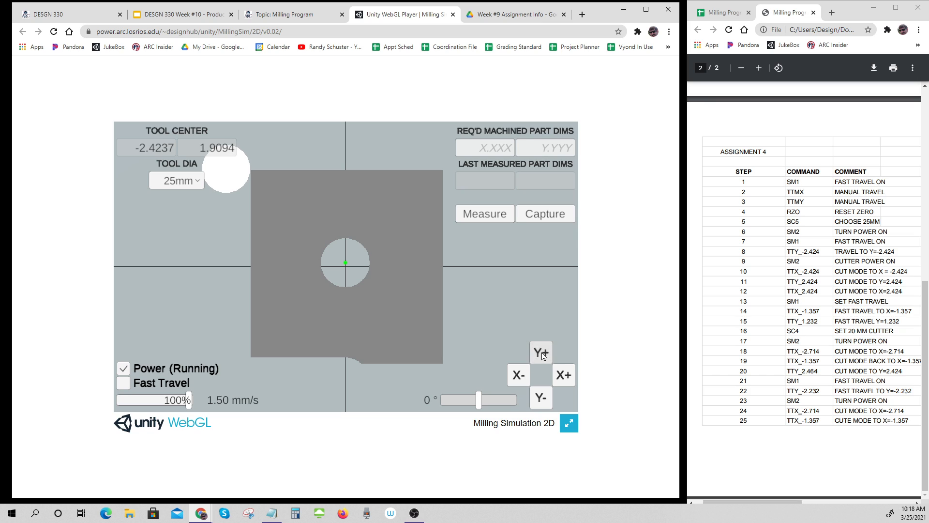
left_click(540, 352)
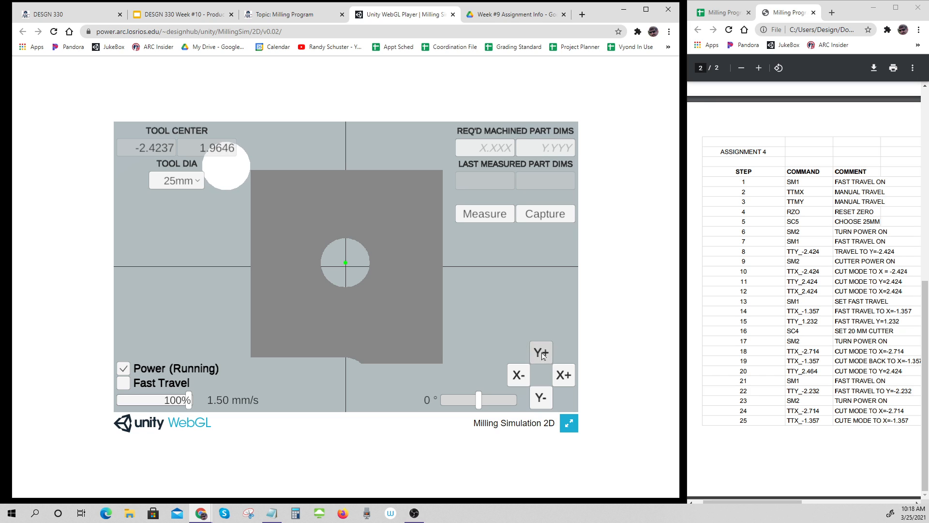
left_click(541, 352)
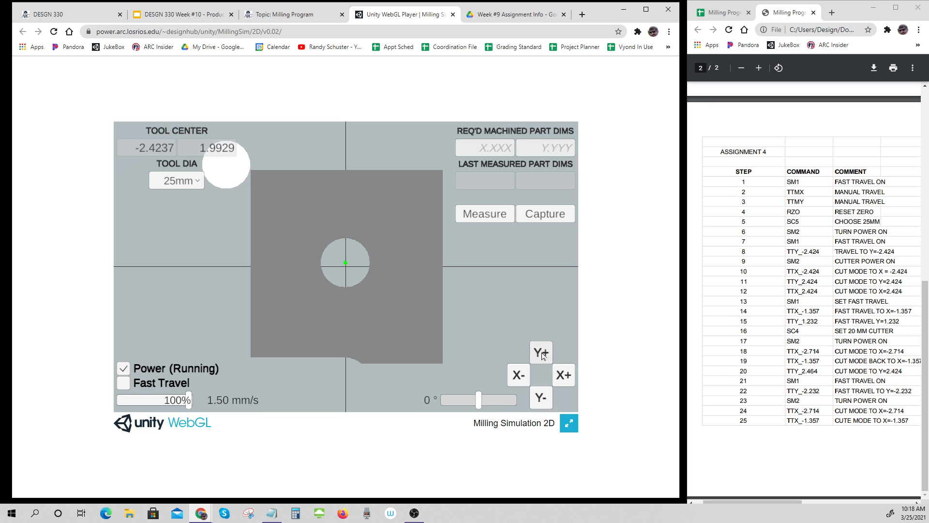
left_click(540, 353)
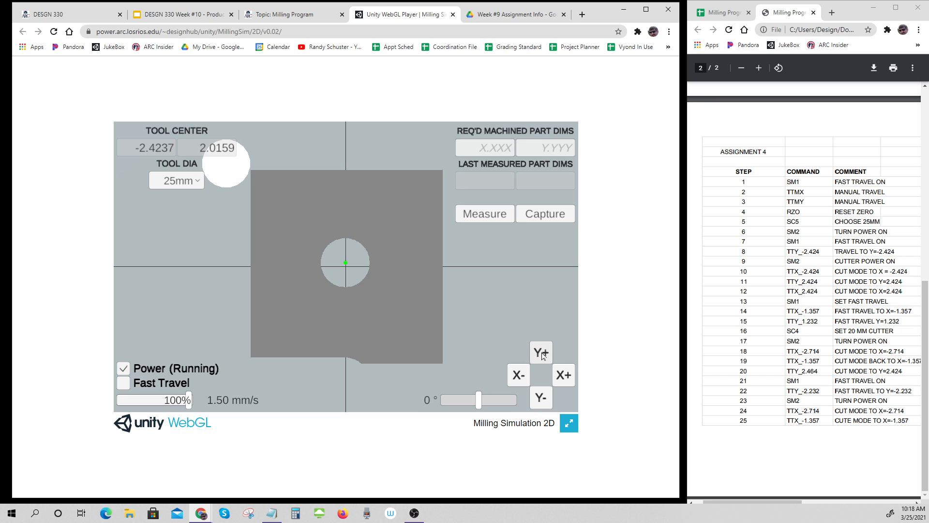
left_click(539, 352)
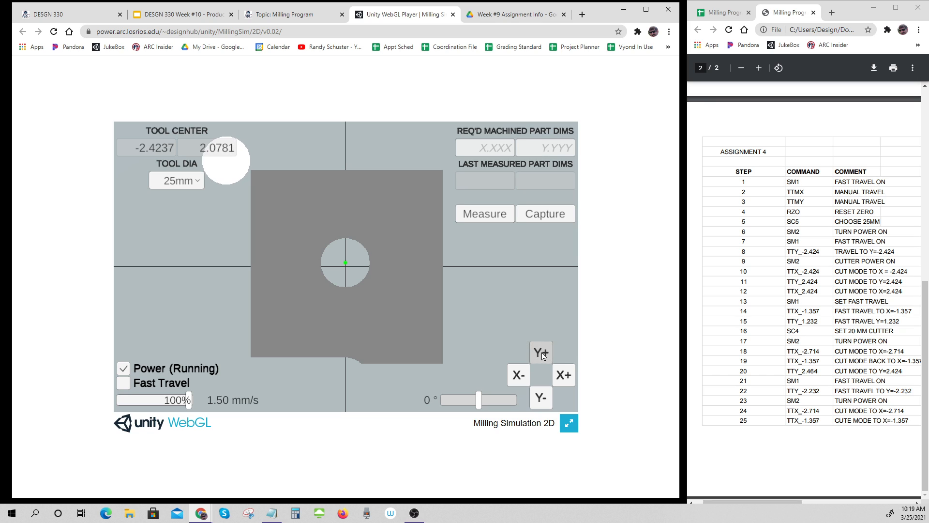
left_click(539, 353)
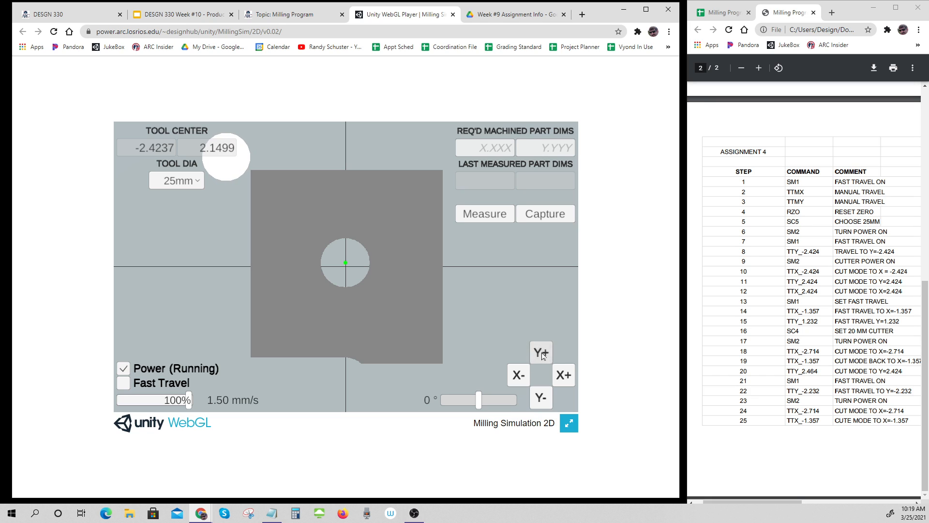
left_click(540, 353)
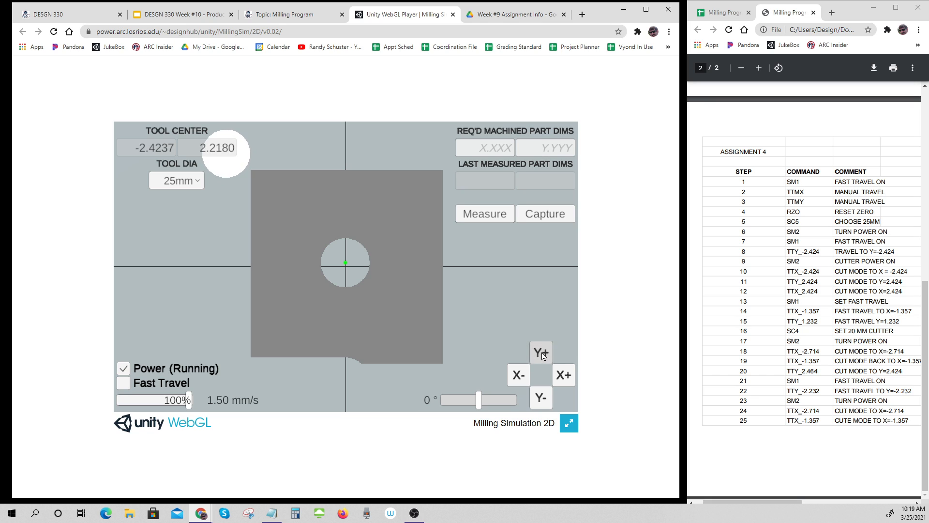
left_click(540, 353)
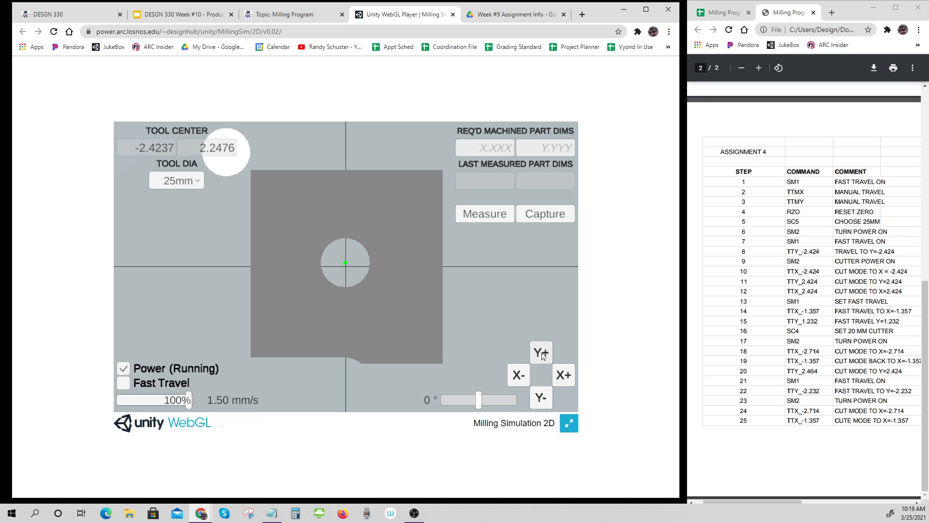
left_click(540, 398)
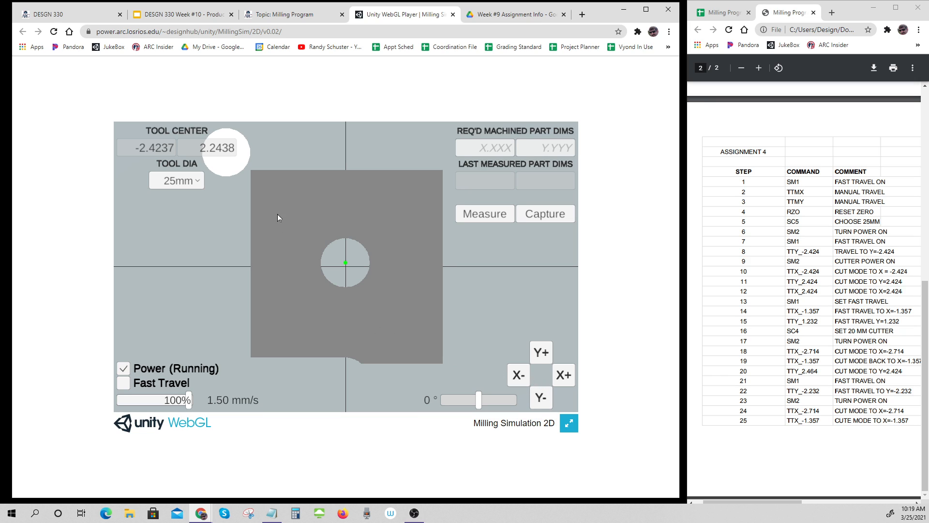
mouse_move(209, 160)
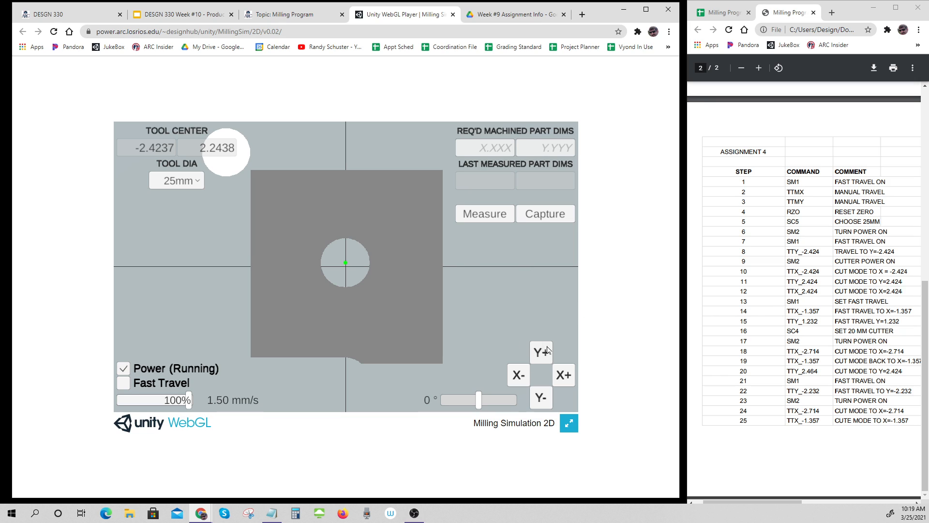
Nudge the cutter further up until Tool Center Y reads 2.4211
left_click(540, 352)
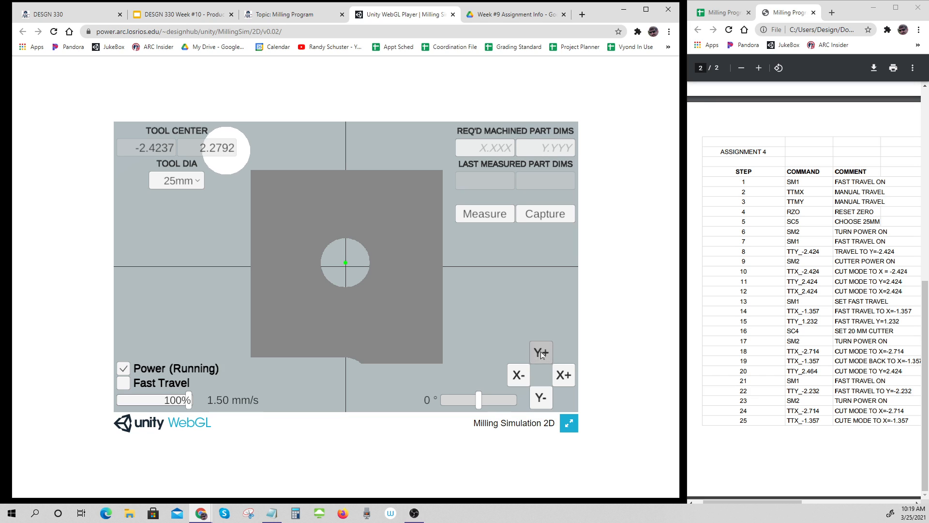
left_click(539, 352)
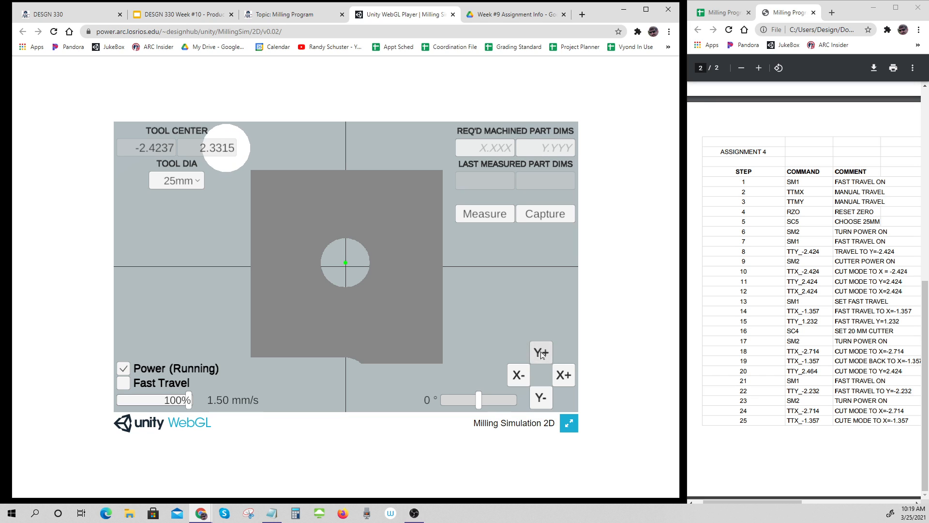
left_click(540, 351)
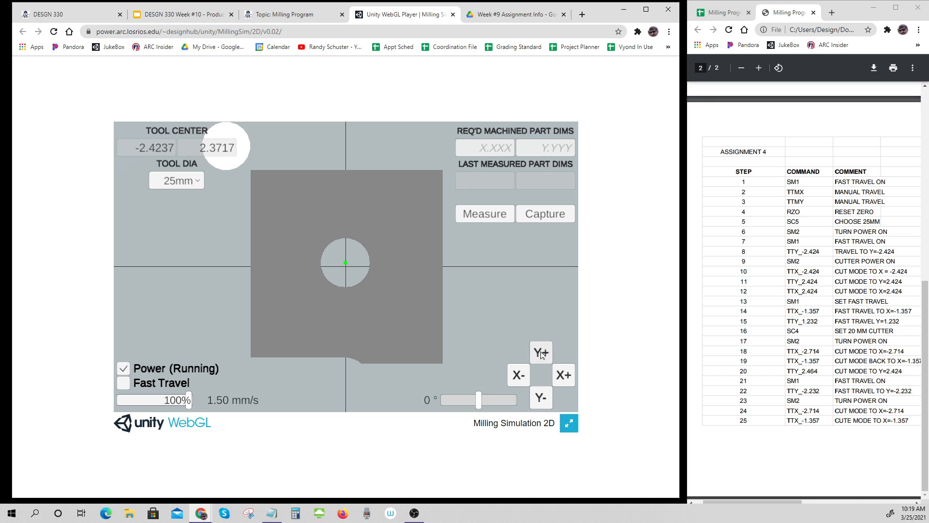
left_click(540, 351)
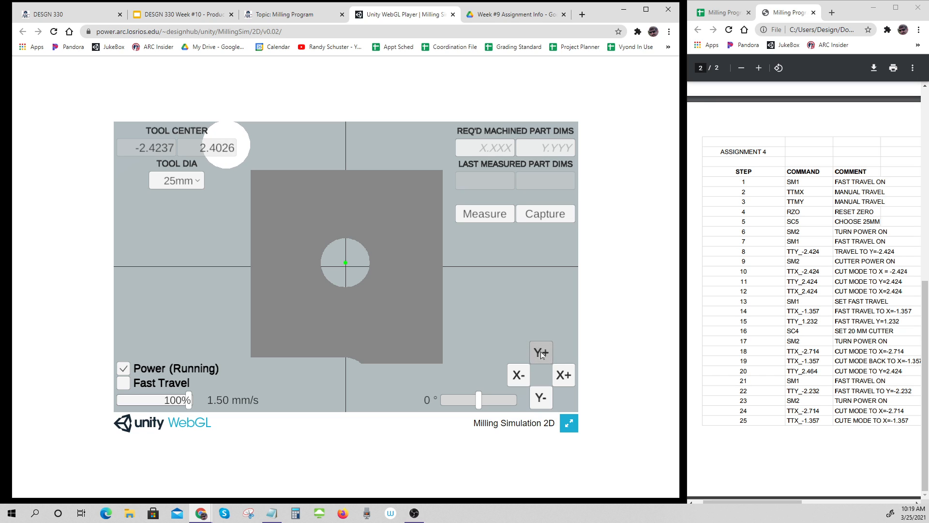
left_click(540, 352)
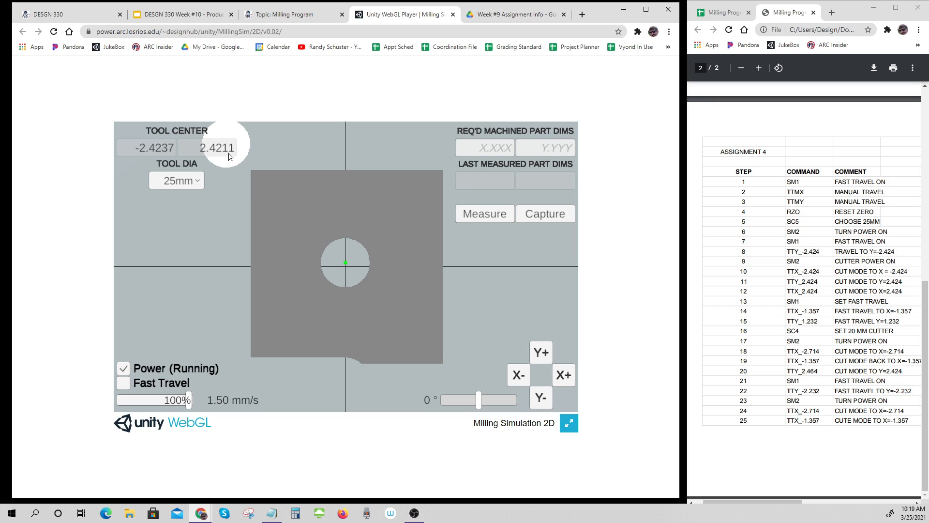
mouse_move(295, 250)
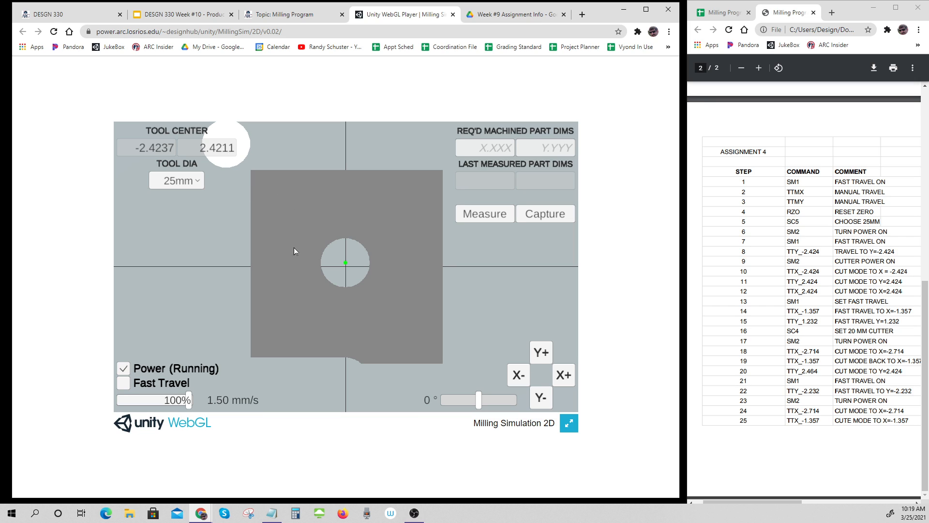
mouse_move(534, 372)
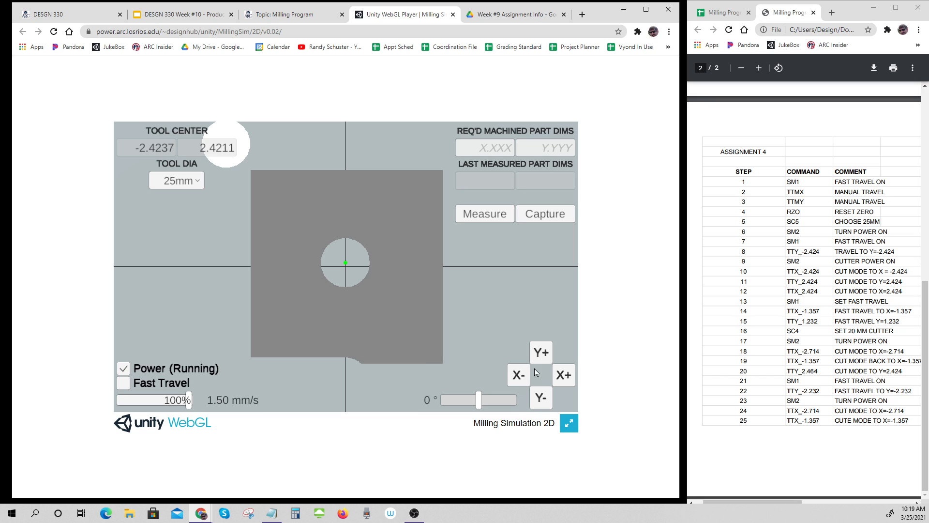
mouse_move(763, 296)
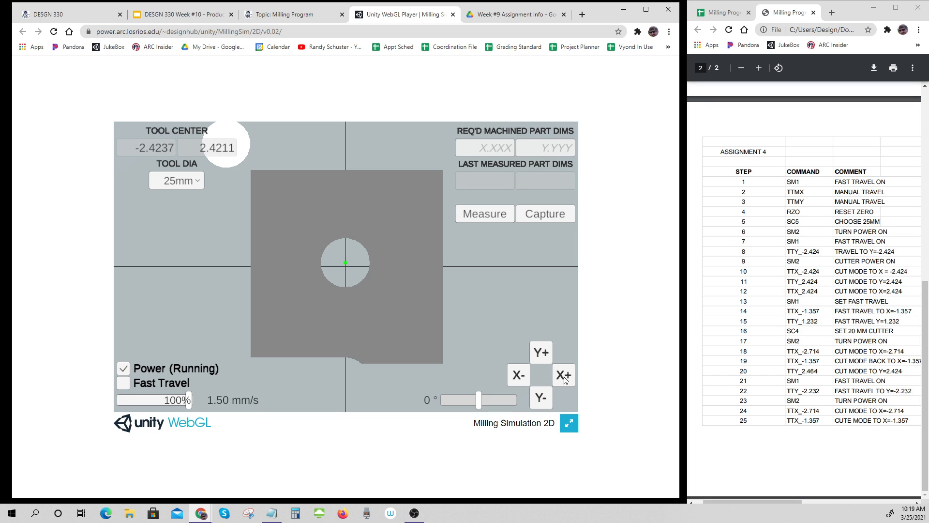
Cut along the top edge at Y 2.4211 in positive X to X -0.9455
left_click(562, 374)
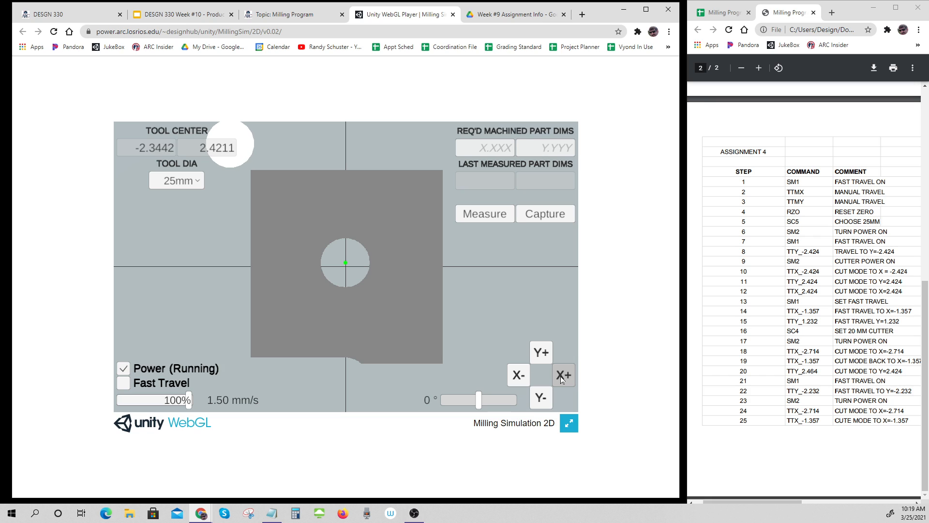
left_click(562, 375)
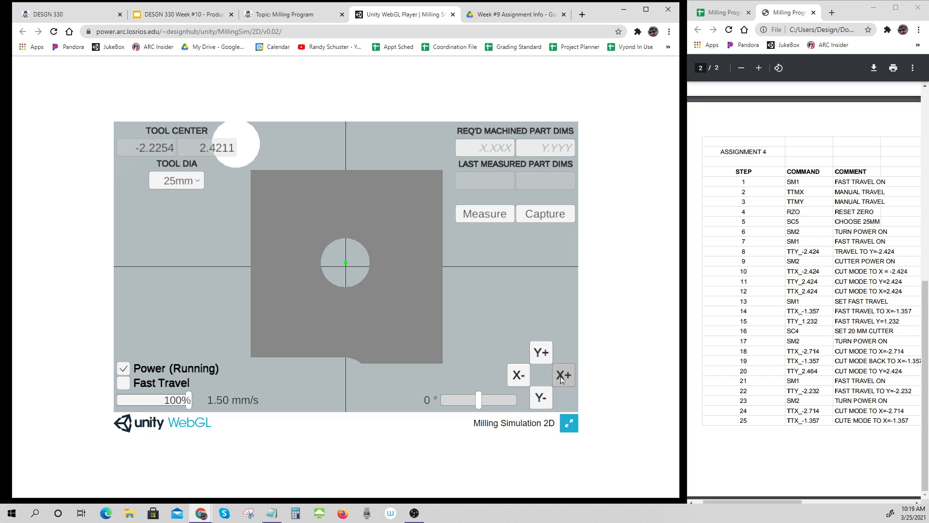
left_click(561, 375)
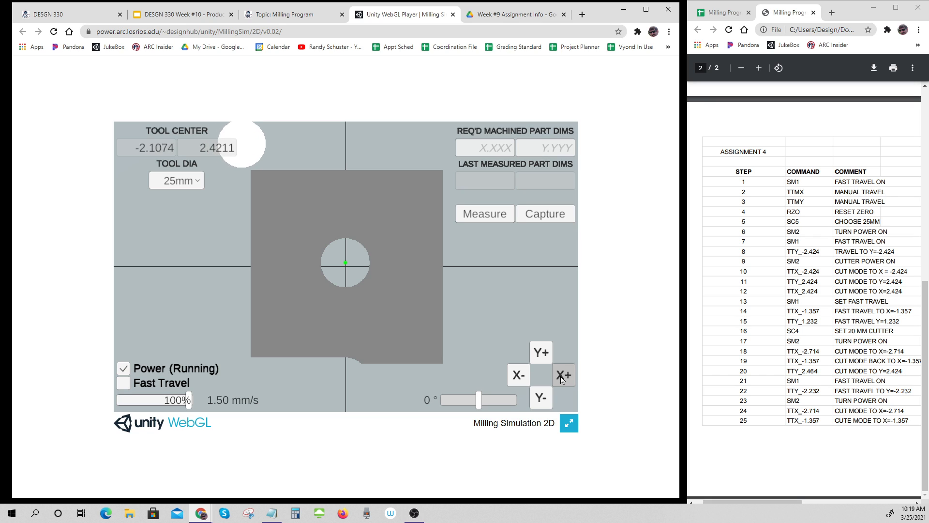
left_click(562, 374)
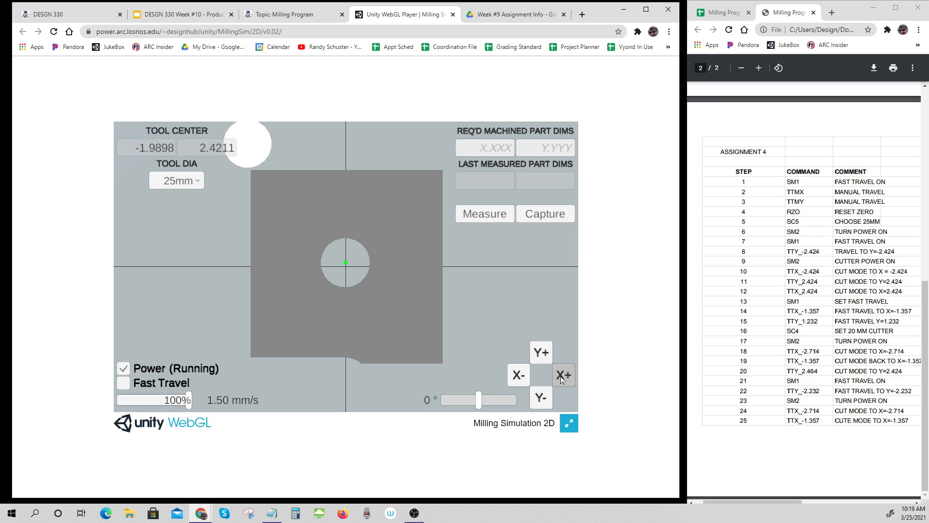
left_click(562, 374)
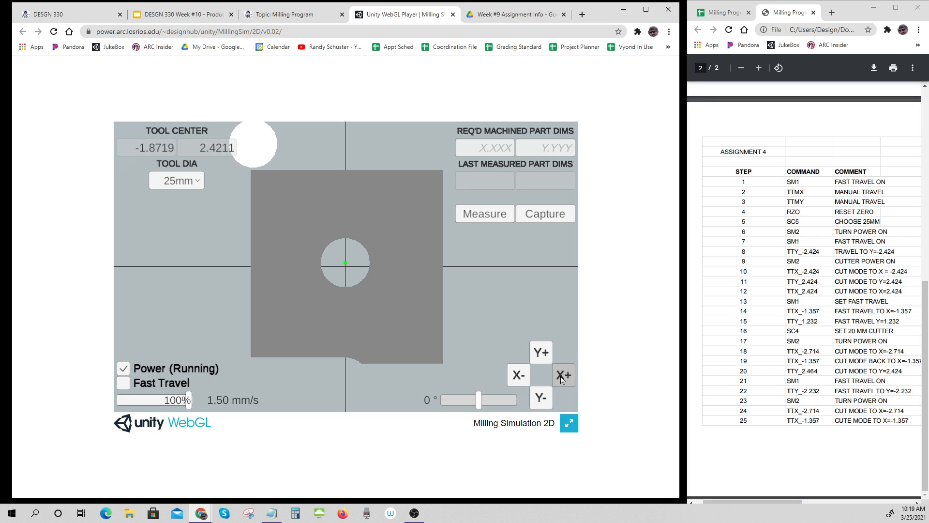
left_click(562, 375)
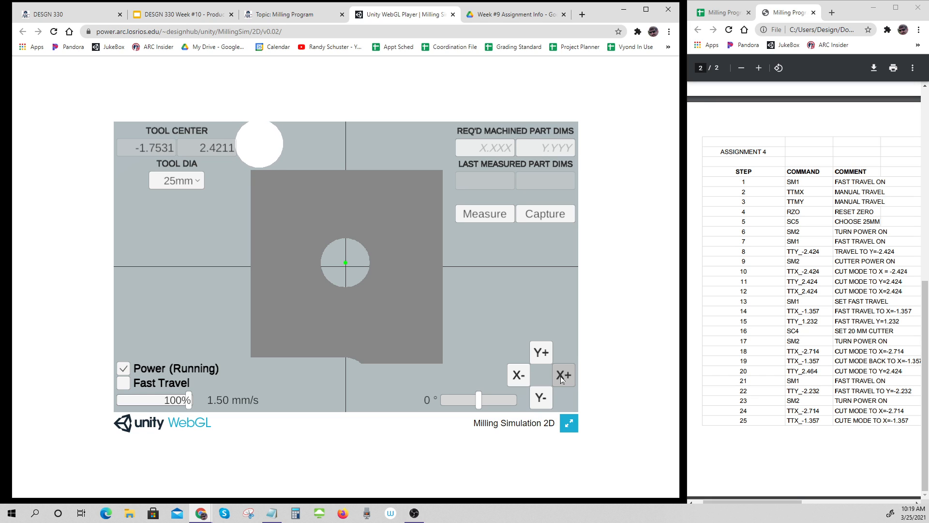
left_click(562, 375)
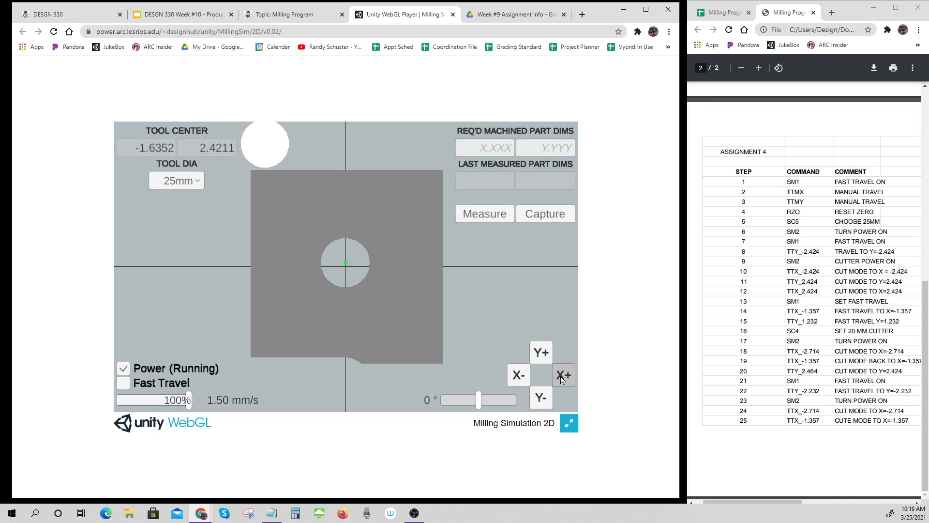
left_click(562, 374)
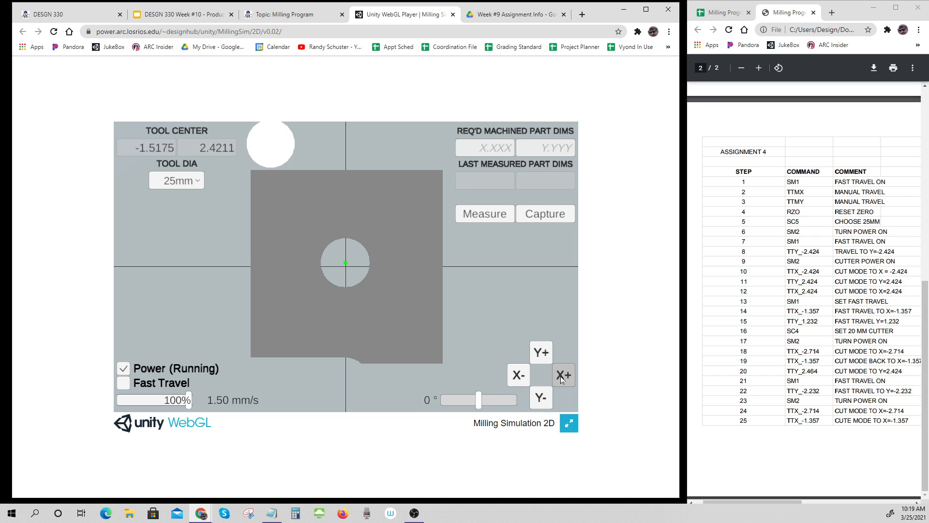
left_click(563, 375)
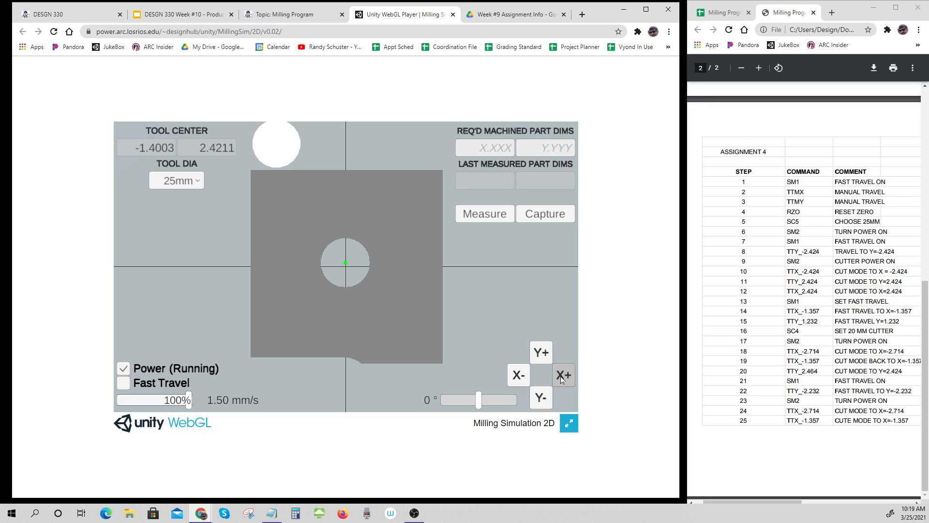
left_click(562, 375)
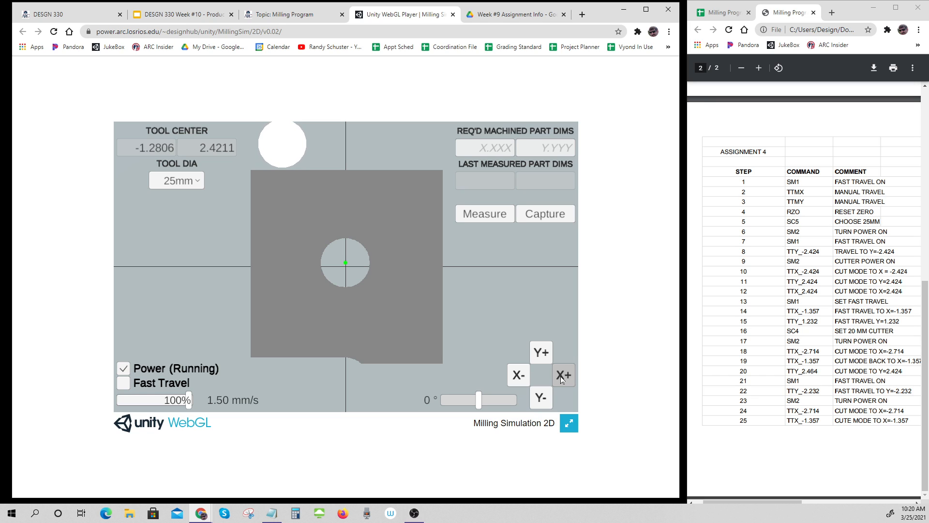
left_click(562, 375)
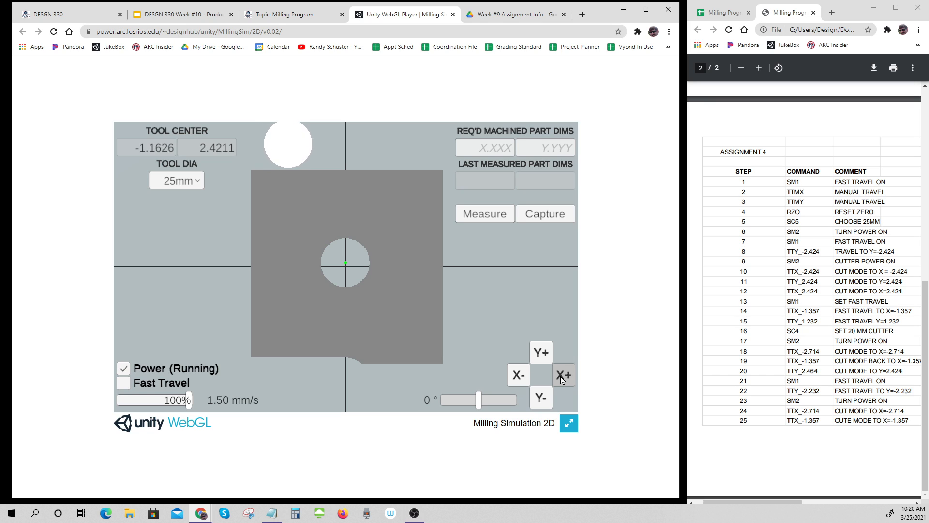
left_click(562, 374)
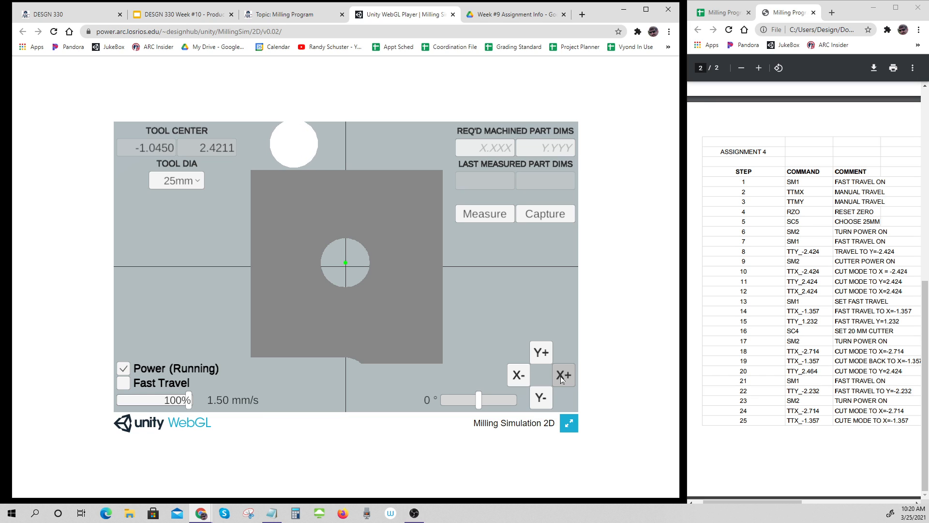
left_click(562, 375)
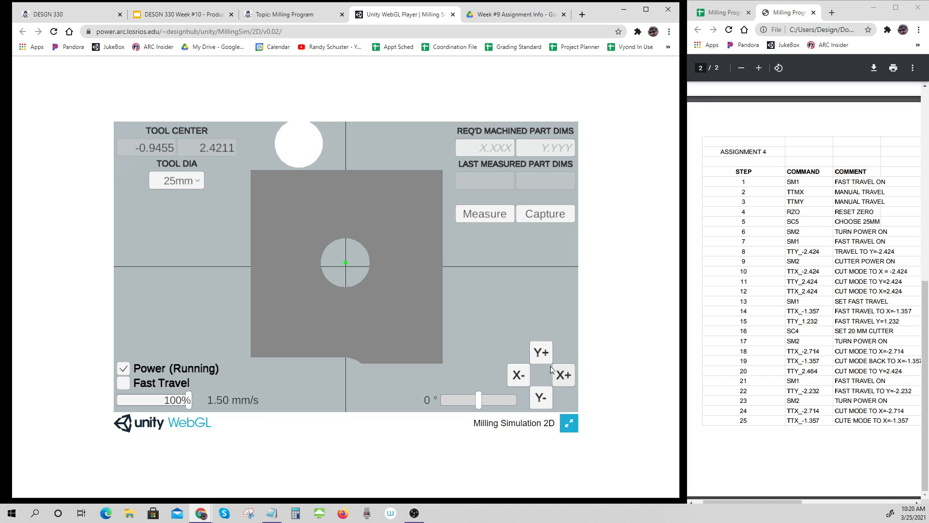
Measure the part, recording dimensions of 3.9063 by 3.8140
left_click(484, 213)
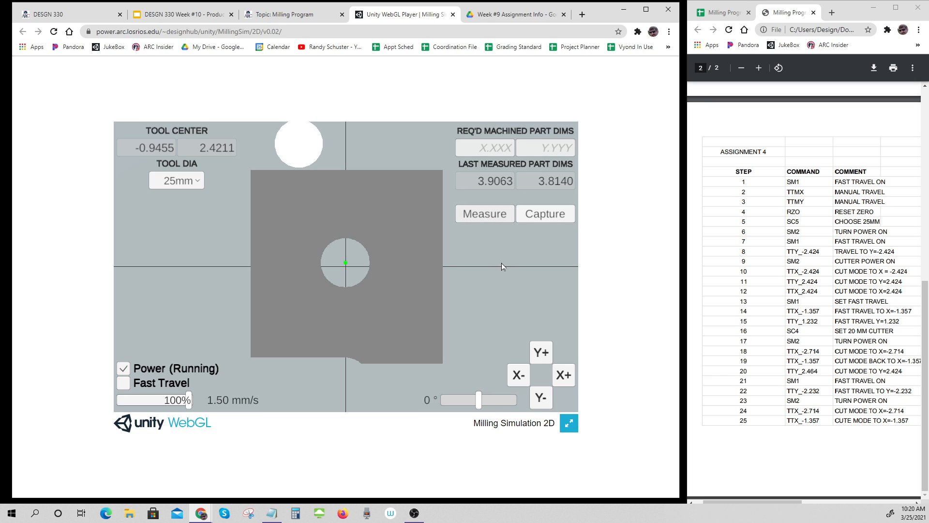
mouse_move(298, 184)
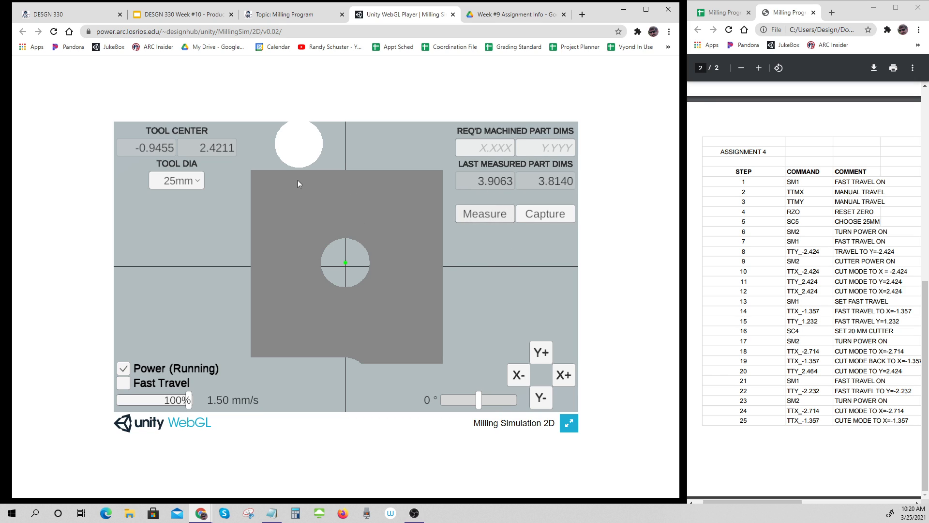
mouse_move(459, 200)
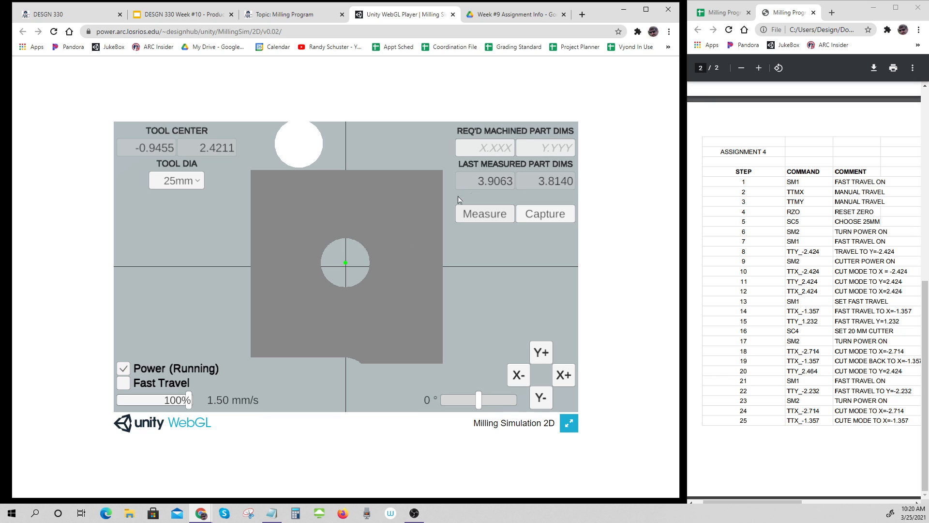
mouse_move(353, 279)
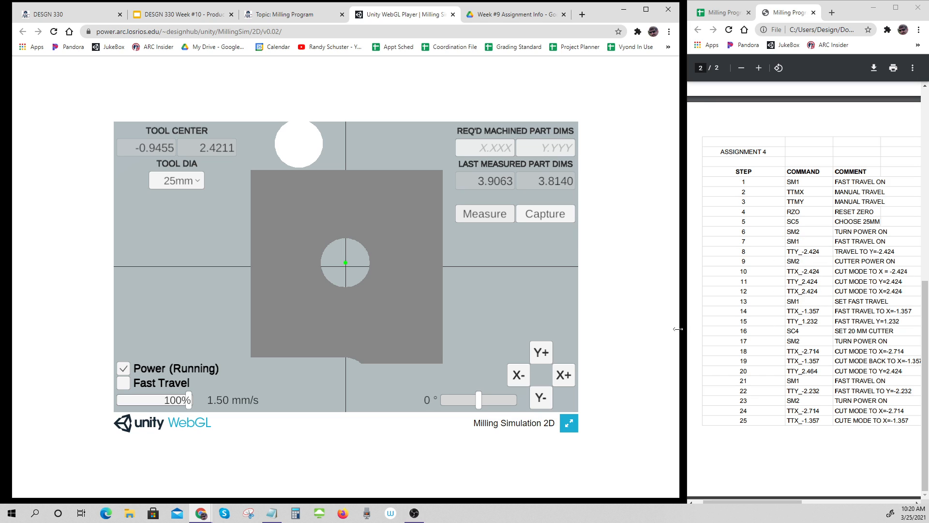
mouse_move(388, 372)
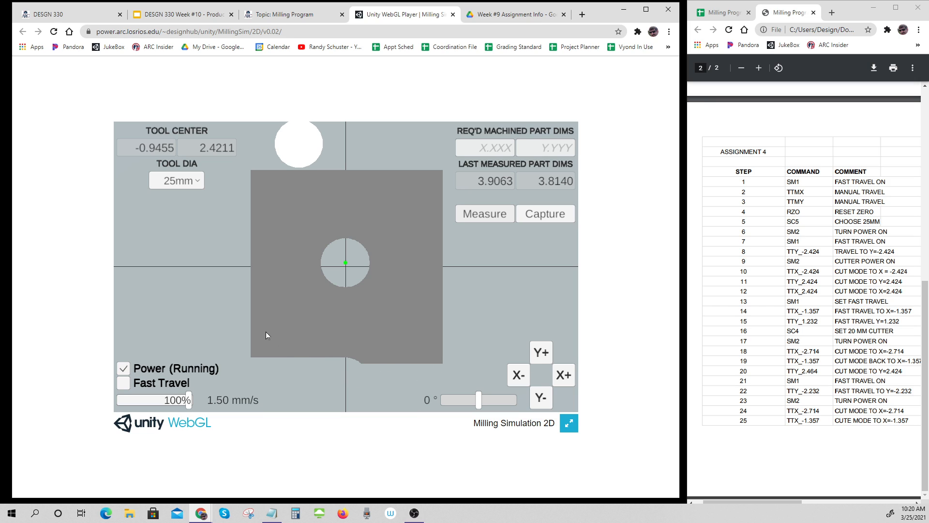
mouse_move(8, 303)
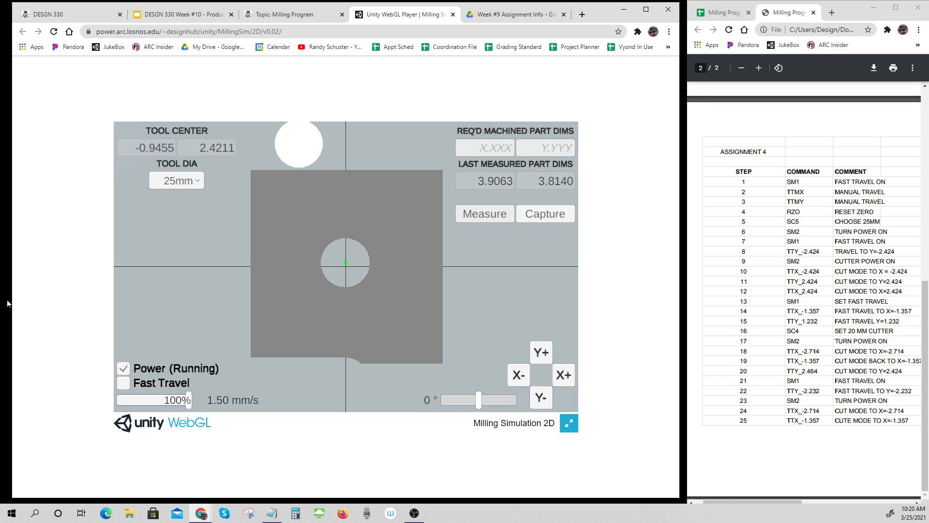
mouse_move(269, 281)
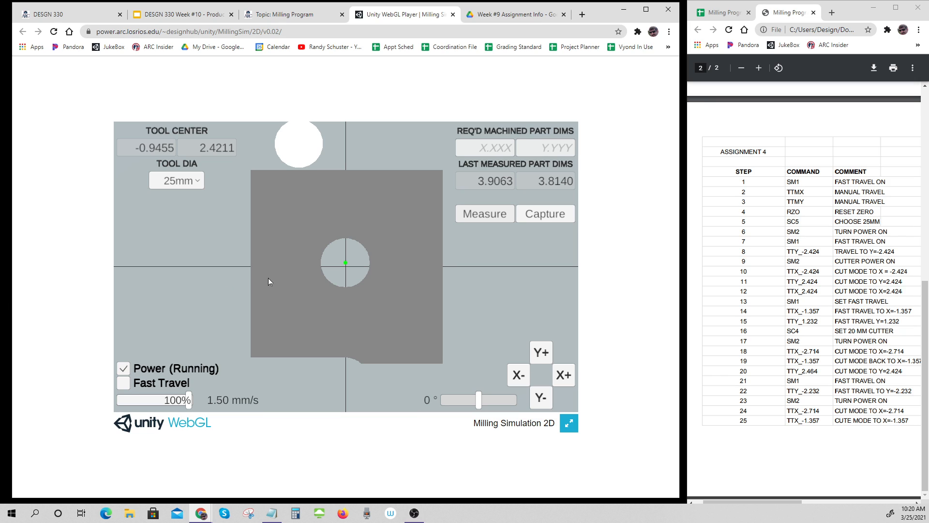
mouse_move(396, 216)
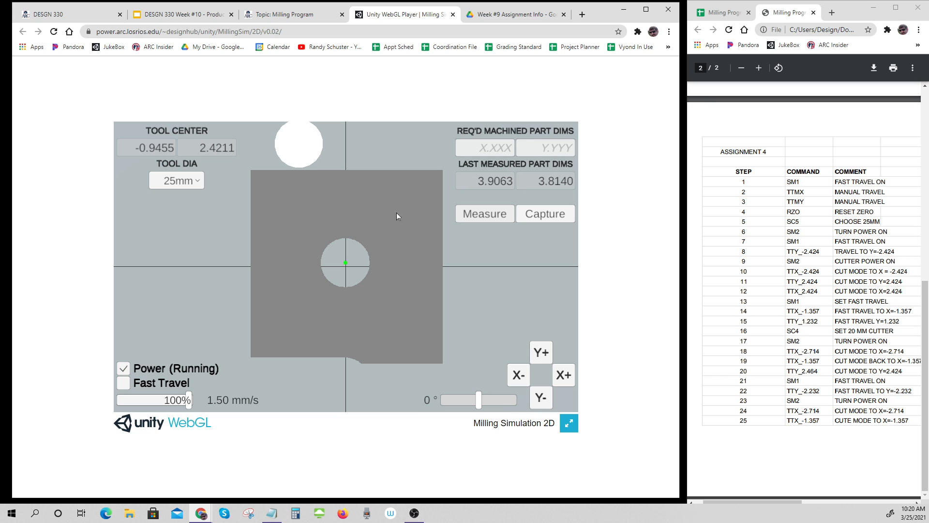
mouse_move(365, 214)
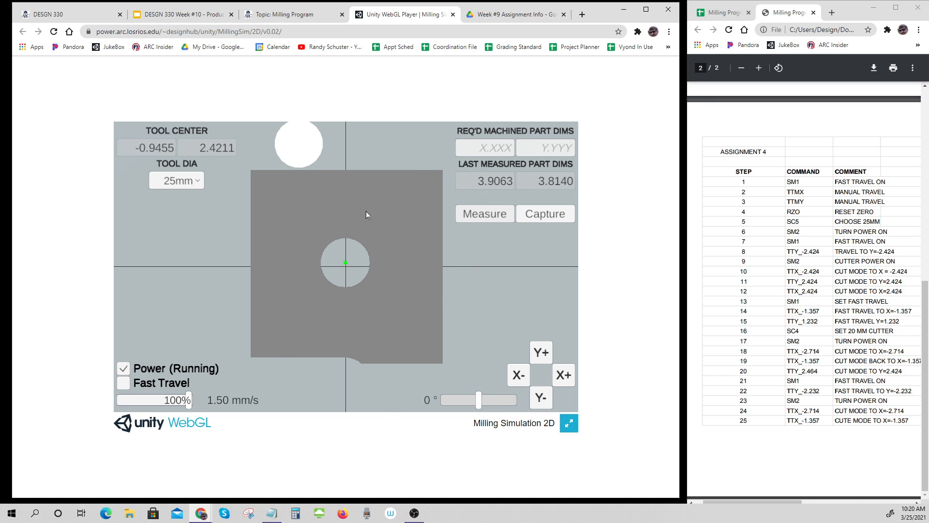
mouse_move(361, 182)
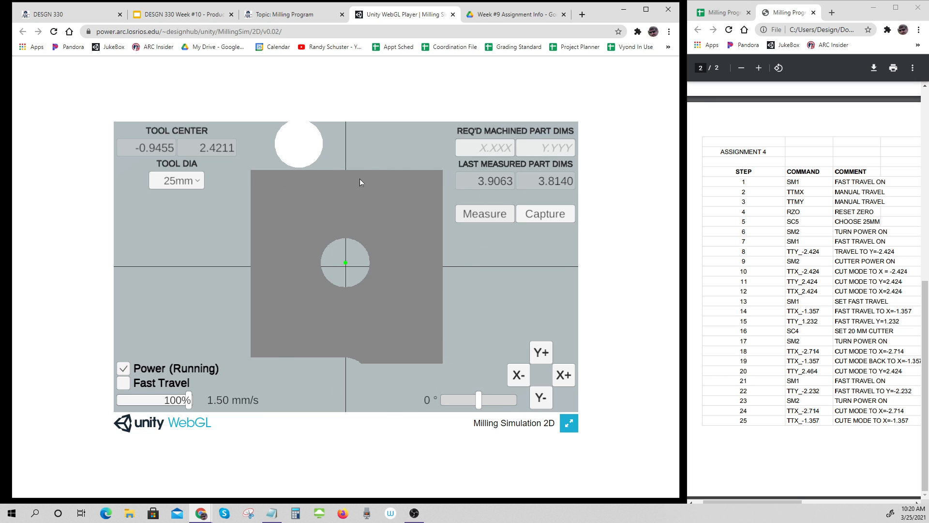
mouse_move(266, 199)
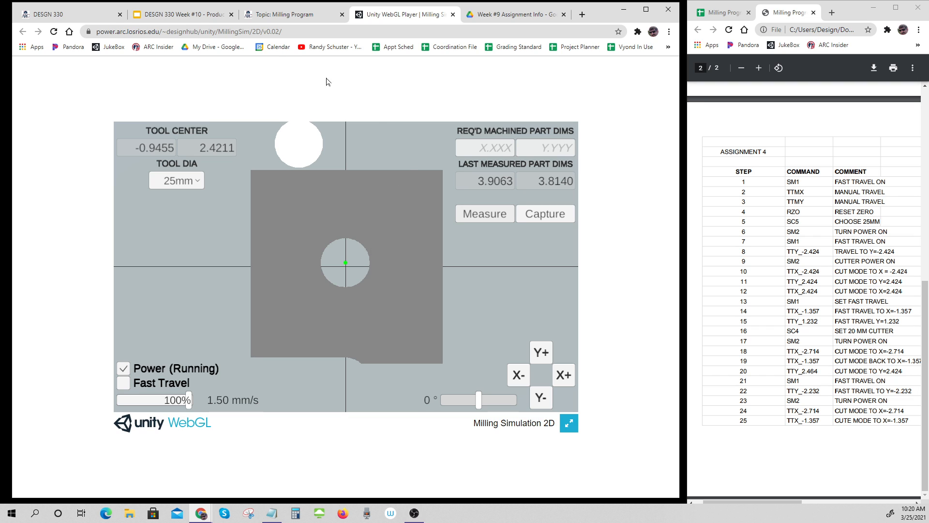
View the Milling Program discussion replies in Canvas, then bring up the product book slides
left_click(284, 15)
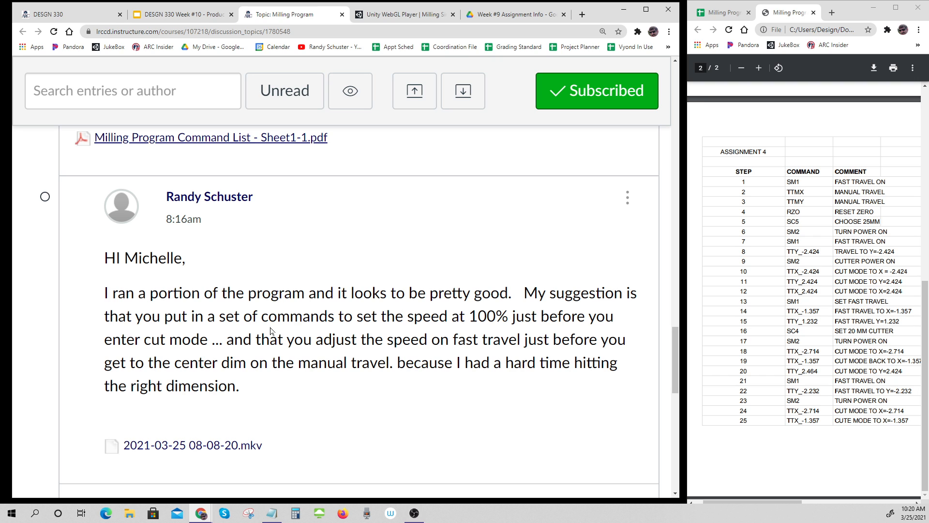
scroll("down", 3)
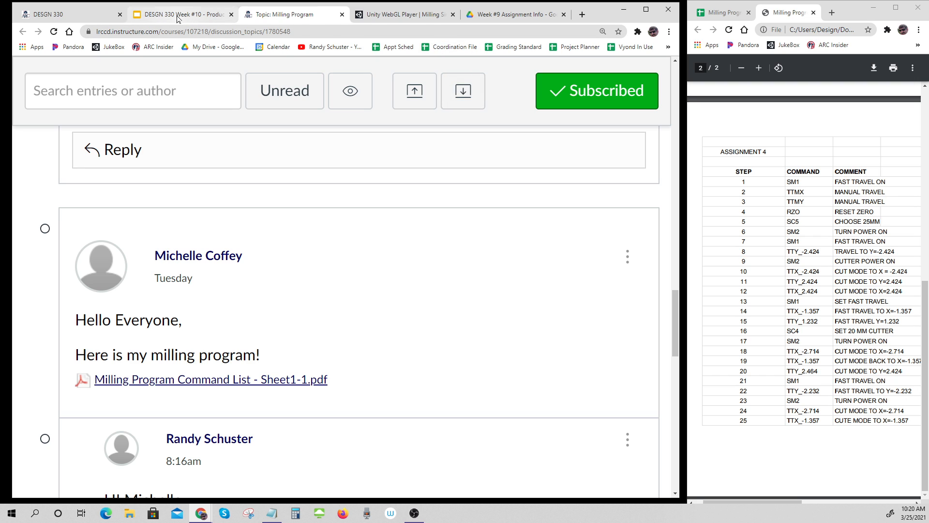
left_click(181, 14)
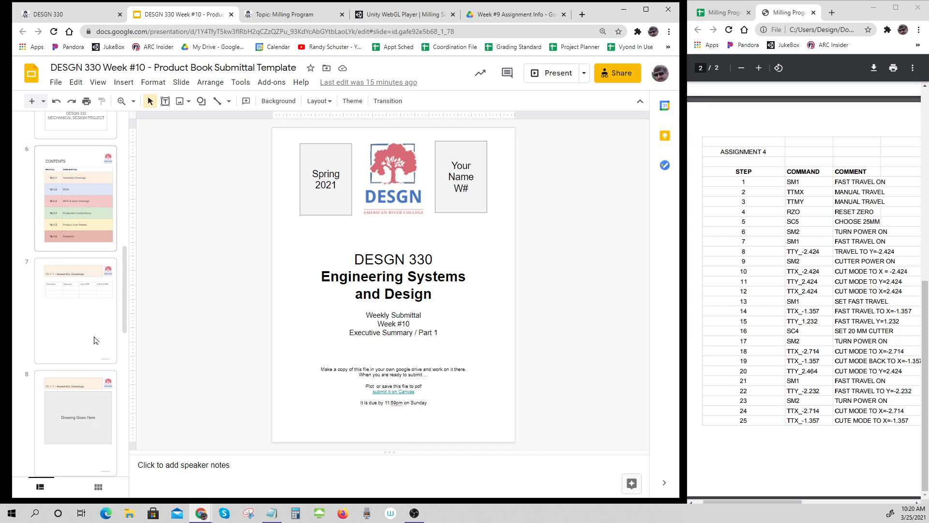
Enlarge the 'Drawing Goes Here' placeholder on the 10.1.1 Assembly Drawings slide, then deselect it
left_click(76, 309)
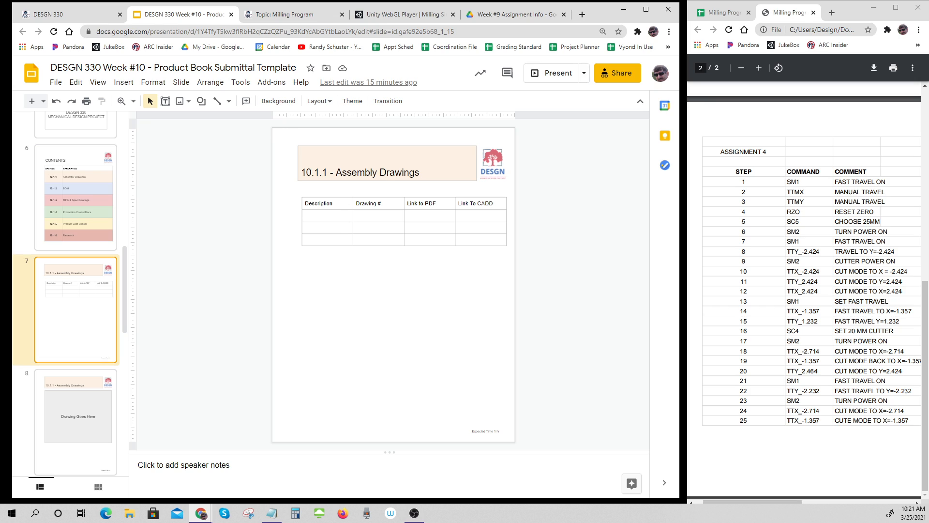
mouse_move(274, 324)
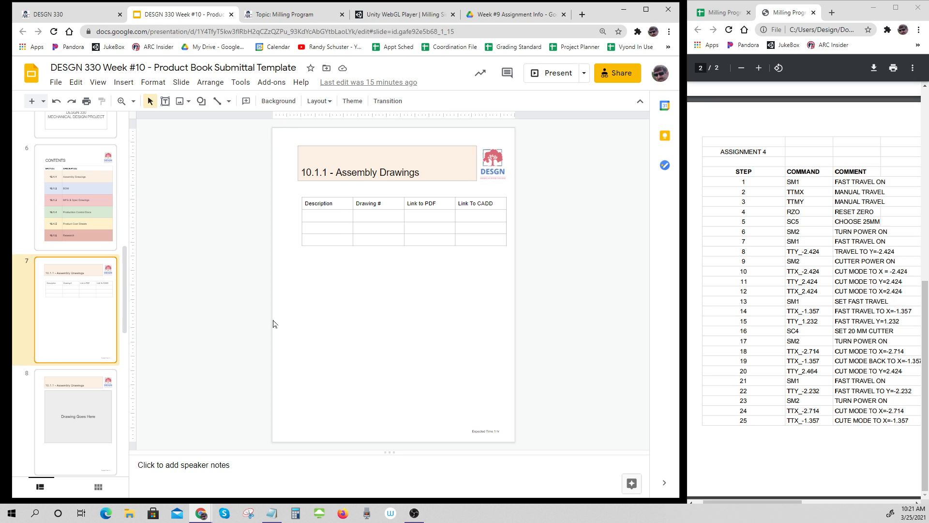
mouse_move(366, 329)
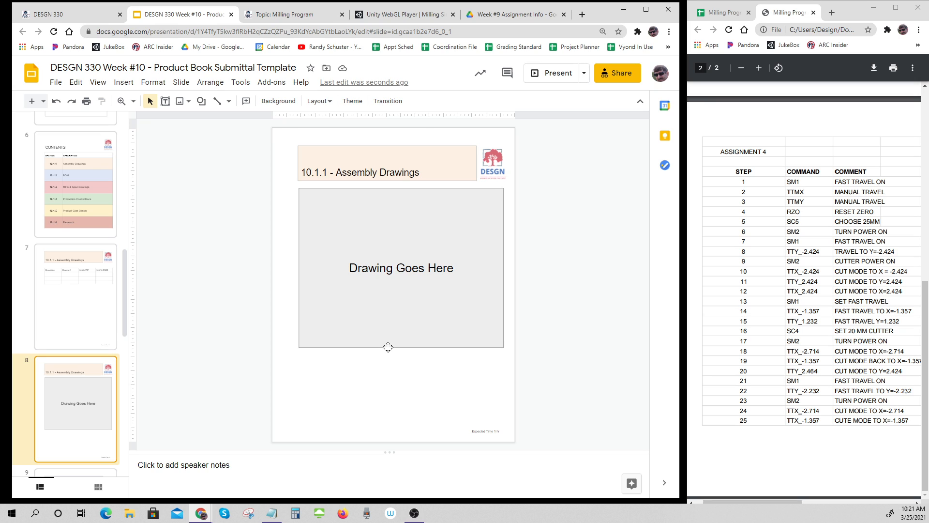
left_click(402, 267)
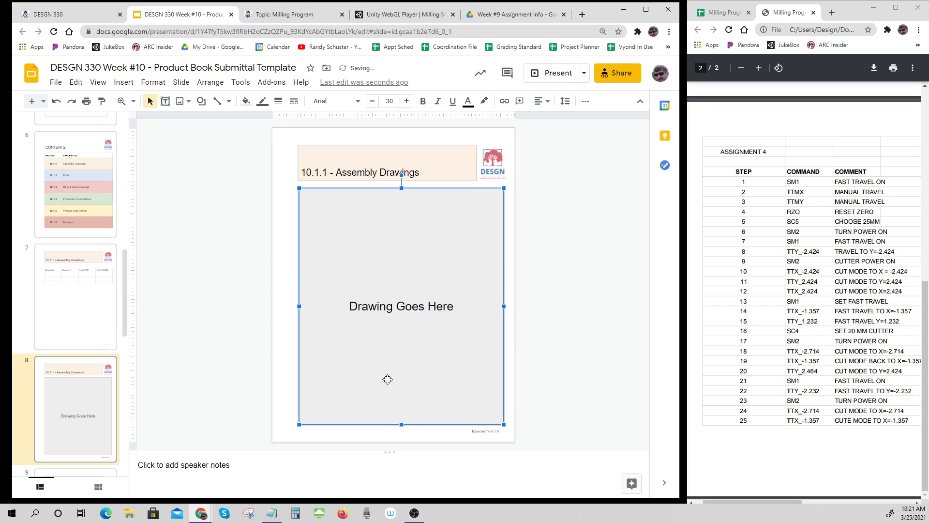
mouse_move(353, 385)
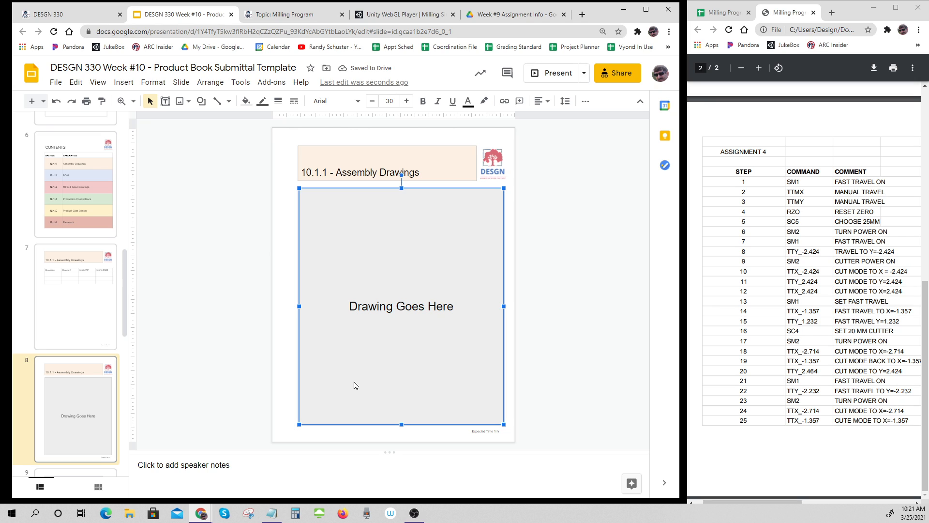
mouse_move(393, 328)
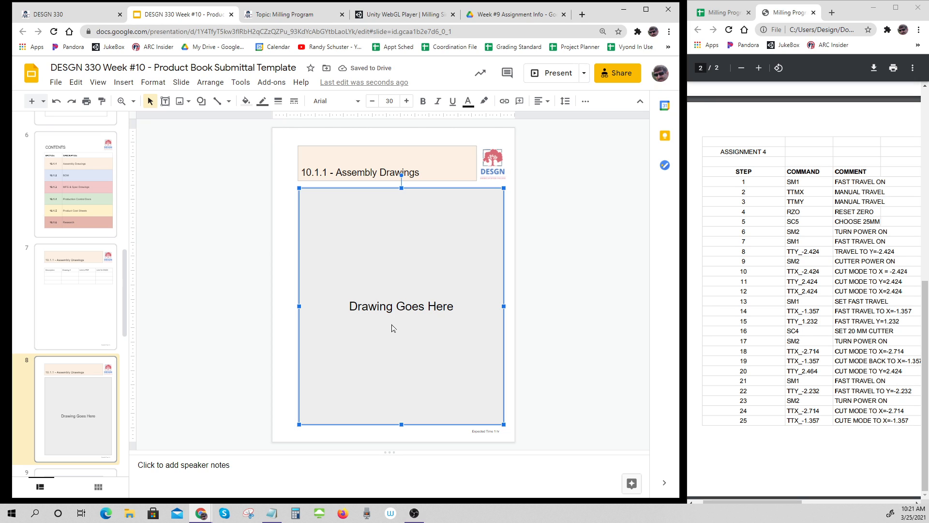
left_click(76, 297)
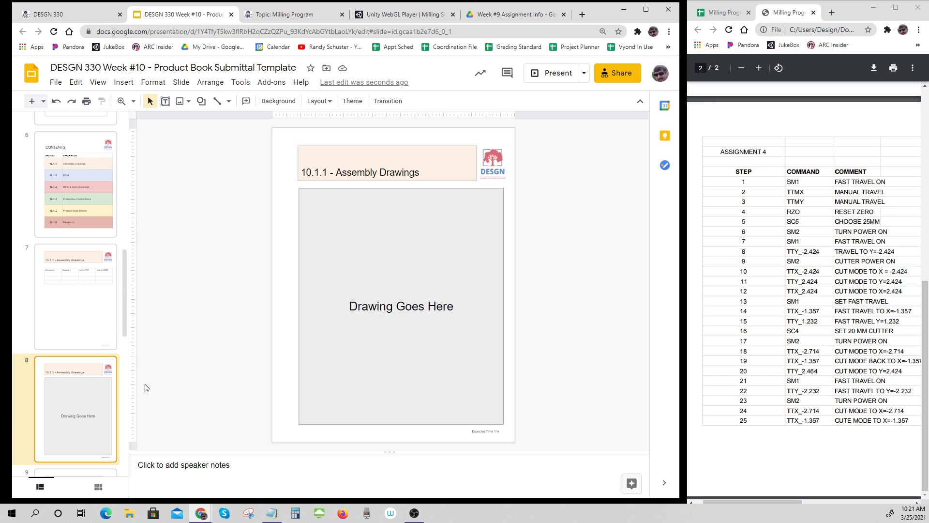
mouse_move(372, 389)
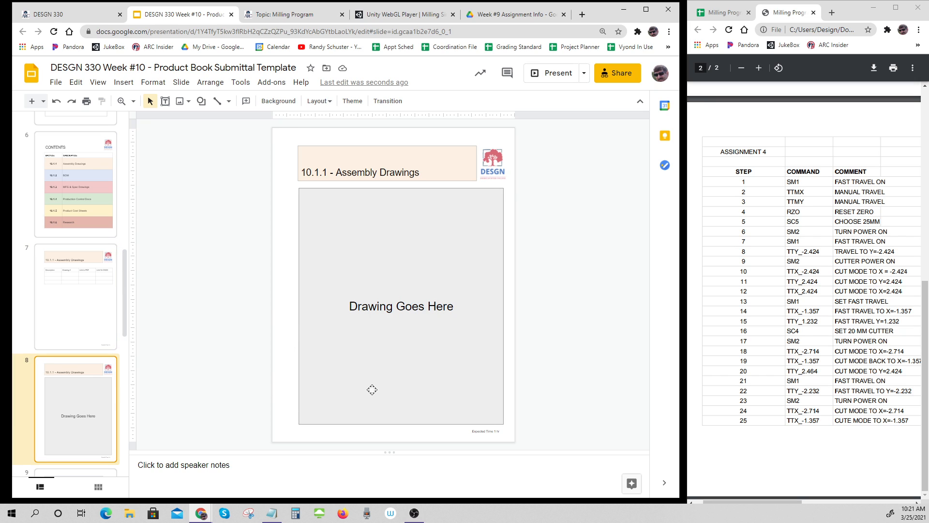
mouse_move(114, 387)
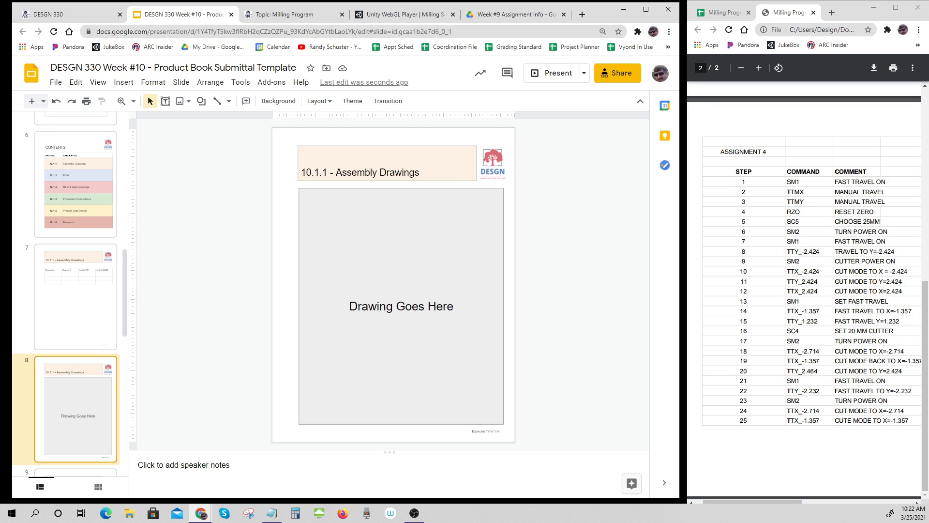
mouse_move(320, 145)
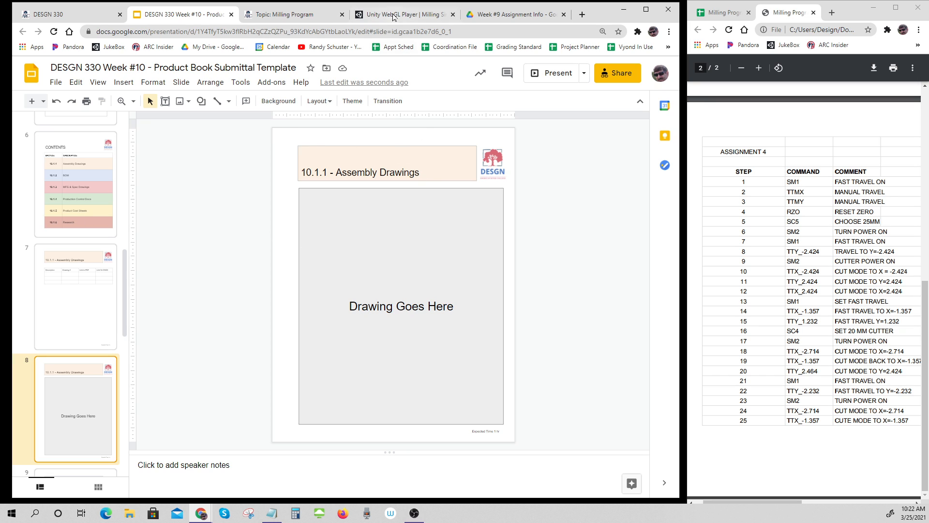
Return to the Unity WebGL milling simulator showing the 3.9063 by 3.8140 part
left_click(404, 14)
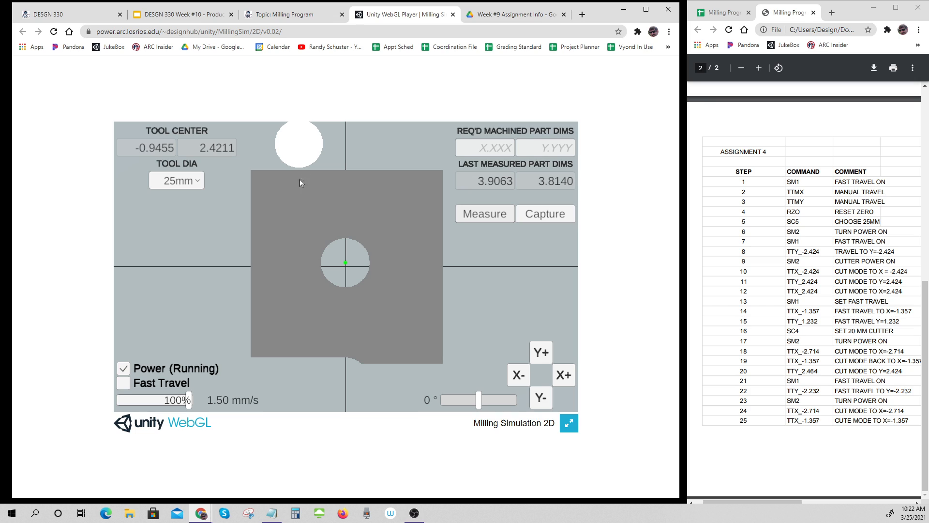
mouse_move(319, 230)
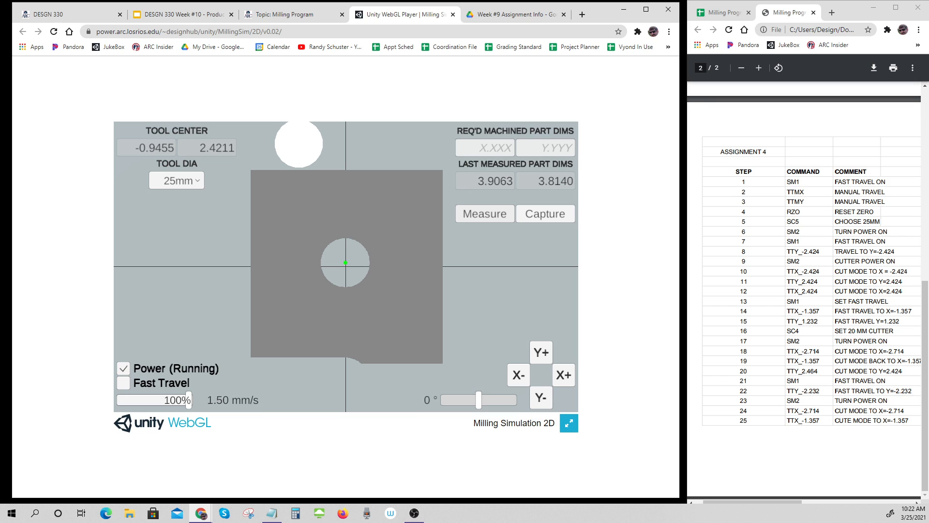
mouse_move(242, 206)
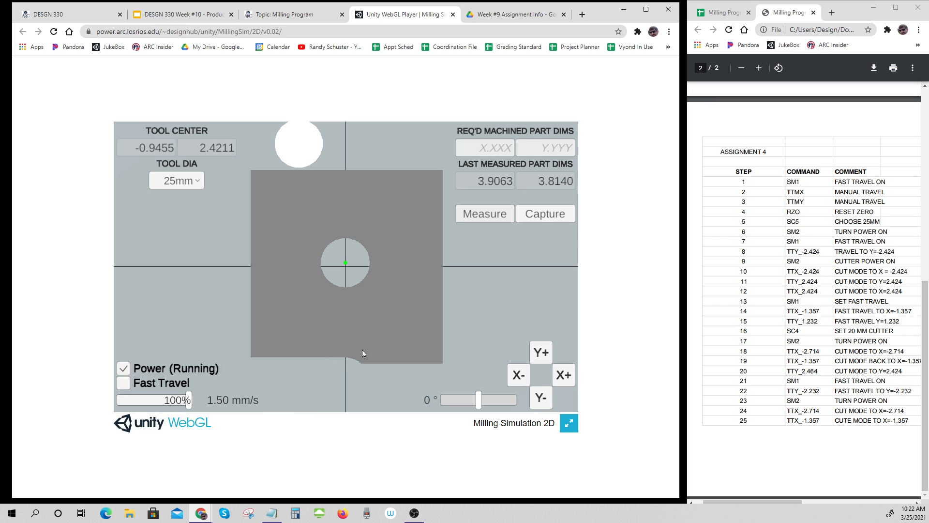
mouse_move(350, 369)
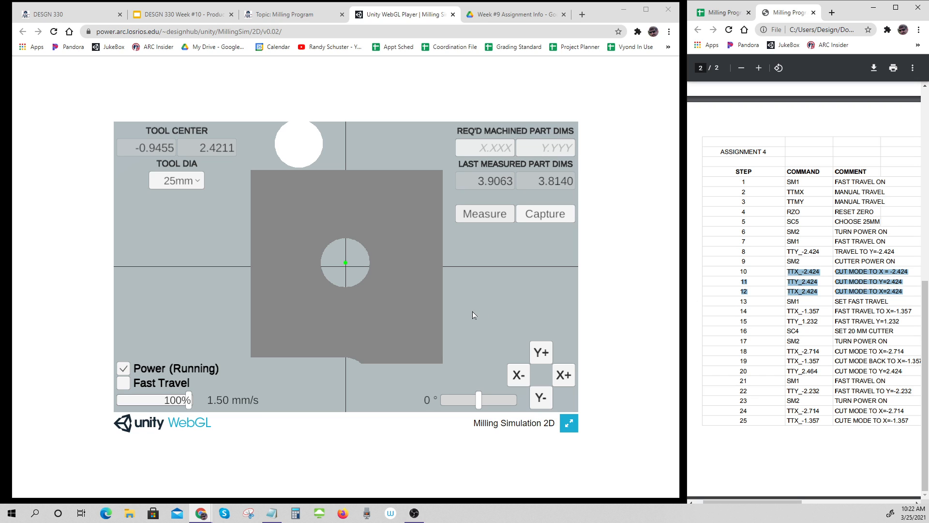
mouse_move(38, 336)
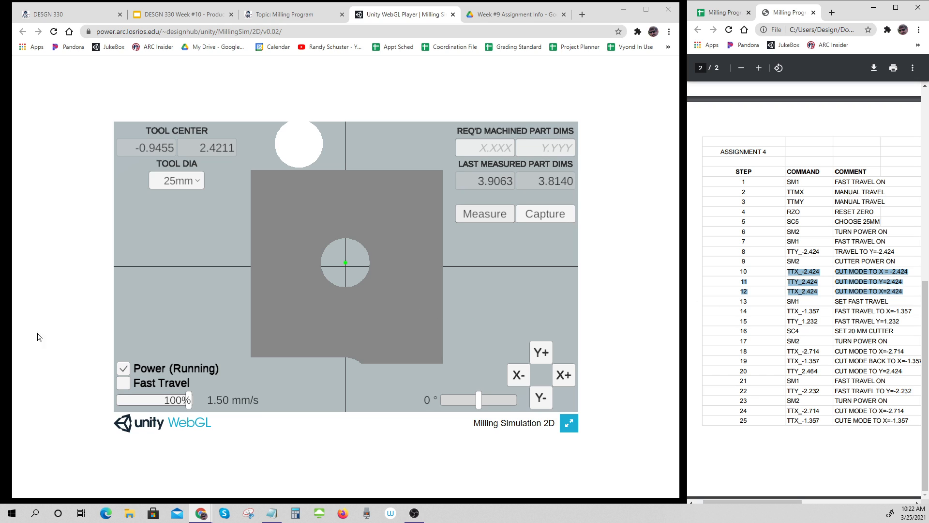